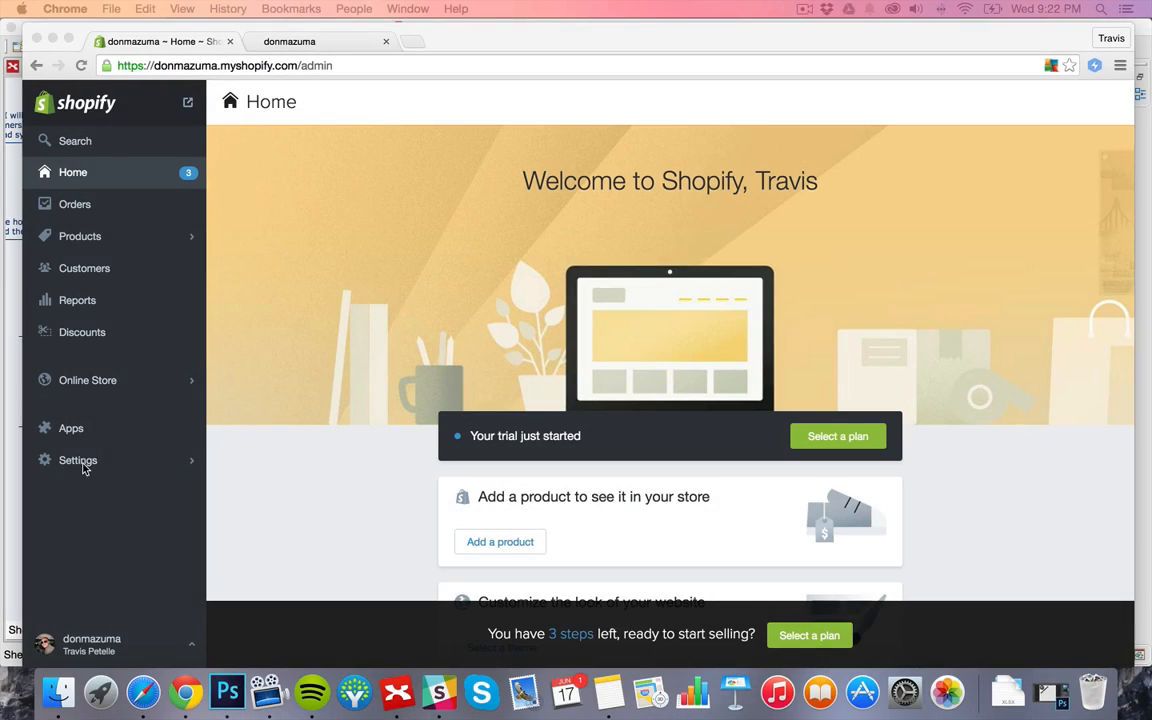
- In General settings, rename the store and change both account and customer emails to the mb3.zendesk.com support address
{"action": "left_click", "coordinate": [77, 460]}
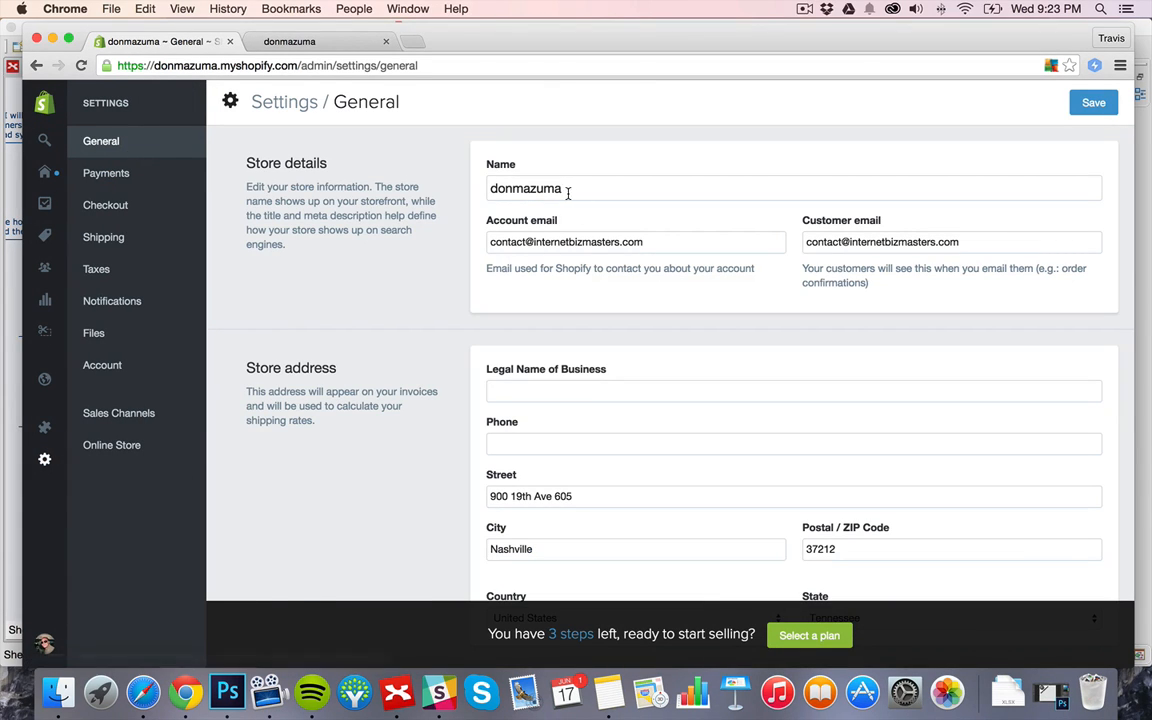
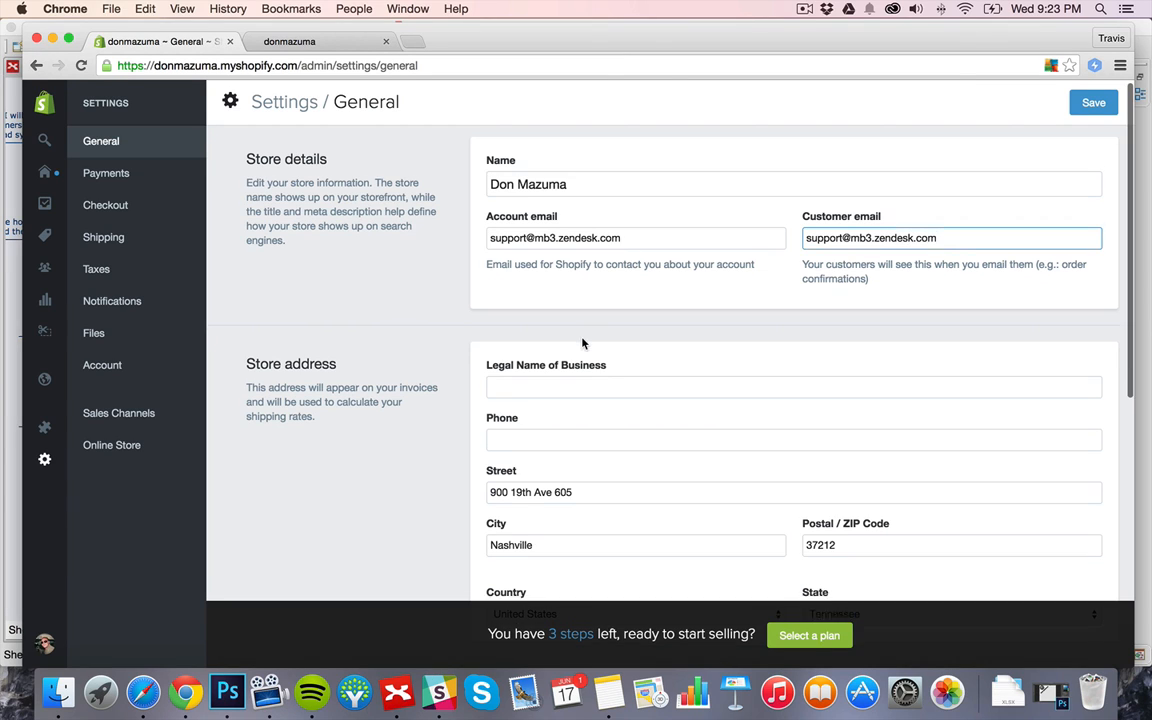
- Enter 'MB3 LLC' as the legal business name and save the store details
{"action": "type", "text": "MB"}
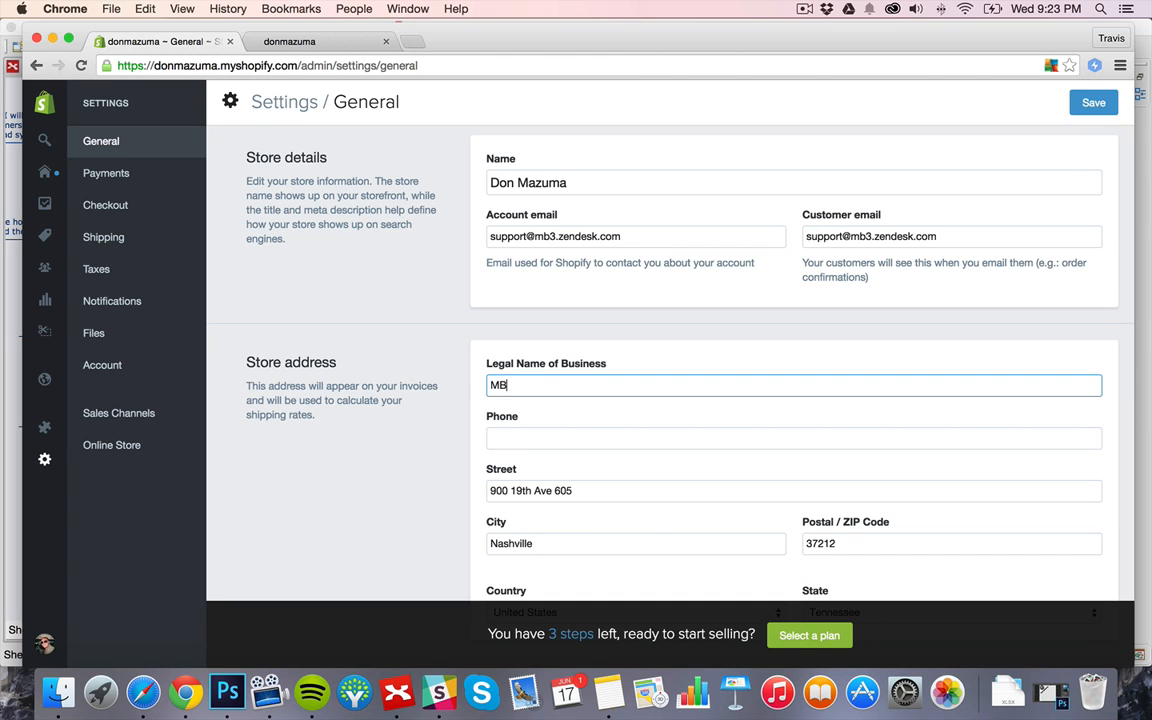
{"action": "type", "text": "3 LLC"}
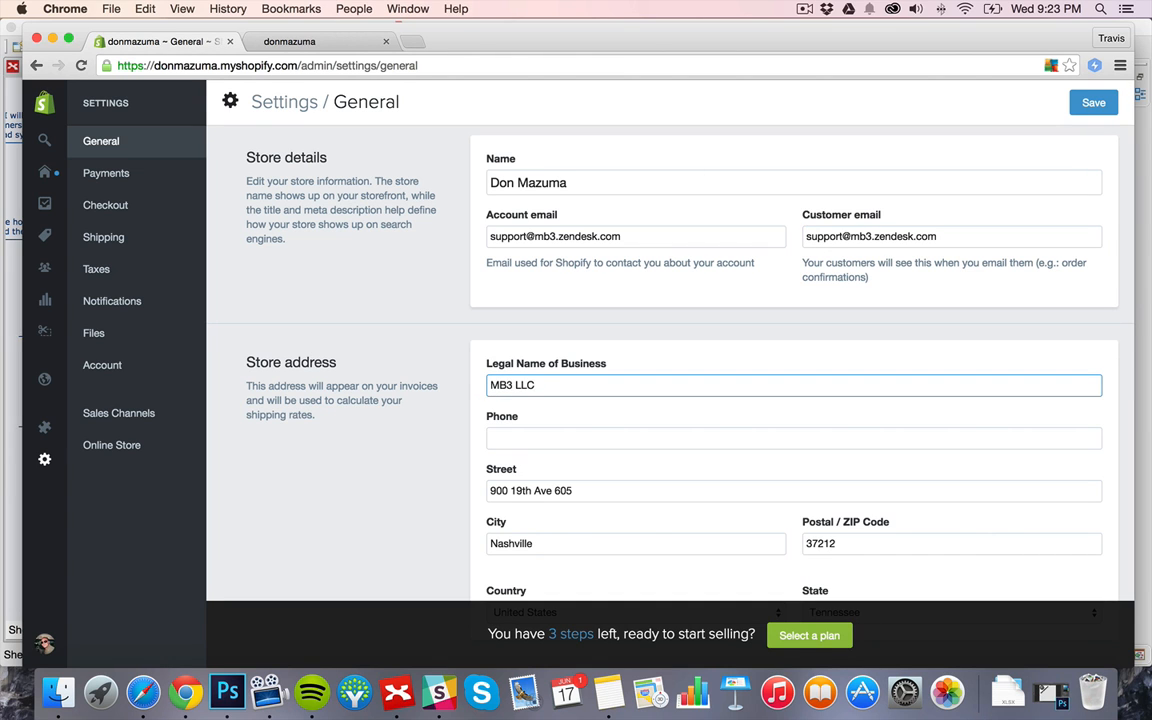
{"action": "scroll", "scroll_direction": "down", "scroll_amount": 3}
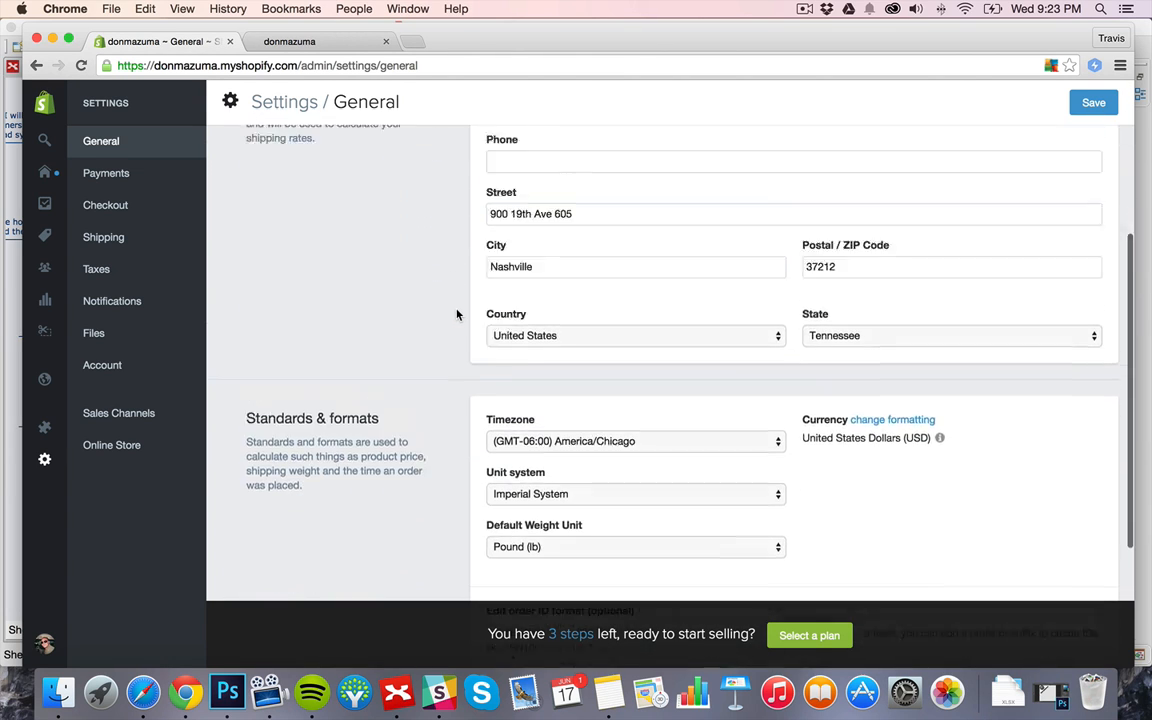
{"action": "scroll", "scroll_direction": "down", "scroll_amount": 3}
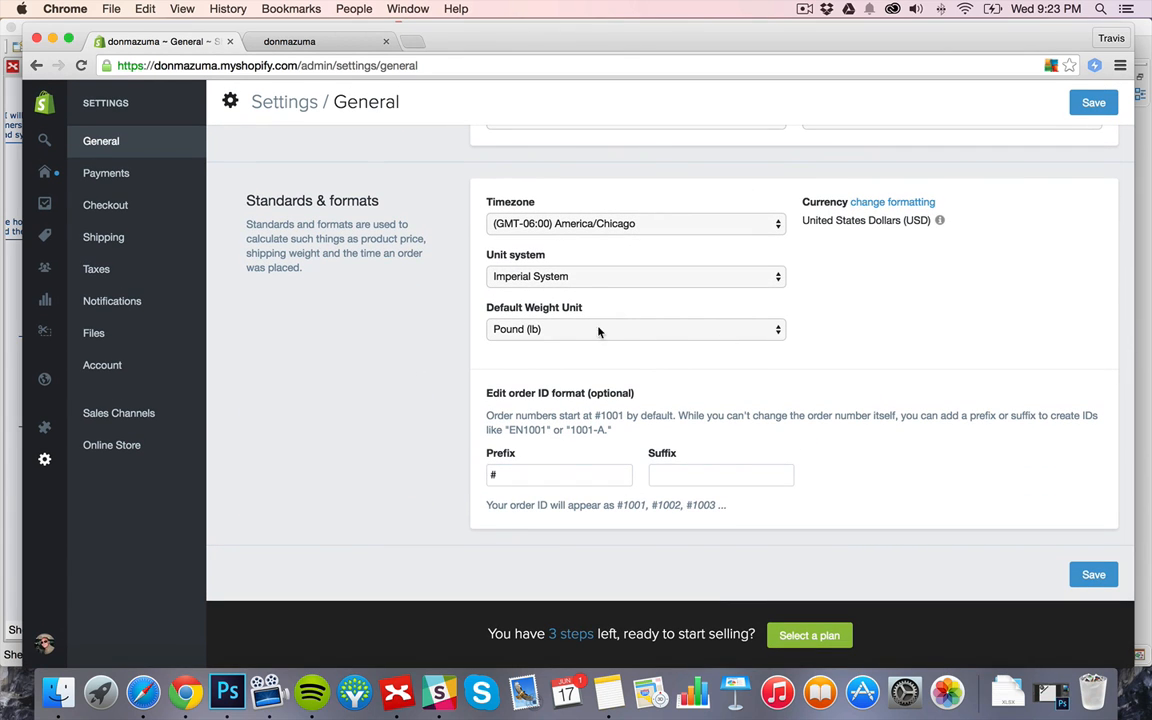
{"action": "mouse_move", "coordinate": [879, 477]}
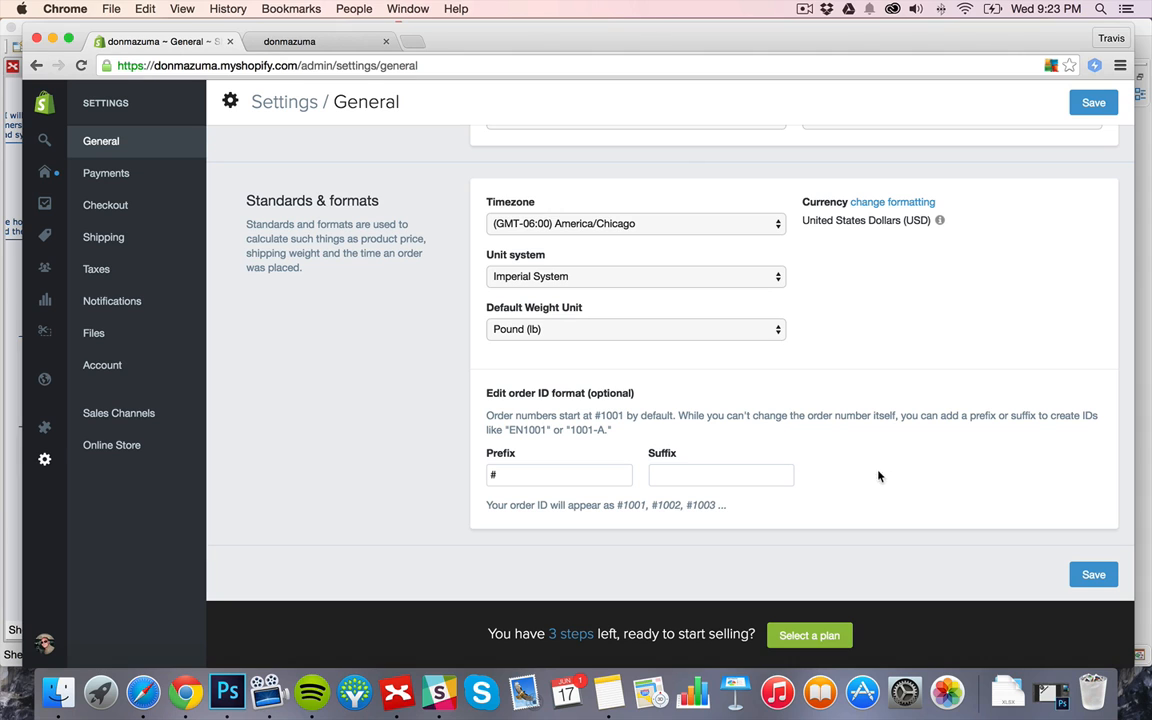
{"action": "left_click", "coordinate": [1093, 574]}
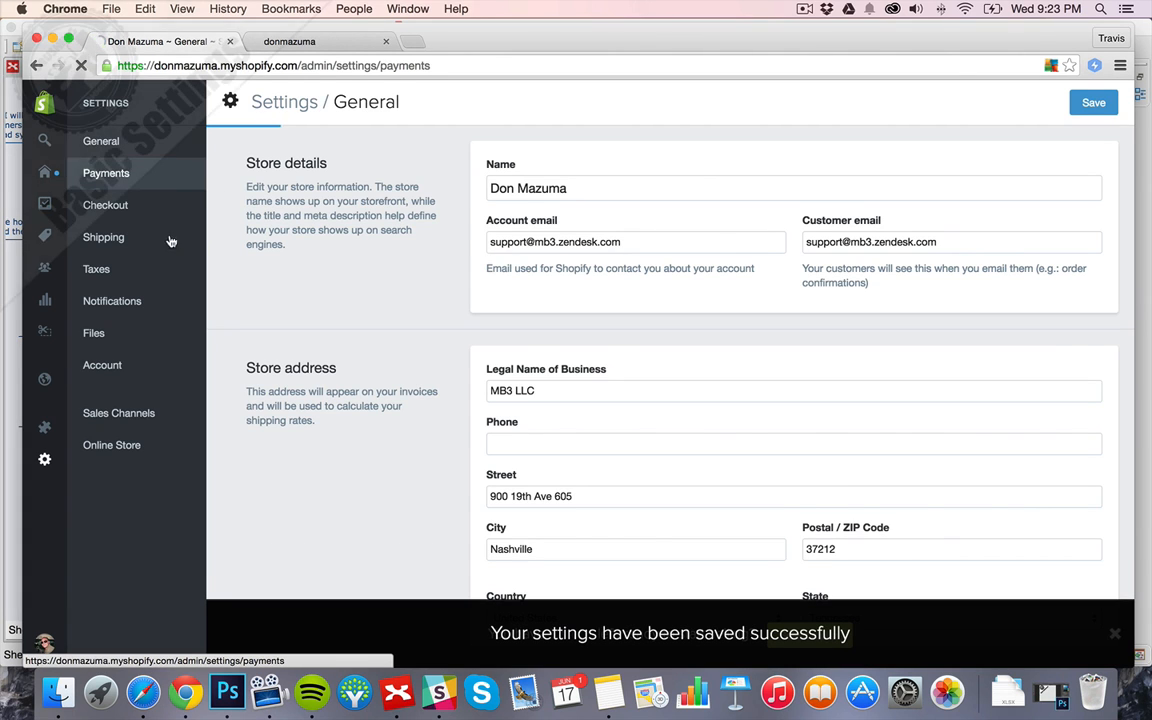
- Open Payments settings and scroll through the available payment gateway options
{"action": "left_click", "coordinate": [106, 173]}
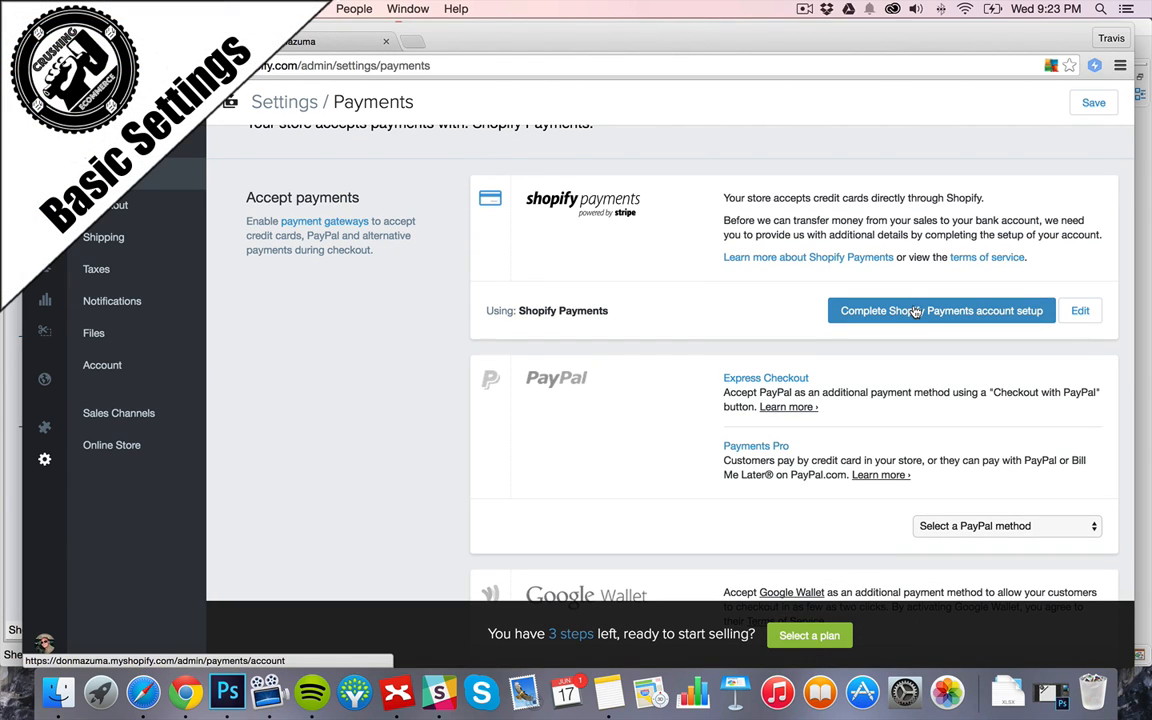
{"action": "scroll", "scroll_direction": "down", "scroll_amount": 3}
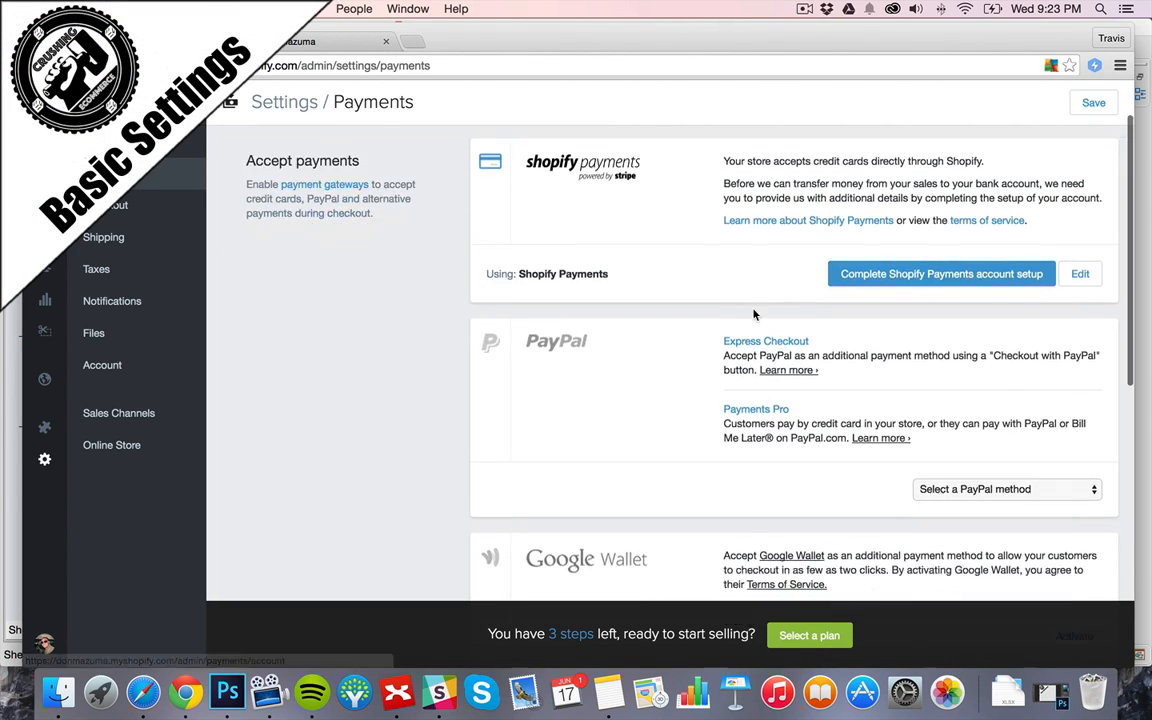
{"action": "scroll", "scroll_direction": "down", "scroll_amount": 3}
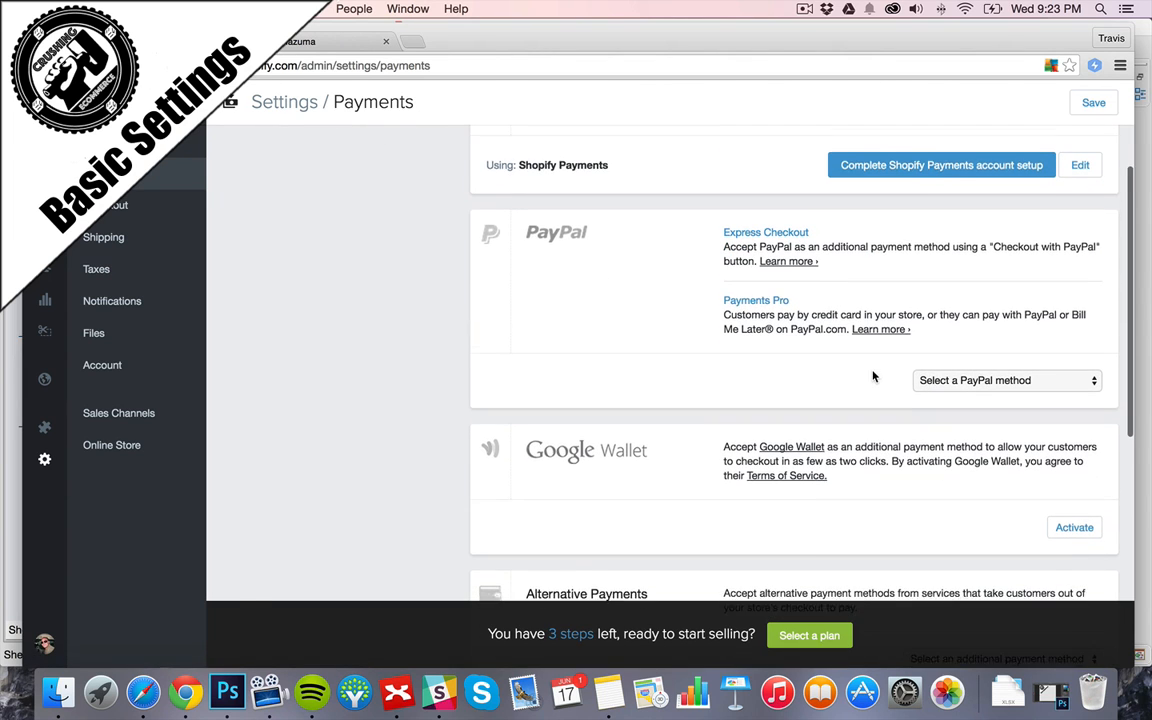
{"action": "scroll", "scroll_direction": "down", "scroll_amount": 3}
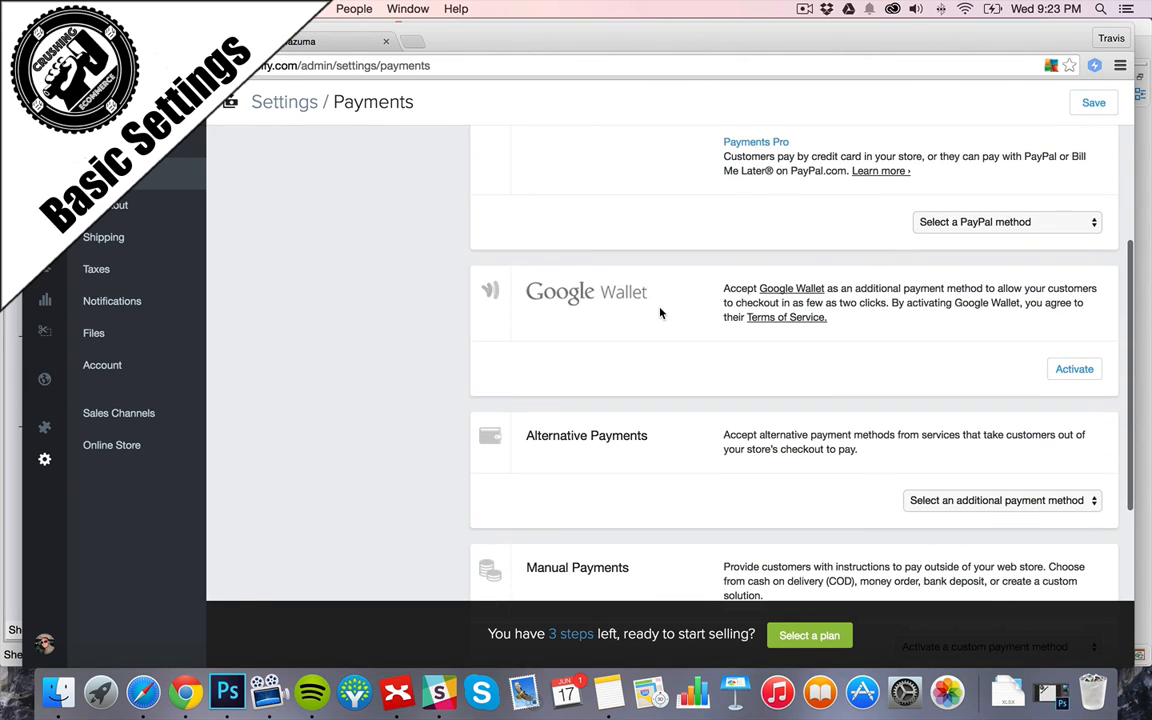
{"action": "scroll", "scroll_direction": "down", "scroll_amount": 3}
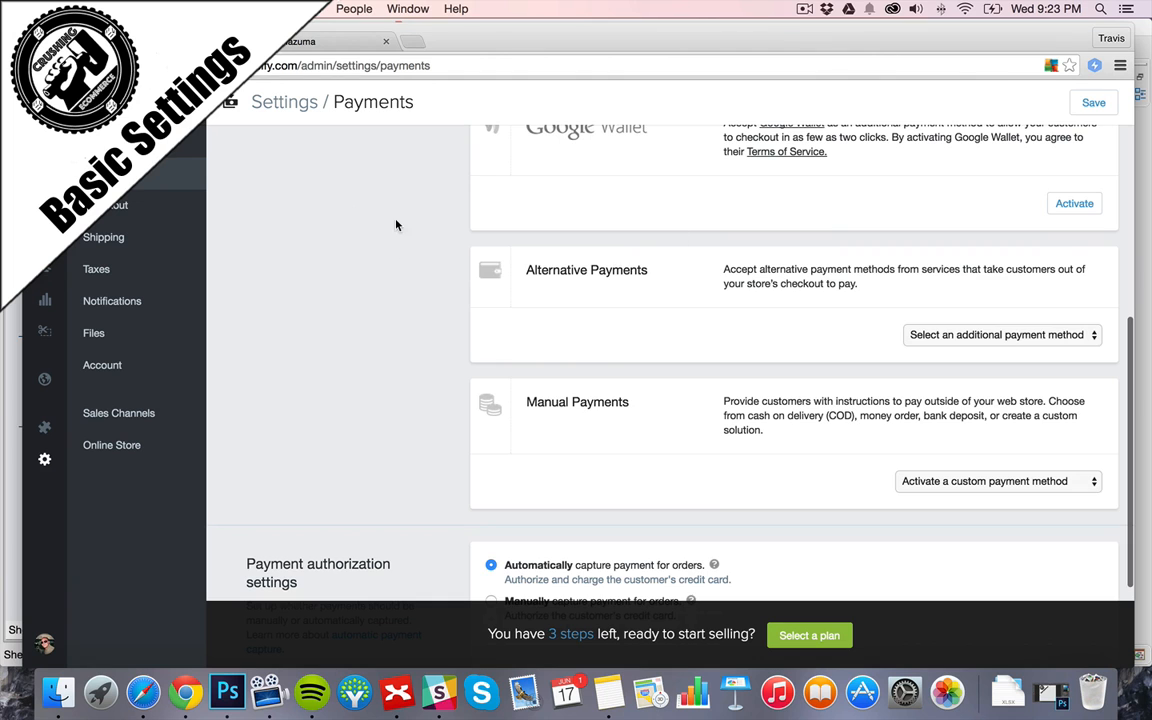
{"action": "scroll", "scroll_direction": "down", "scroll_amount": 3}
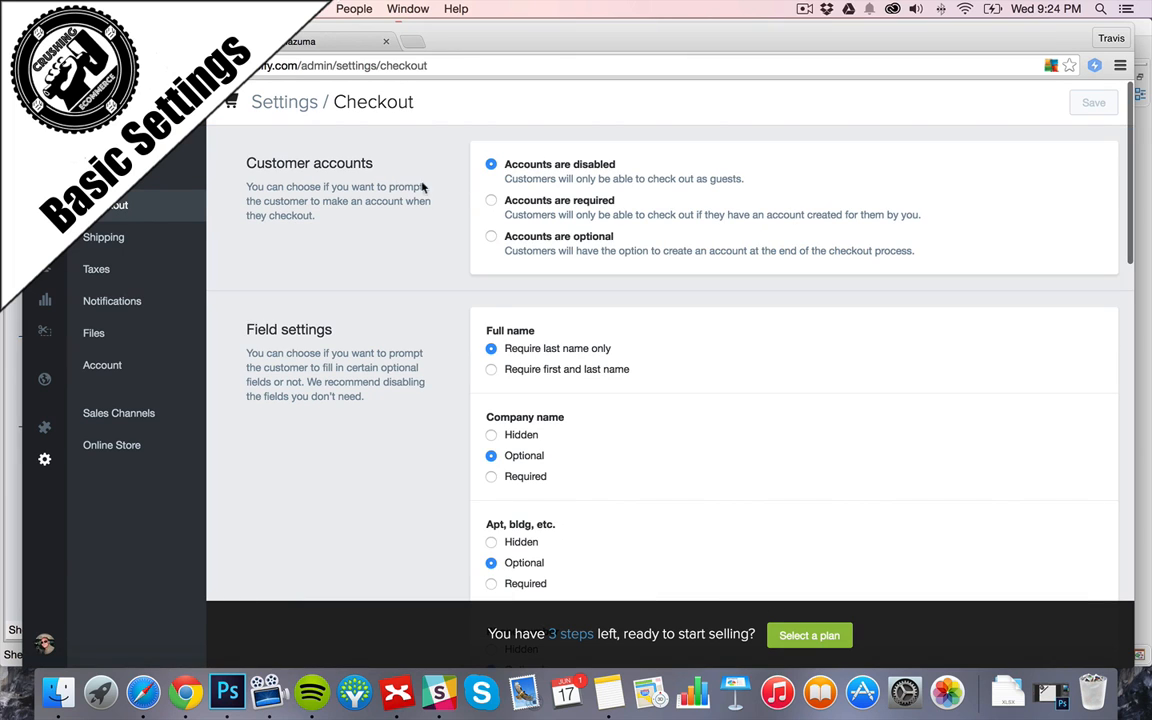
{"action": "mouse_move", "coordinate": [578, 174]}
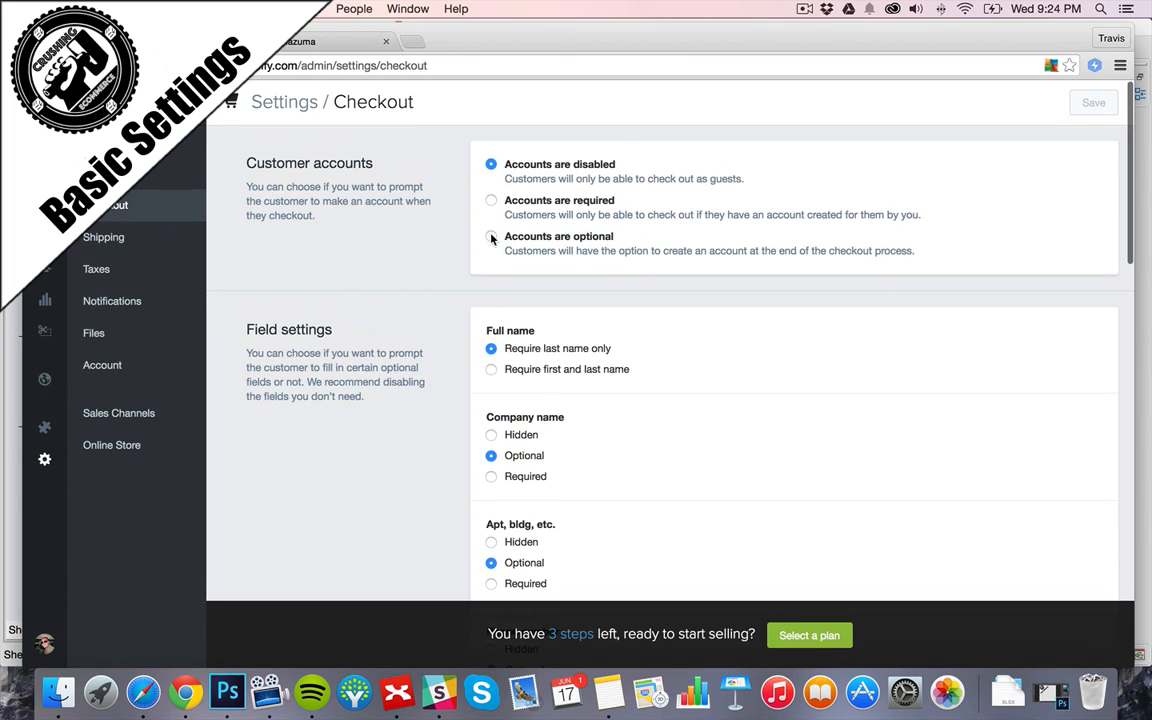
{"action": "left_click", "coordinate": [491, 236]}
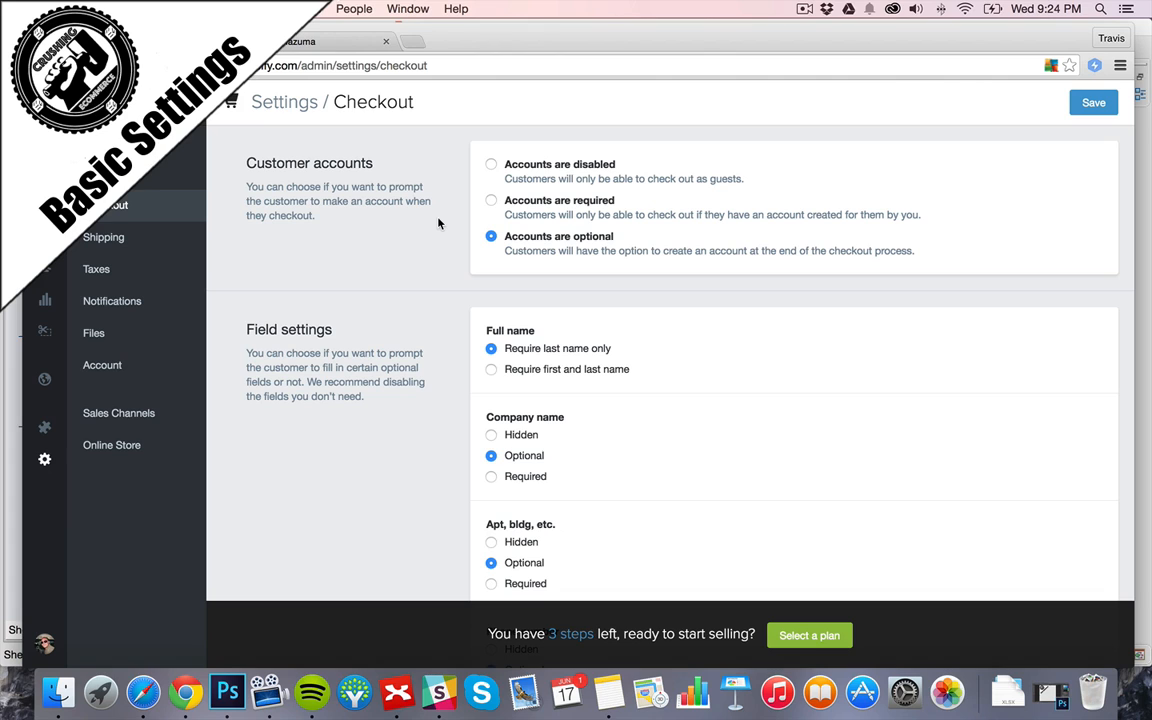
{"action": "scroll", "scroll_direction": "down", "scroll_amount": 3}
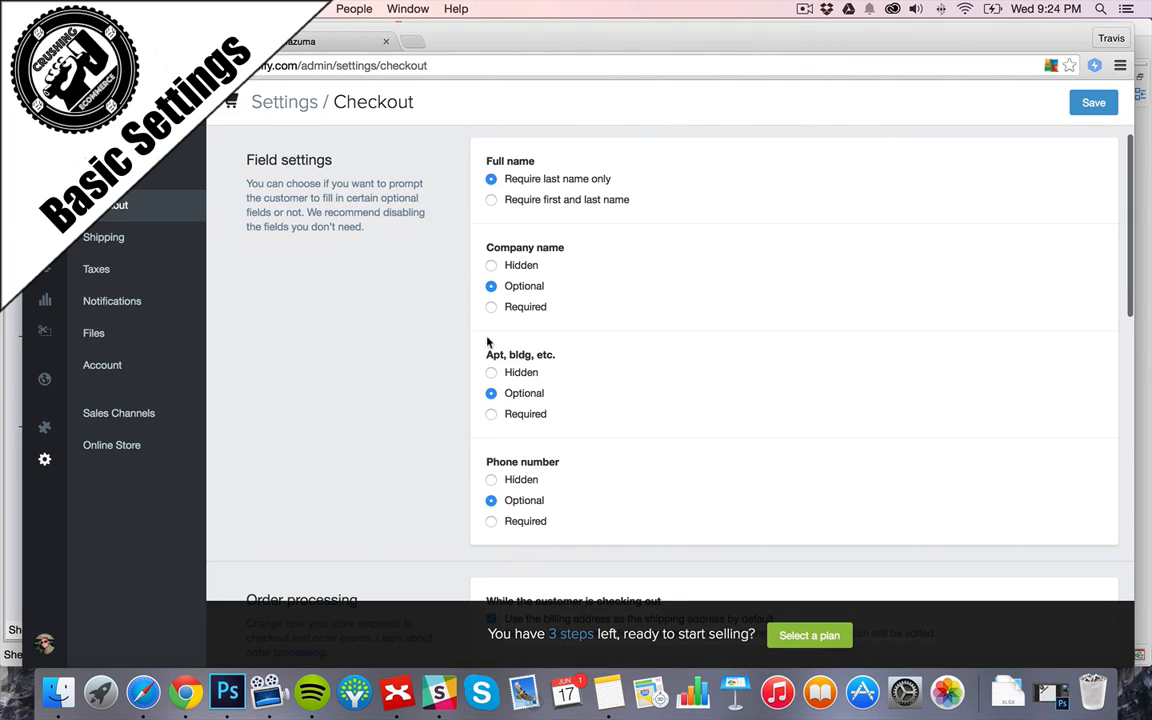
{"action": "scroll", "scroll_direction": "down", "scroll_amount": 3}
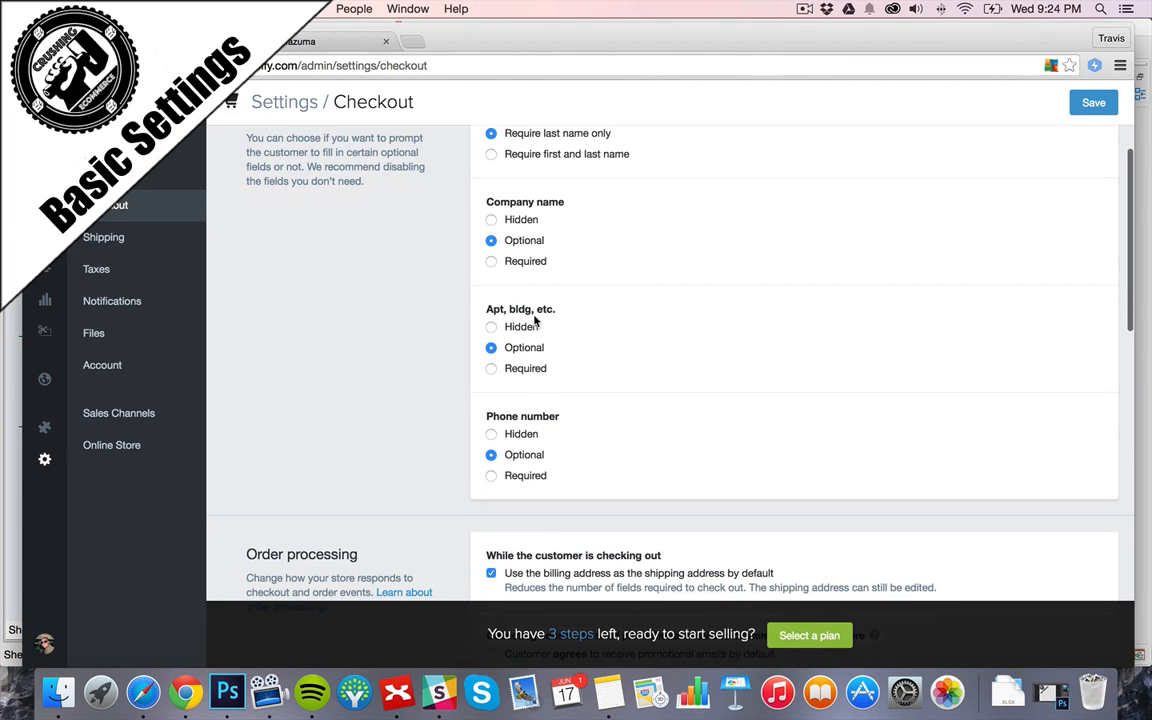
{"action": "scroll", "scroll_direction": "down", "scroll_amount": 3}
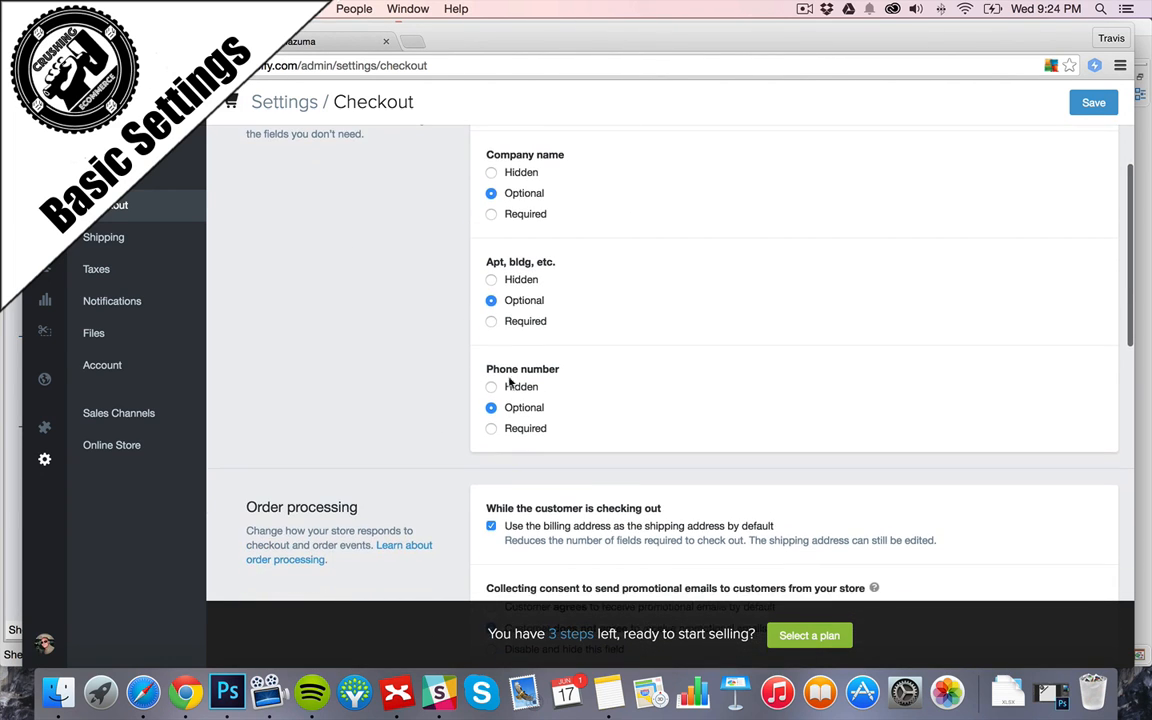
{"action": "scroll", "scroll_direction": "down", "scroll_amount": 3}
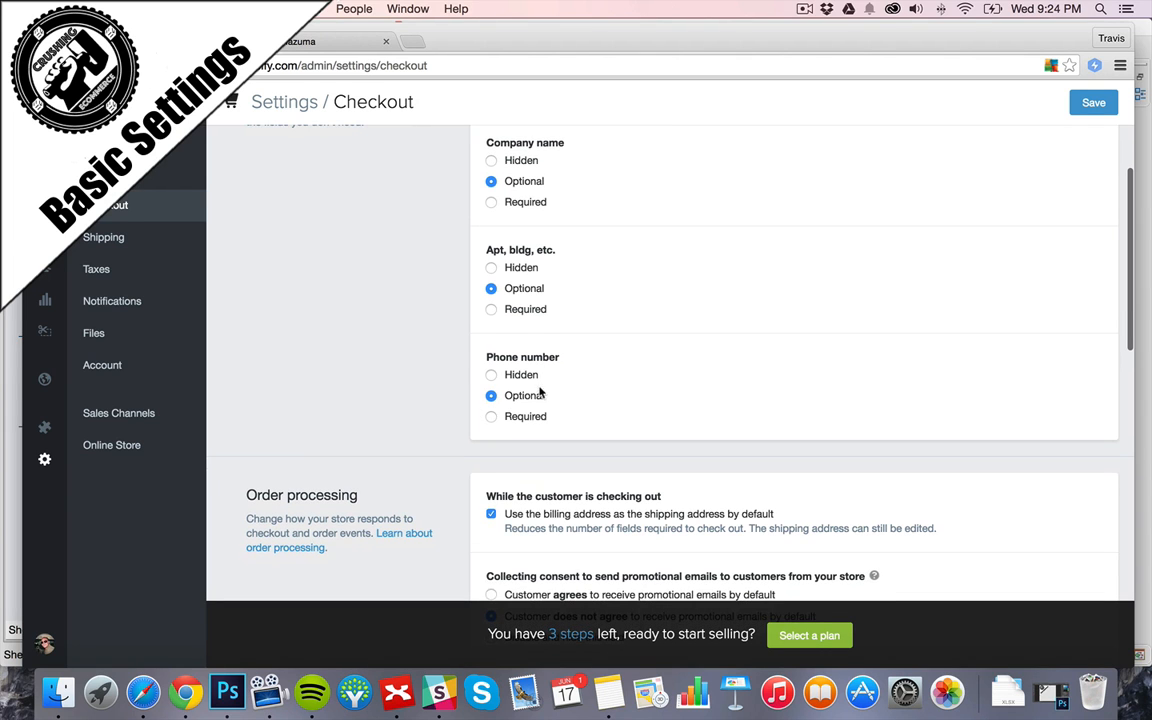
{"action": "scroll", "scroll_direction": "down", "scroll_amount": 3}
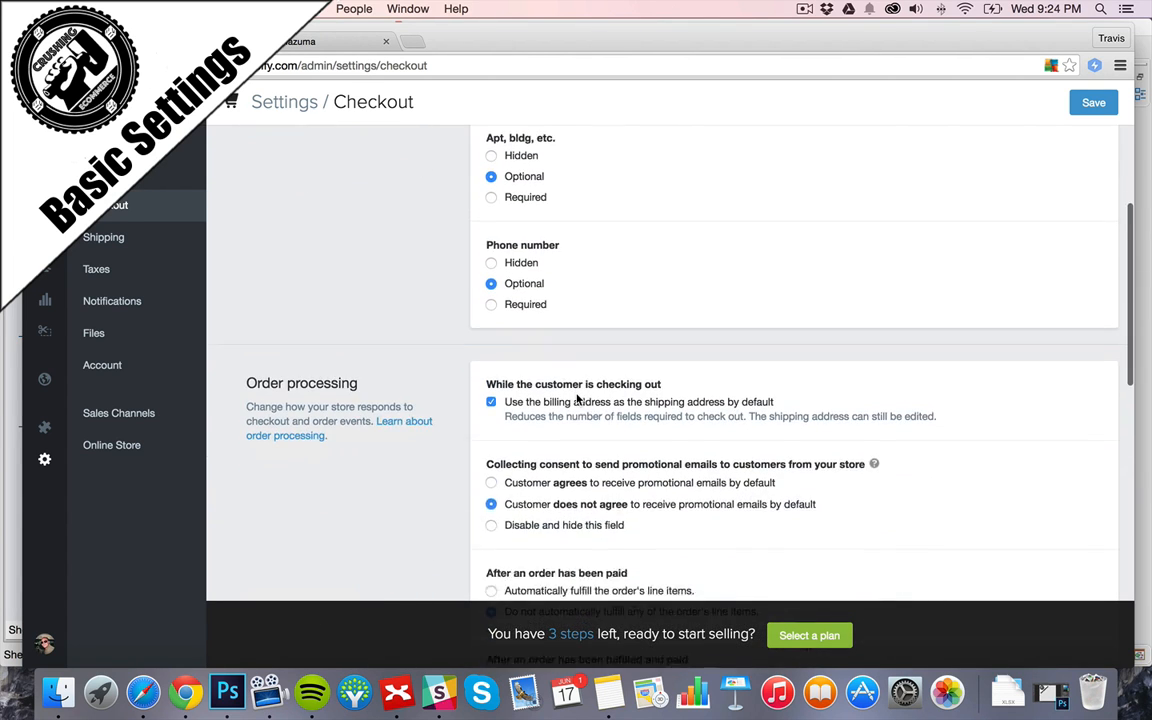
{"action": "scroll", "scroll_direction": "down", "scroll_amount": 3}
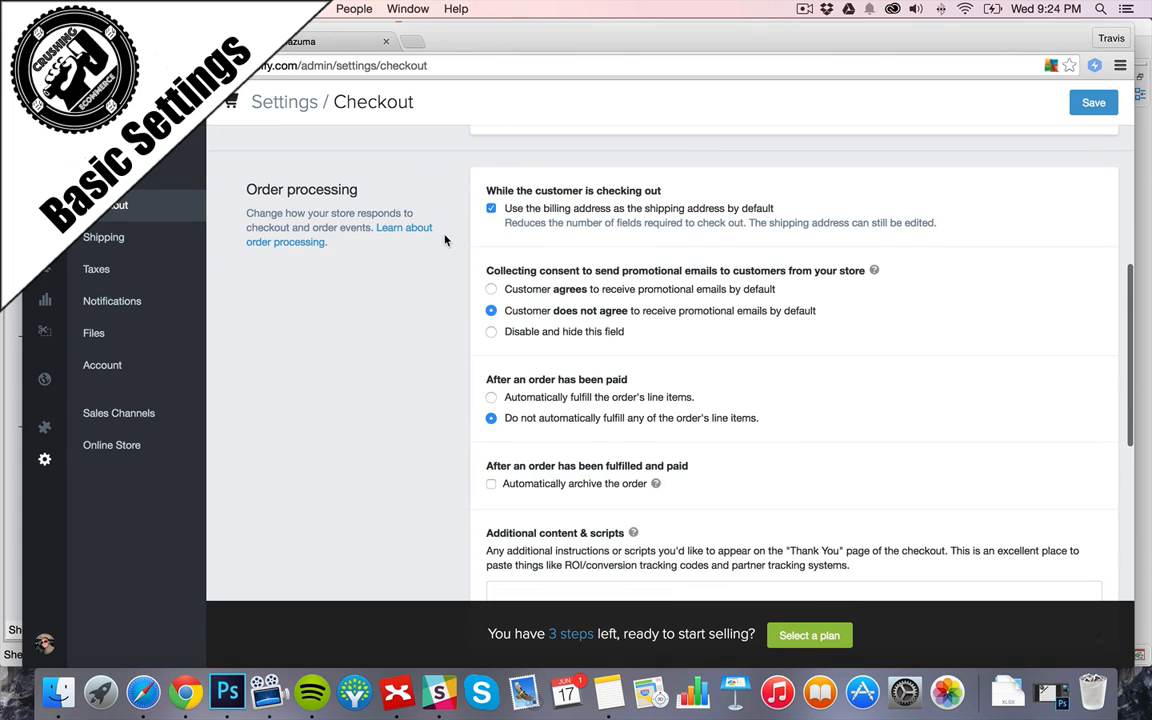
{"action": "mouse_move", "coordinate": [464, 227]}
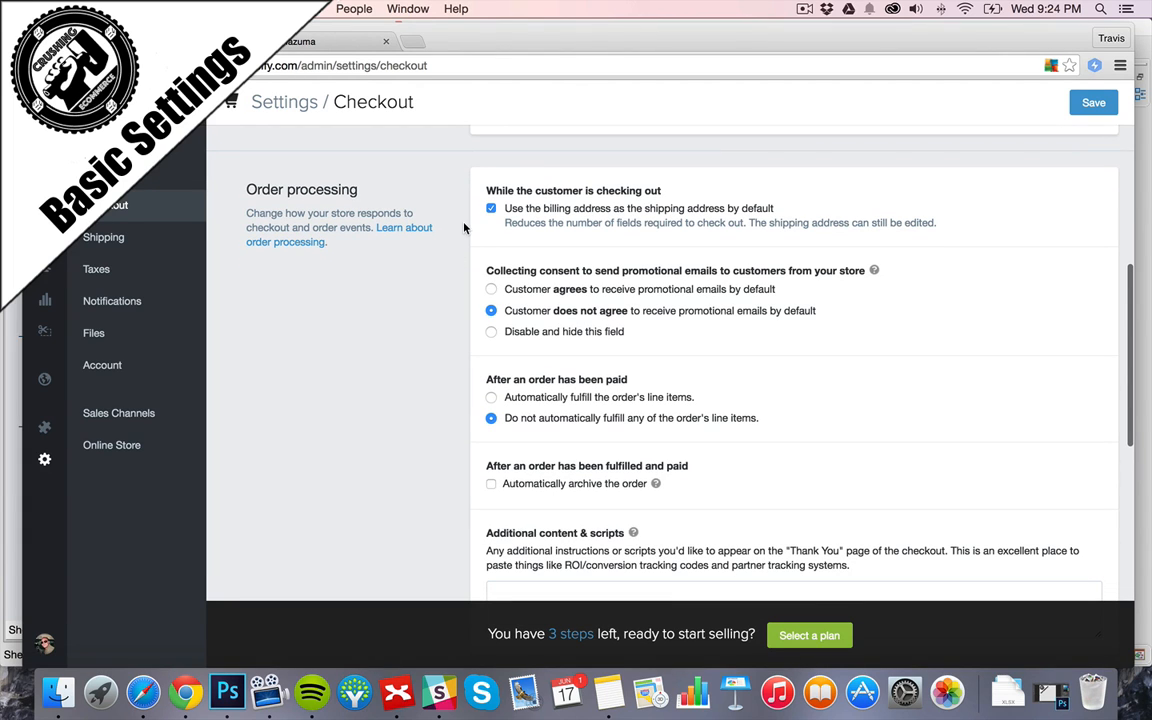
{"action": "scroll", "scroll_direction": "down", "scroll_amount": 3}
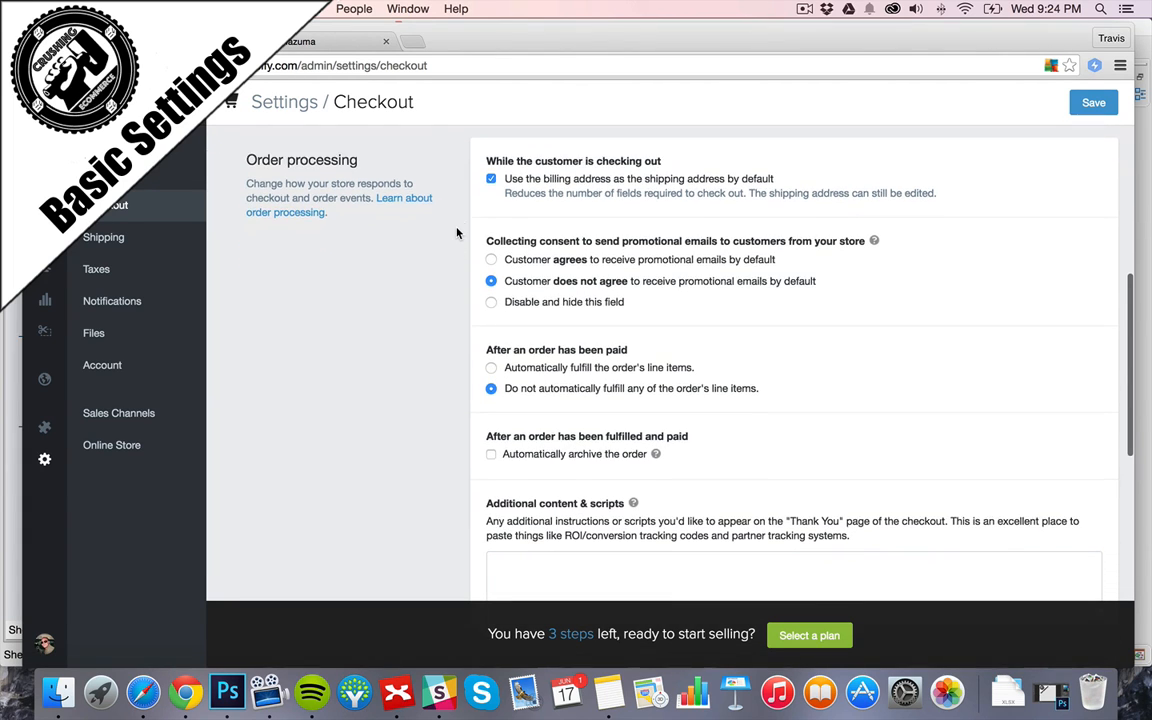
{"action": "scroll", "scroll_direction": "down", "scroll_amount": 3}
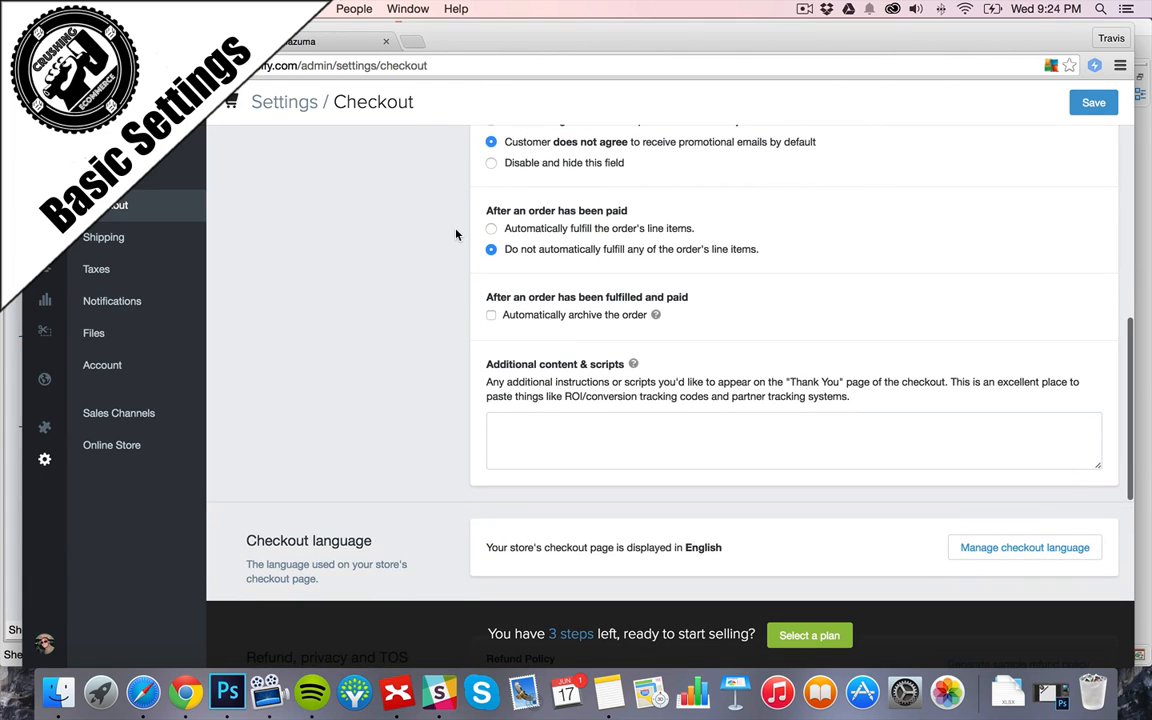
{"action": "scroll", "scroll_direction": "down", "scroll_amount": 3}
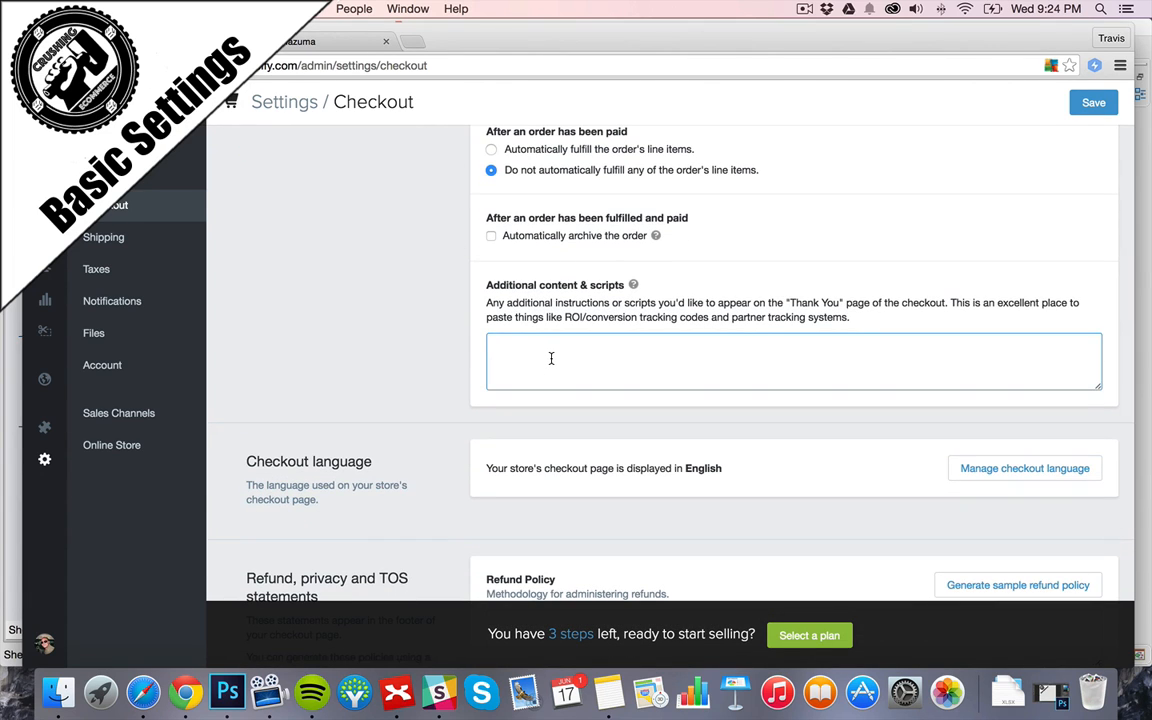
{"action": "left_click", "coordinate": [550, 360]}
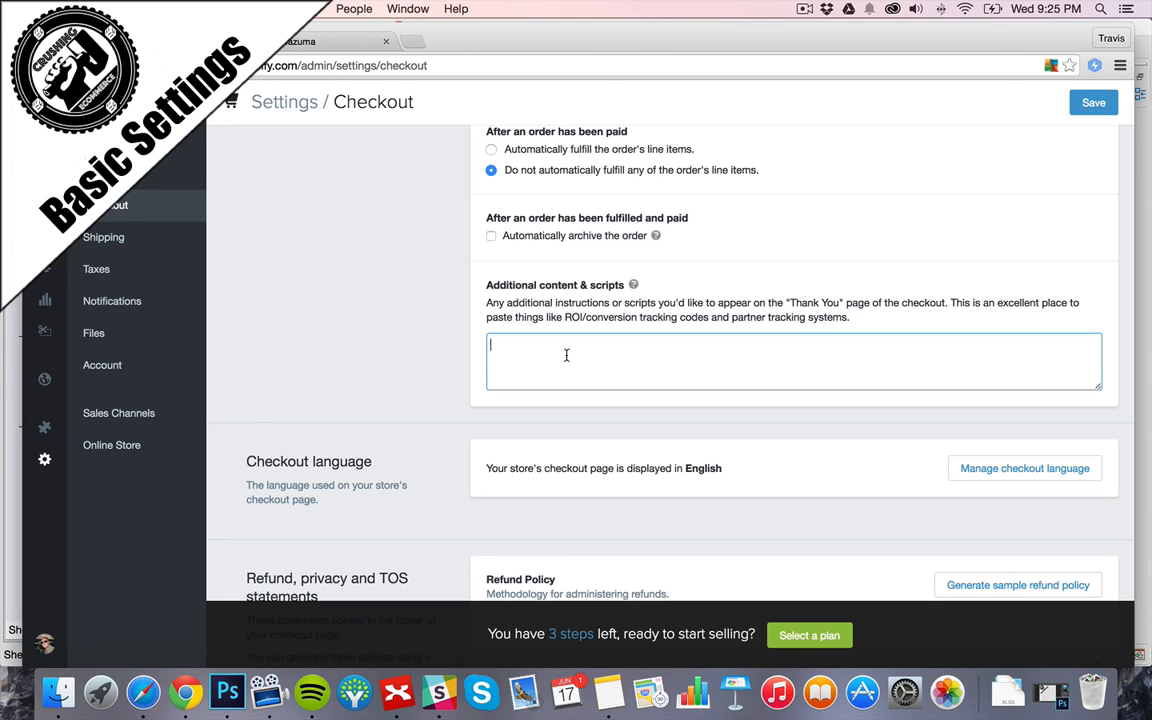
{"action": "scroll", "scroll_direction": "down", "scroll_amount": 3}
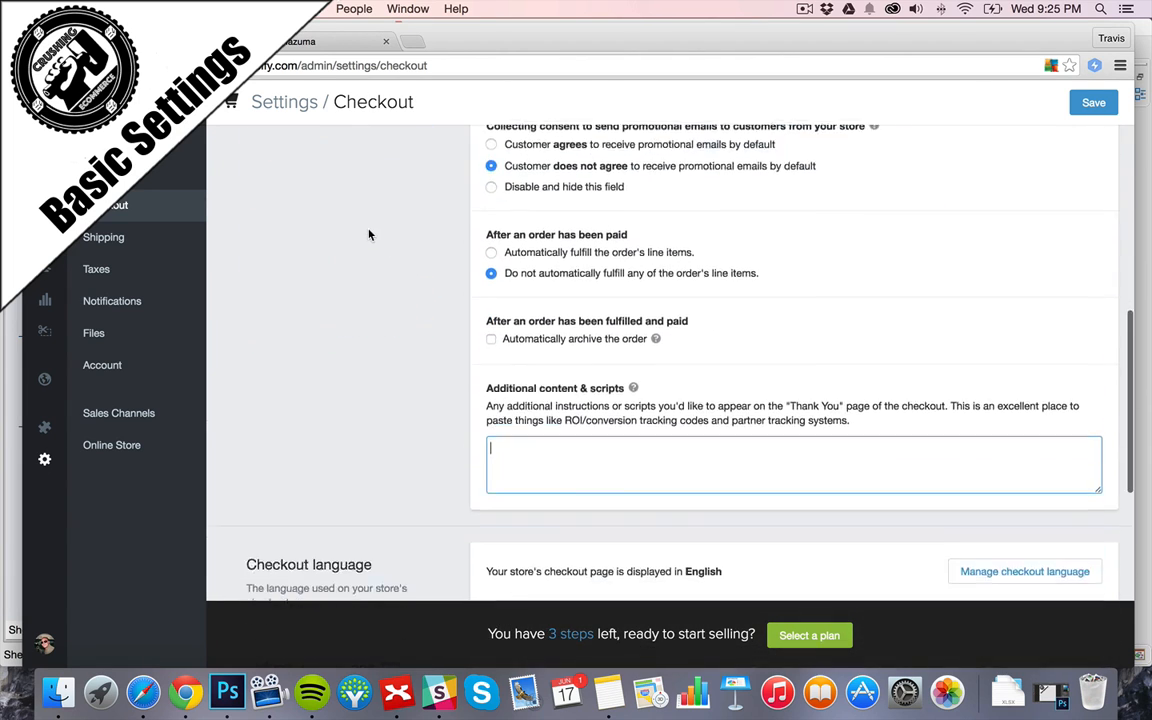
{"action": "scroll", "scroll_direction": "down", "scroll_amount": 3}
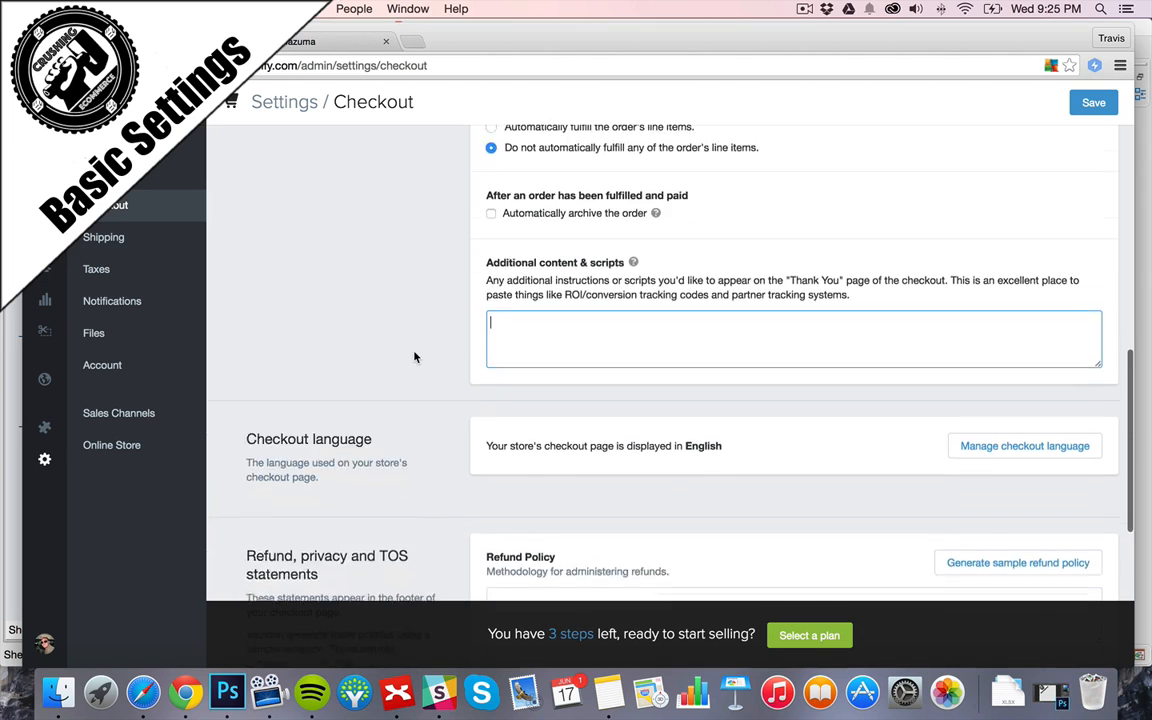
{"action": "scroll", "scroll_direction": "down", "scroll_amount": 3}
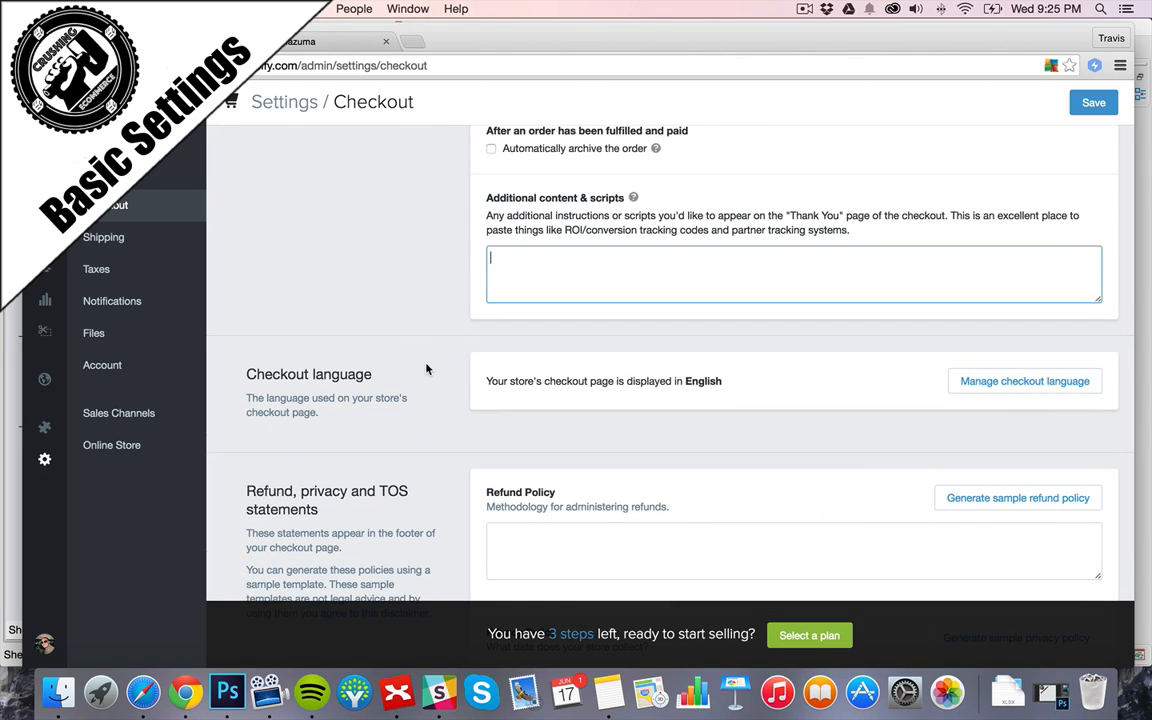
{"action": "scroll", "scroll_direction": "down", "scroll_amount": 3}
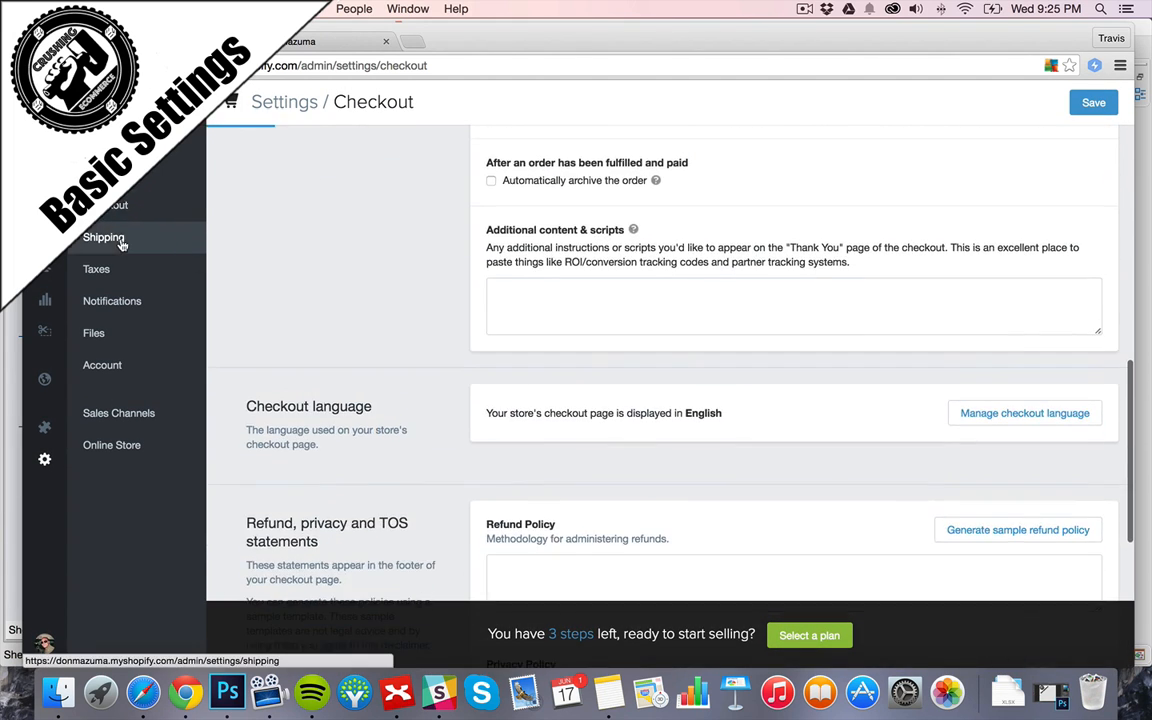
- Change the United States Standard Shipping price from $8.00 to $4.95
{"action": "left_click", "coordinate": [104, 237]}
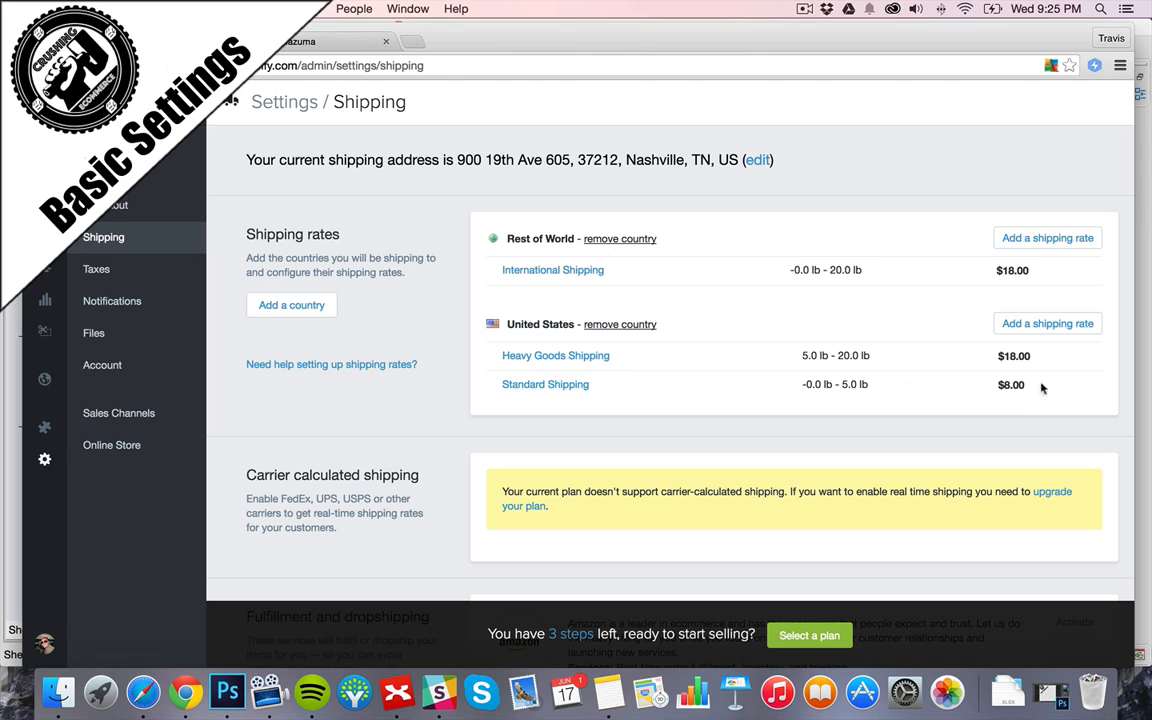
{"action": "mouse_move", "coordinate": [625, 340]}
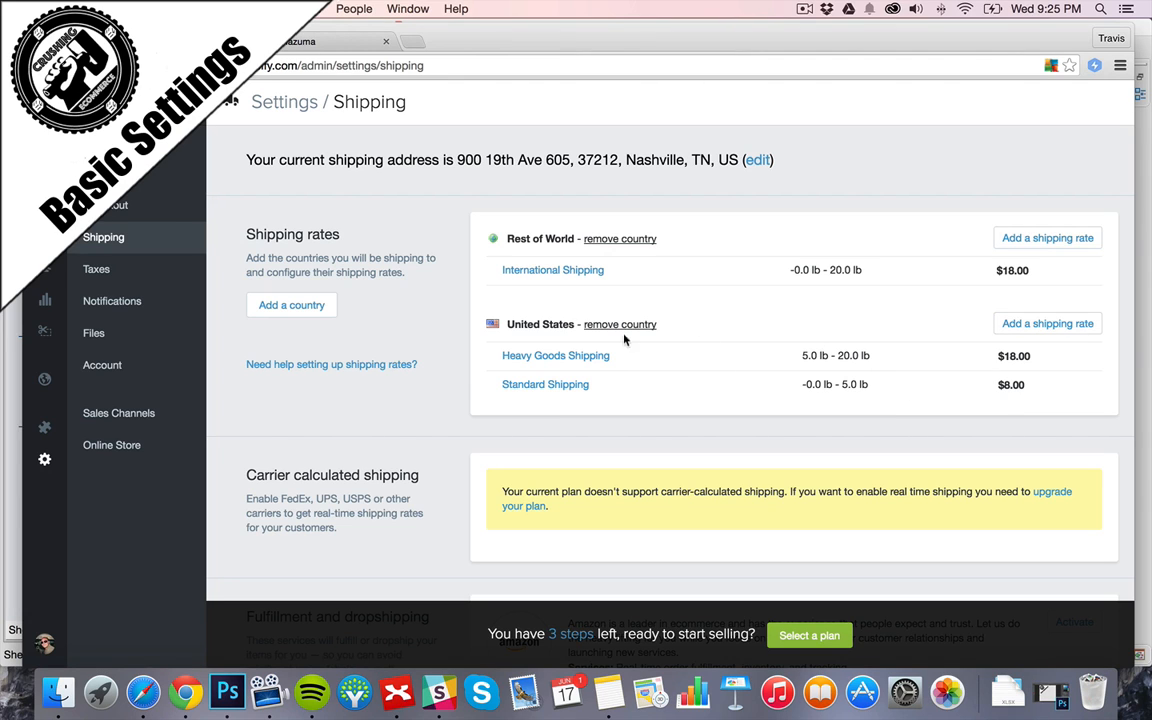
{"action": "left_click", "coordinate": [545, 384]}
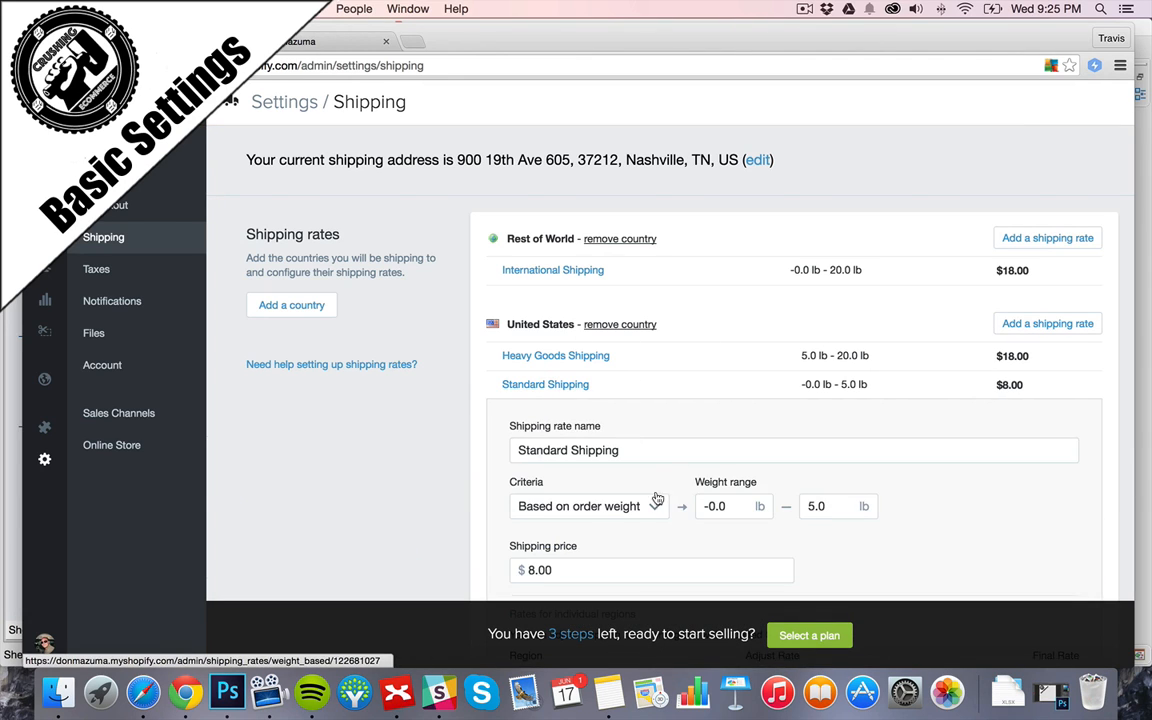
{"action": "scroll", "scroll_direction": "down", "scroll_amount": 3}
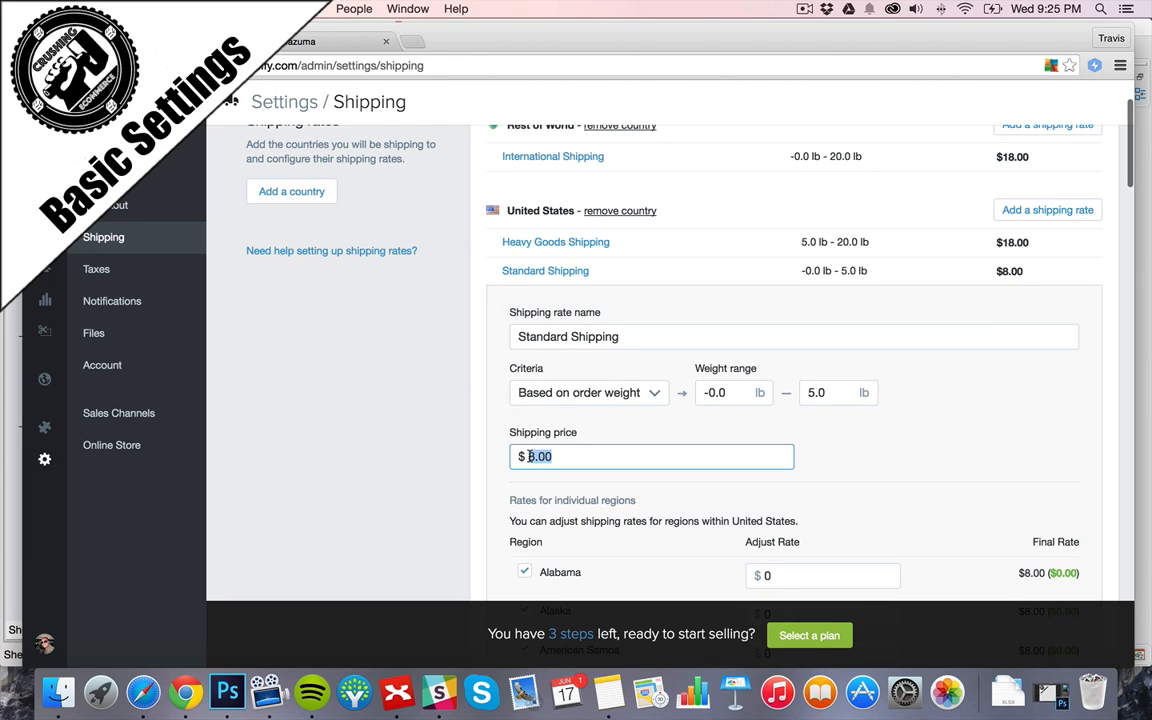
{"action": "type", "text": "4.95"}
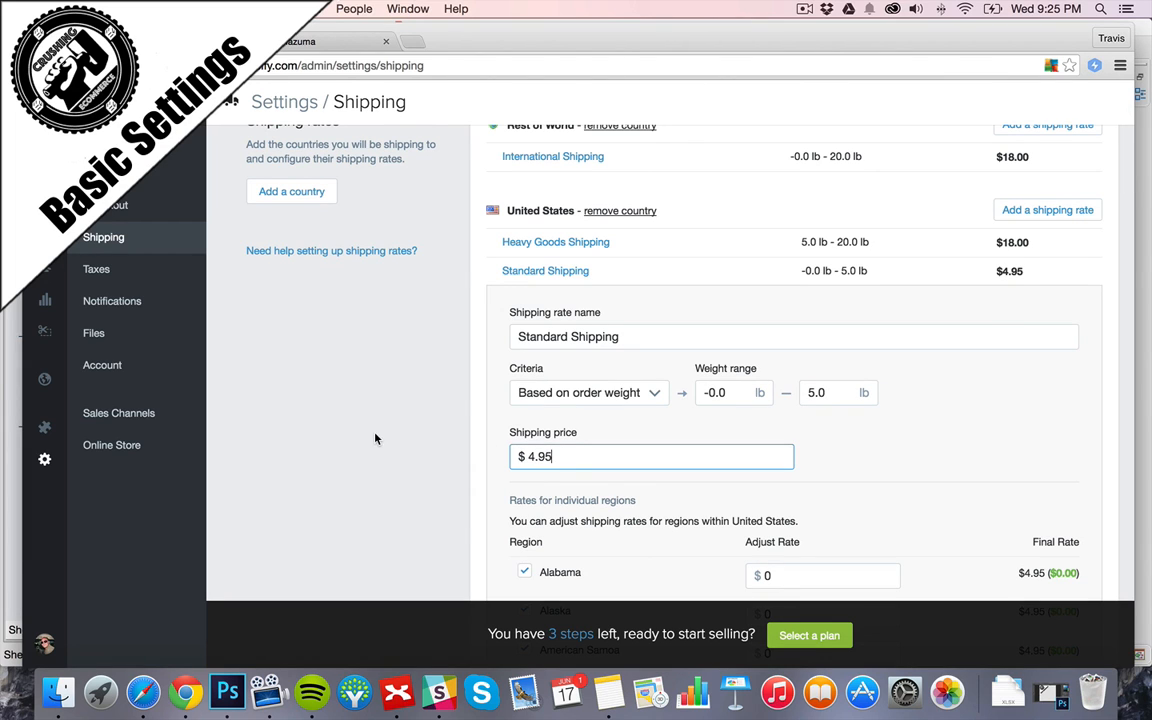
{"action": "scroll", "scroll_direction": "down", "scroll_amount": 3}
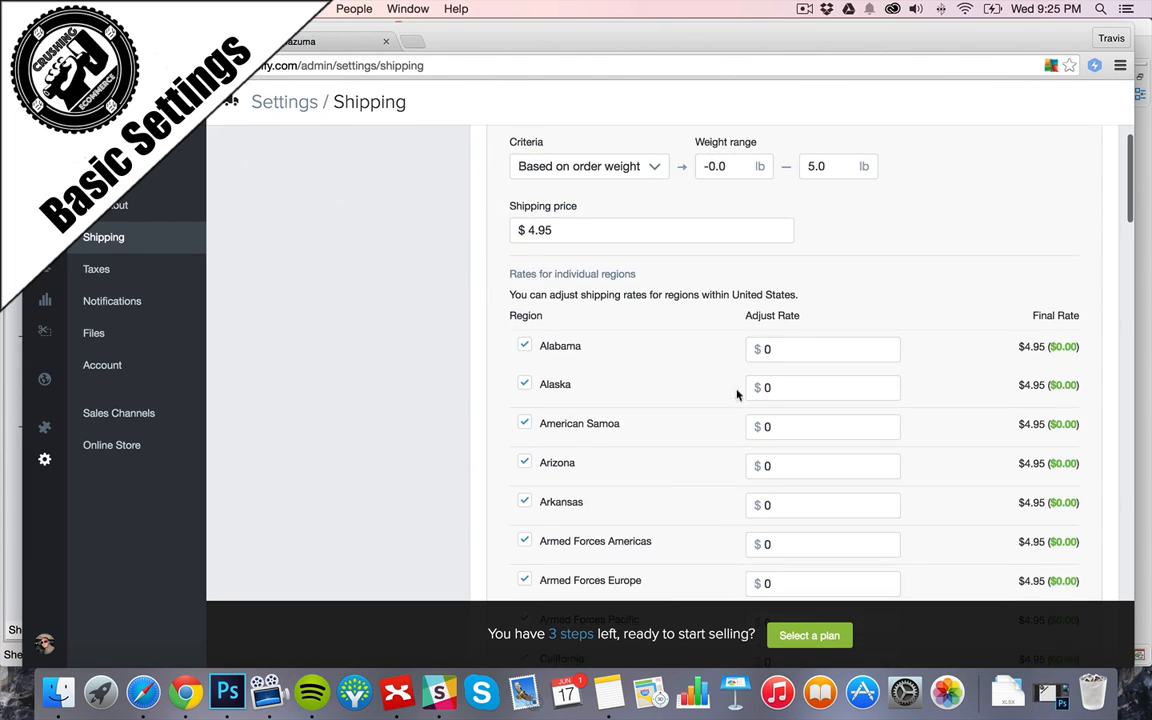
{"action": "scroll", "scroll_direction": "down", "scroll_amount": 3}
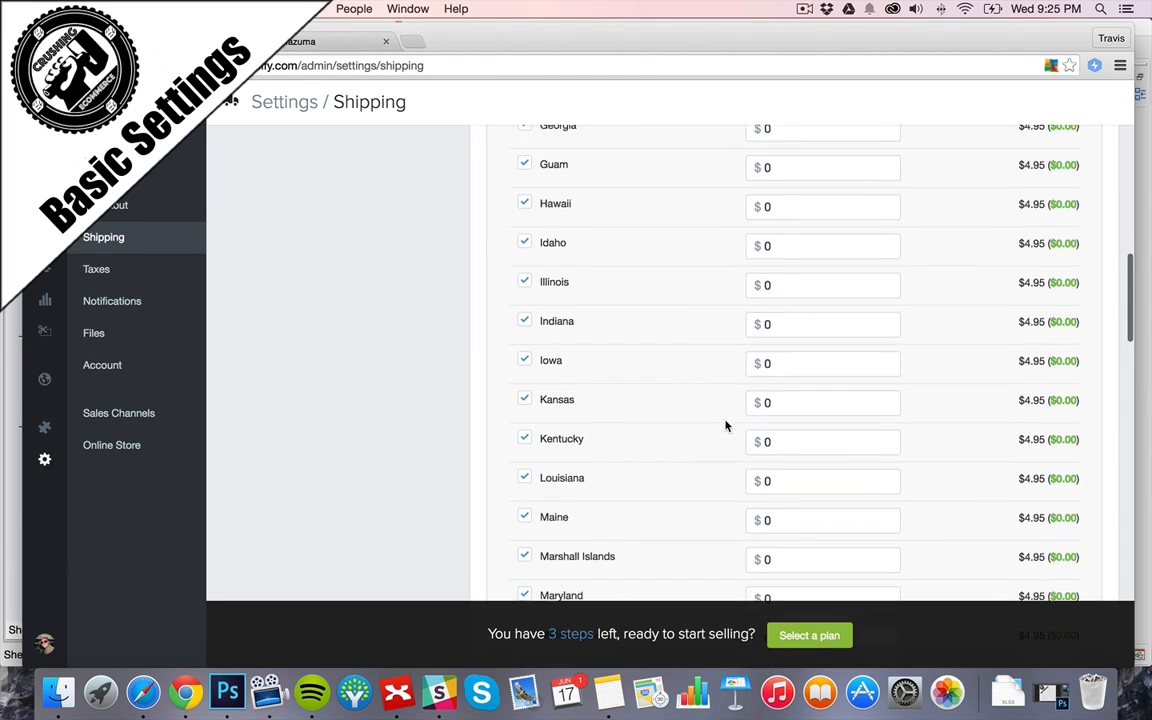
{"action": "scroll", "scroll_direction": "down", "scroll_amount": 3}
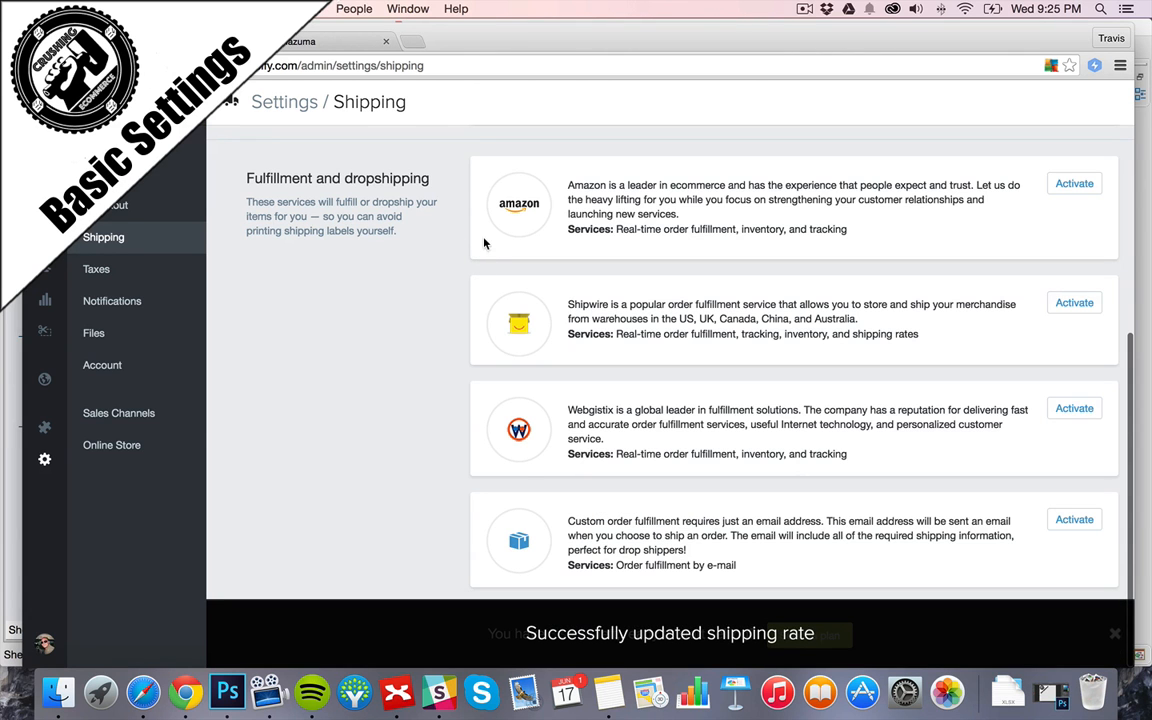
{"action": "scroll", "scroll_direction": "up", "scroll_amount": 3}
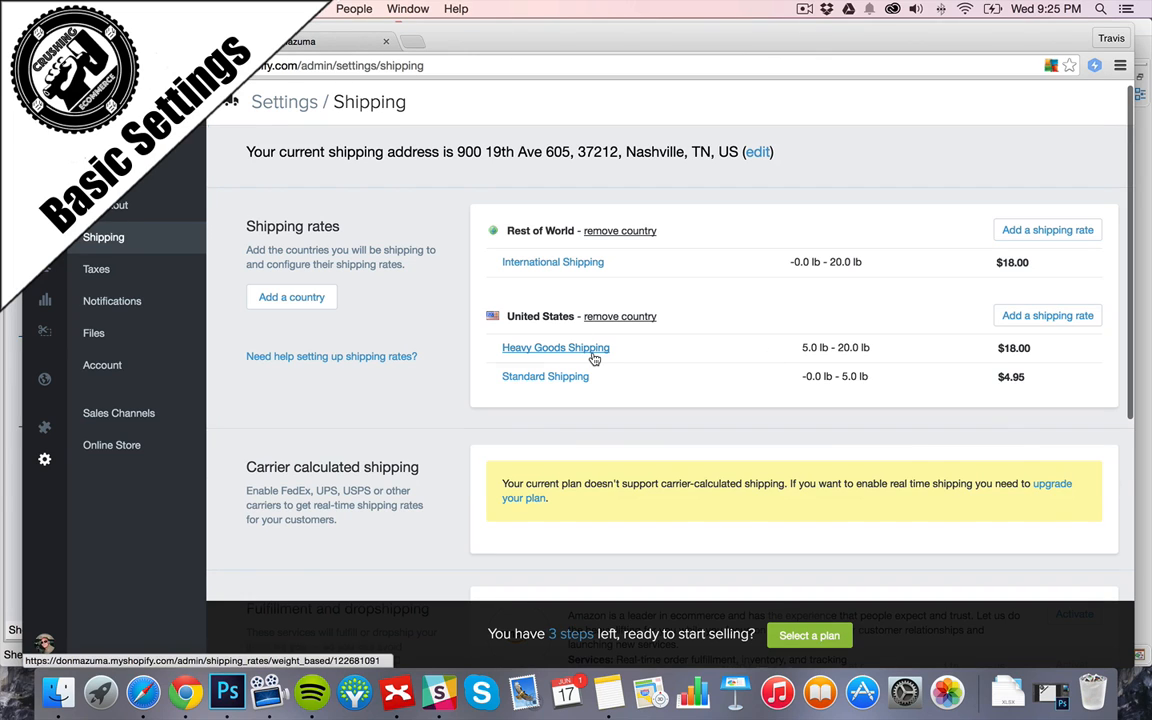
- Set the Heavy Goods Shipping price to $20.00, save it, and open Taxes settings
{"action": "left_click", "coordinate": [555, 347]}
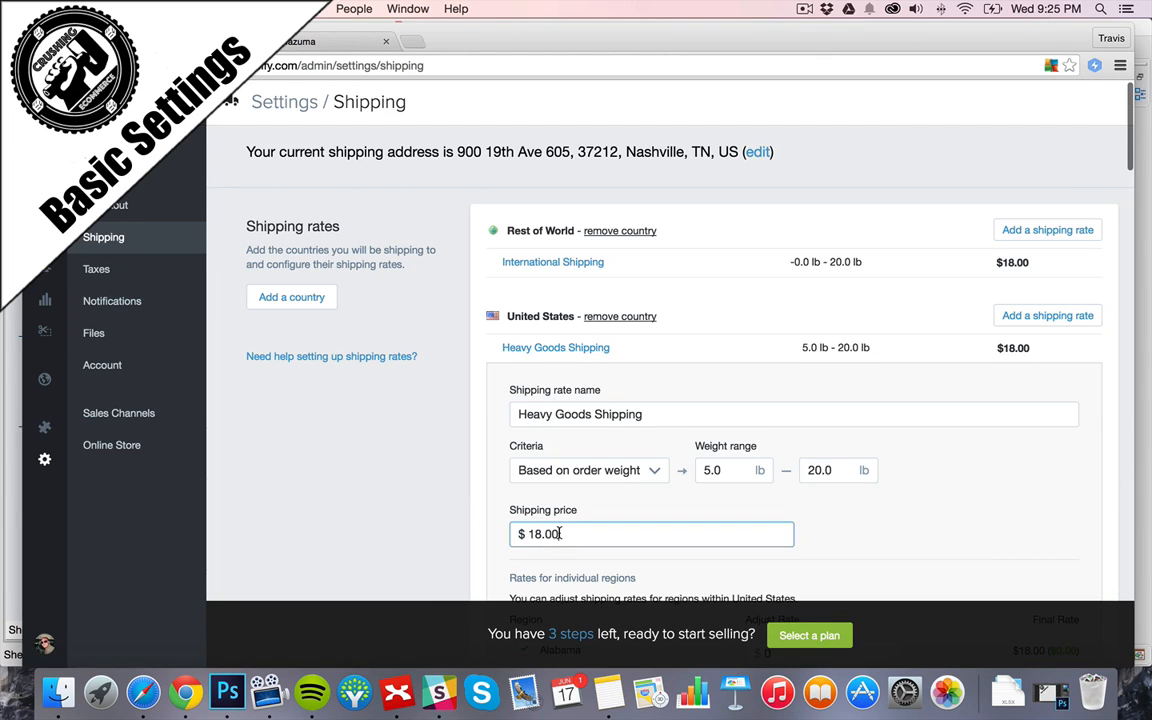
{"action": "type", "text": "20"}
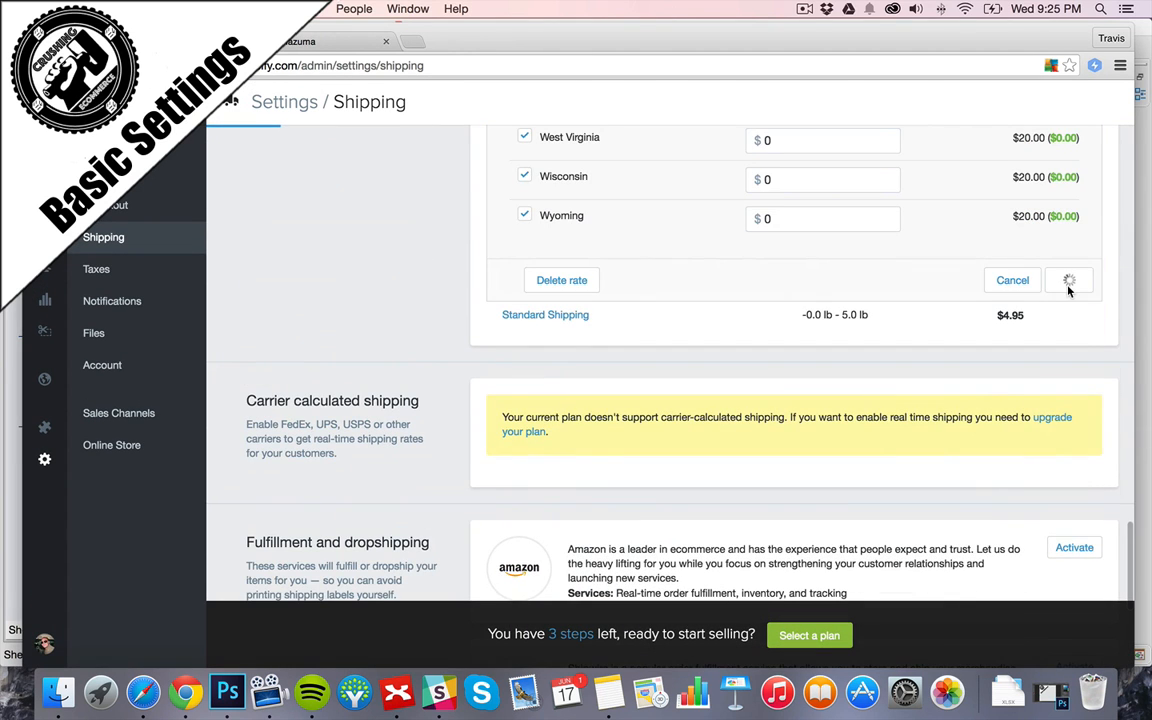
{"action": "left_click", "coordinate": [1068, 280]}
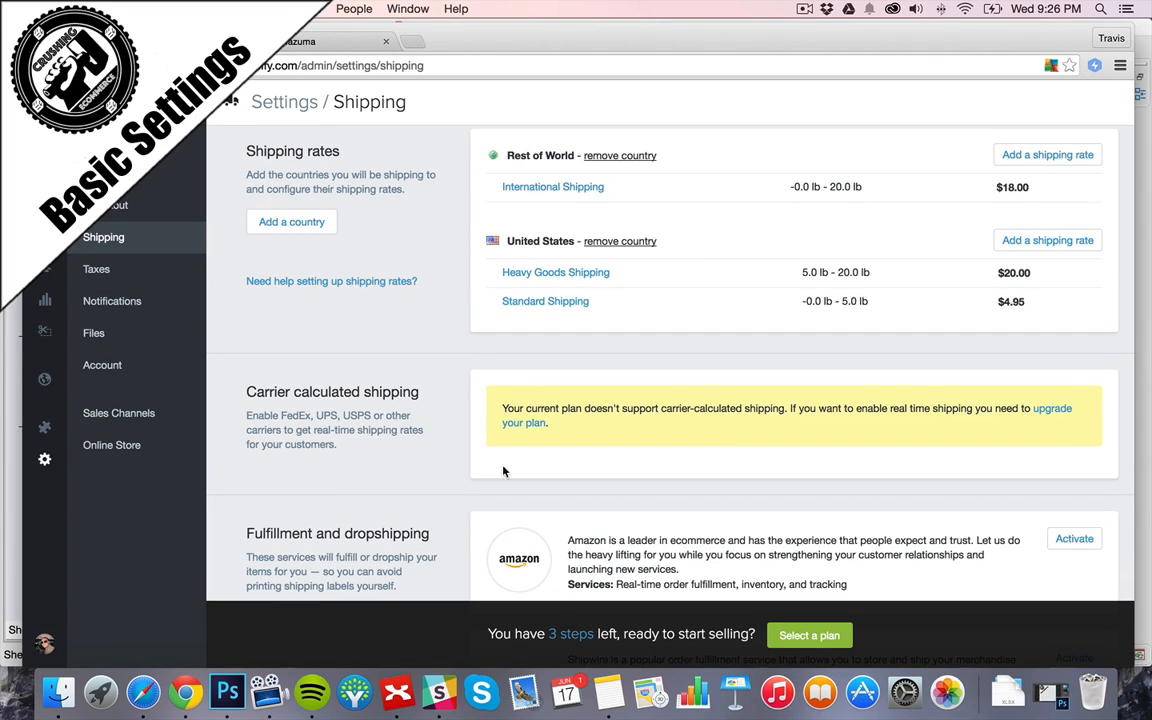
{"action": "mouse_move", "coordinate": [476, 377]}
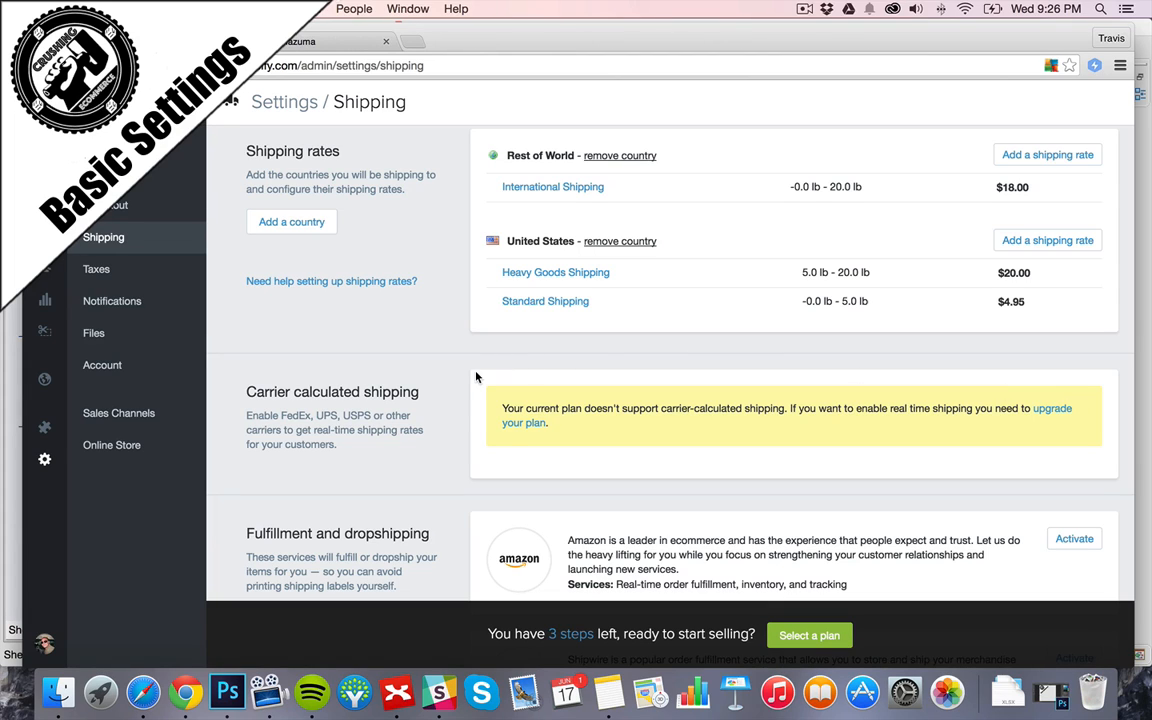
{"action": "mouse_move", "coordinate": [477, 430]}
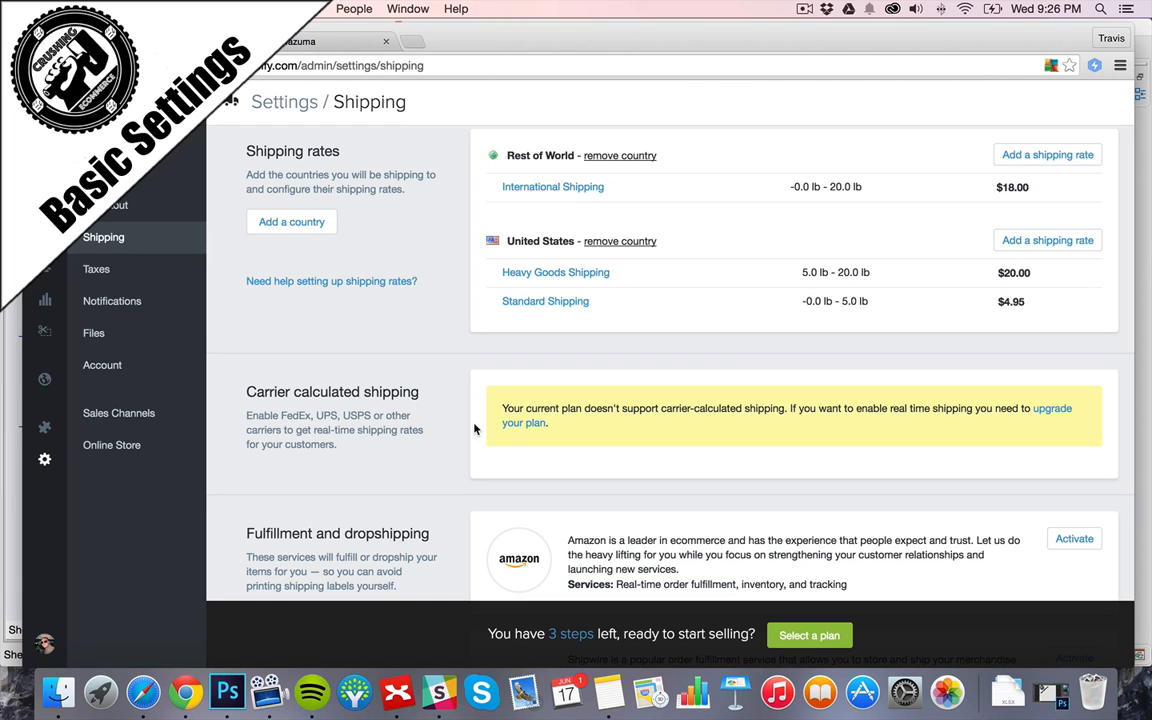
{"action": "scroll", "scroll_direction": "down", "scroll_amount": 3}
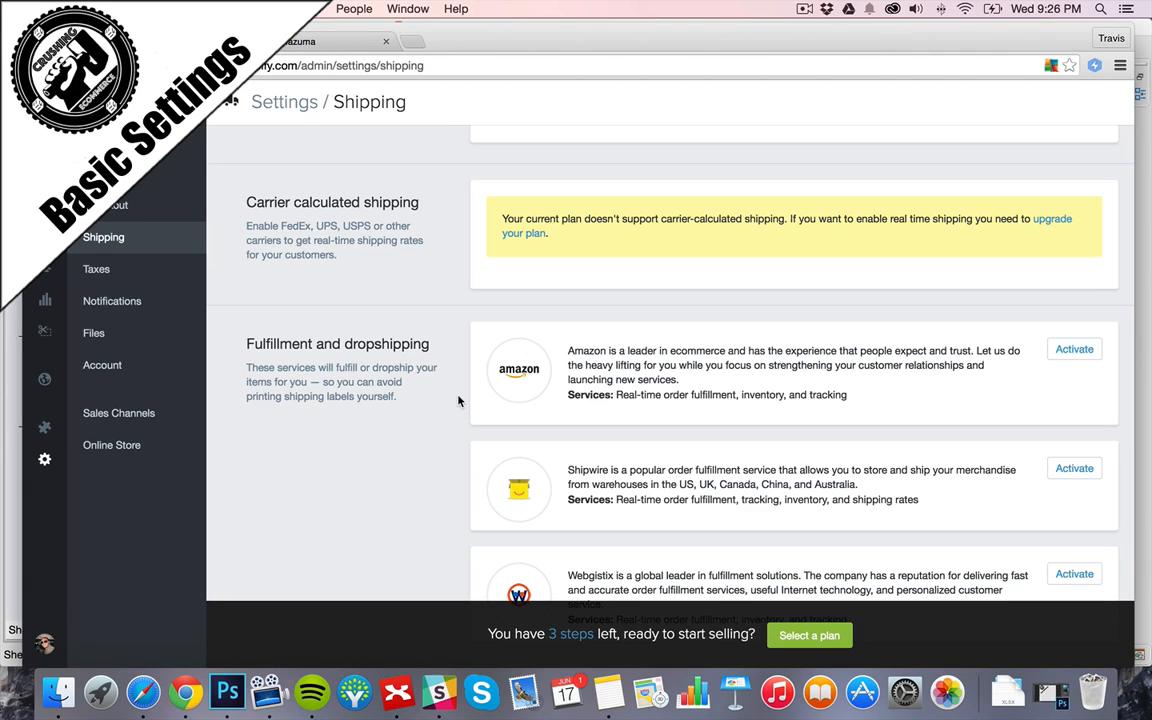
{"action": "mouse_move", "coordinate": [438, 383]}
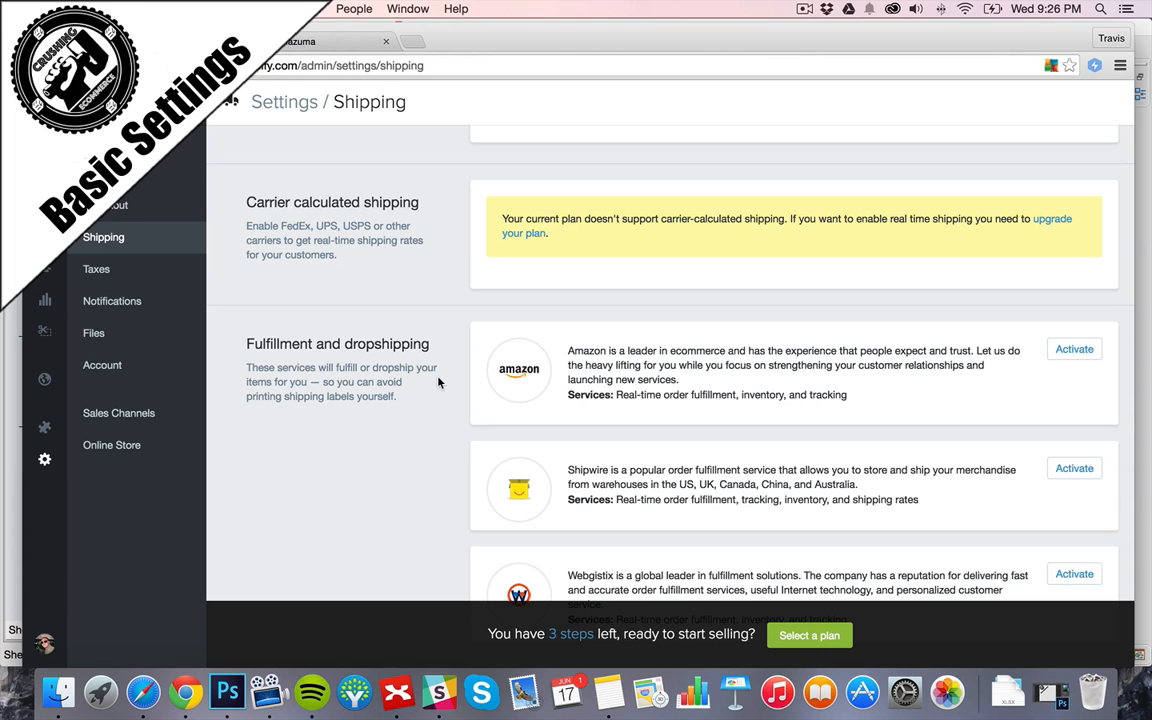
{"action": "scroll", "scroll_direction": "down", "scroll_amount": 3}
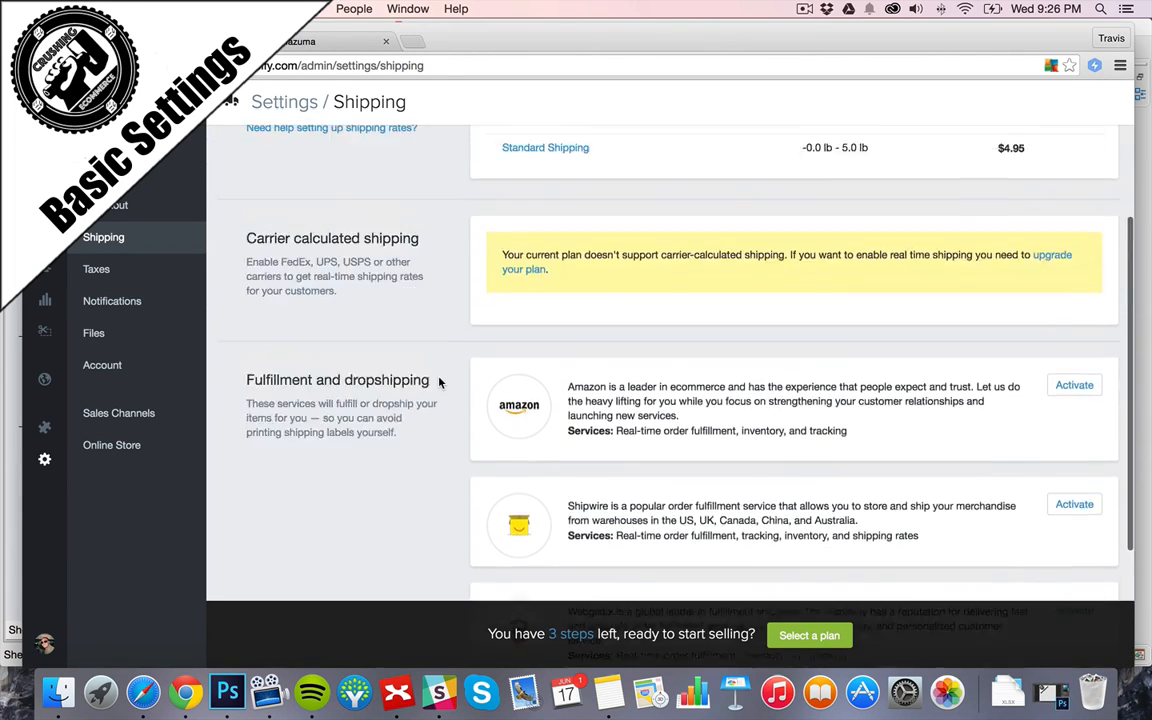
{"action": "left_click", "coordinate": [96, 268]}
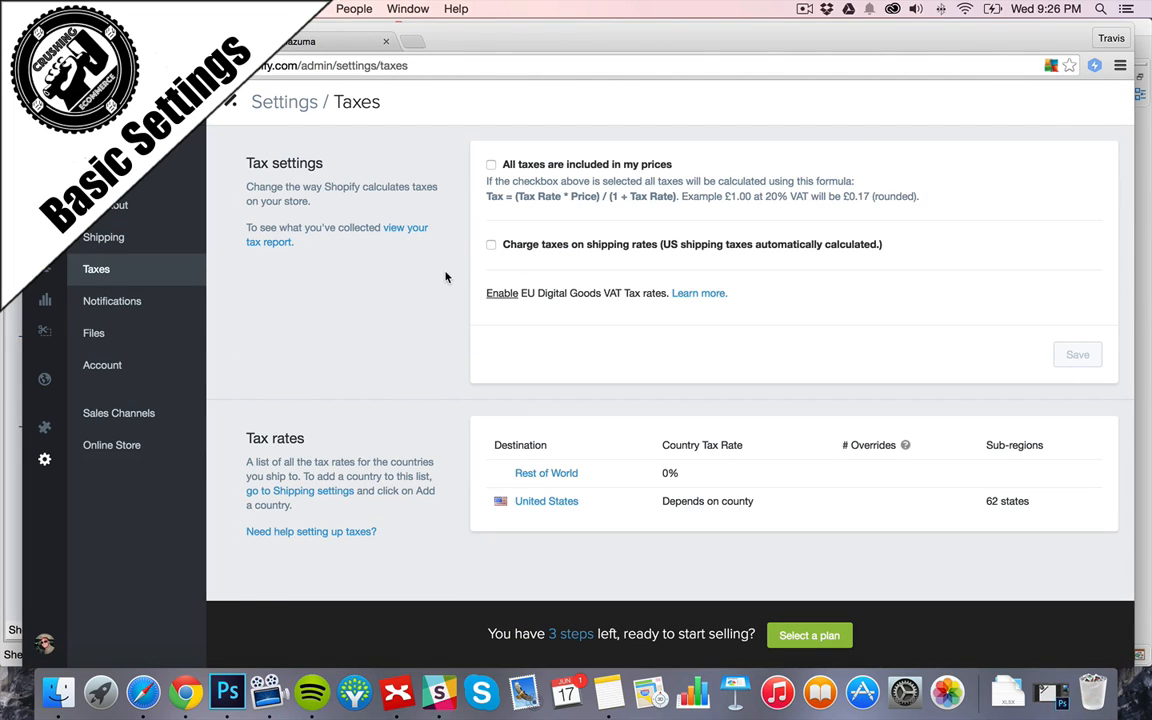
{"action": "mouse_move", "coordinate": [111, 301]}
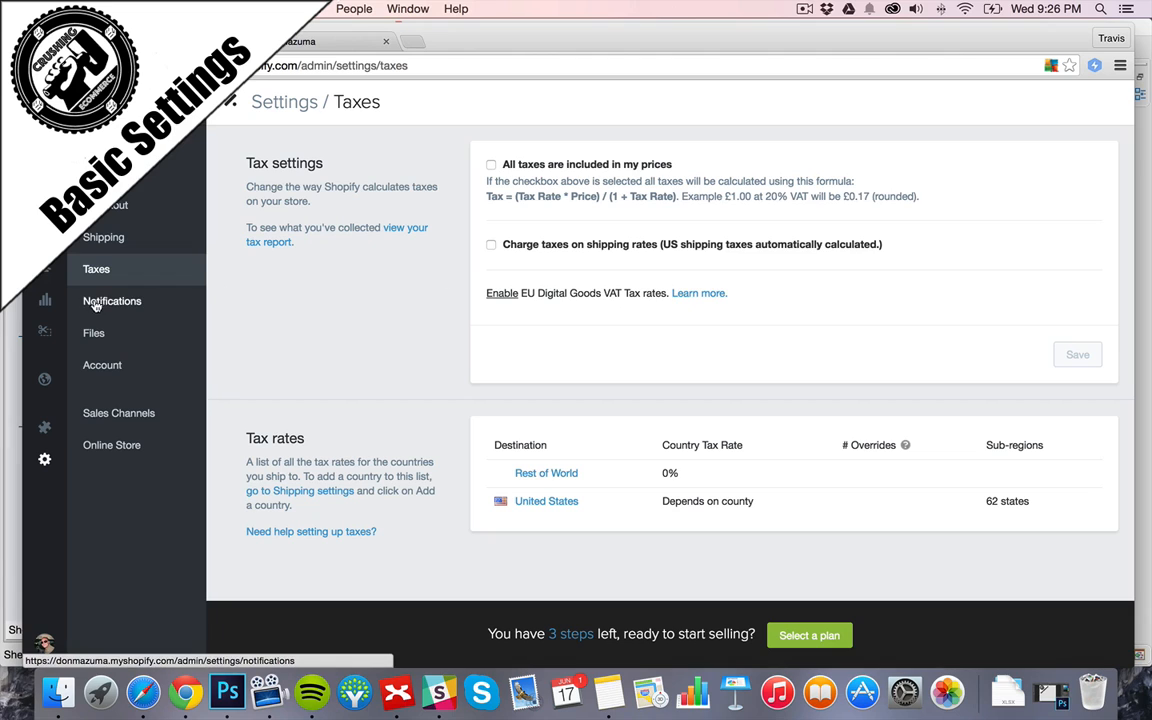
- Browse the Notifications settings: email templates, order notifications and webhooks
{"action": "left_click", "coordinate": [112, 301]}
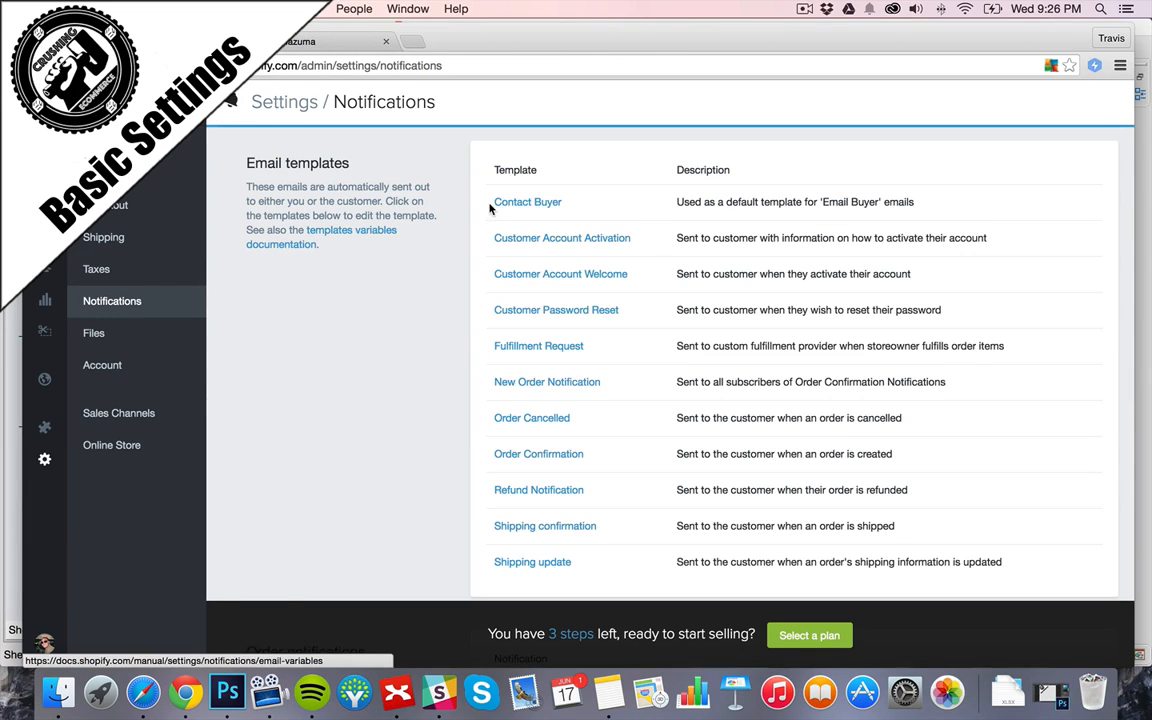
{"action": "mouse_move", "coordinate": [475, 190]}
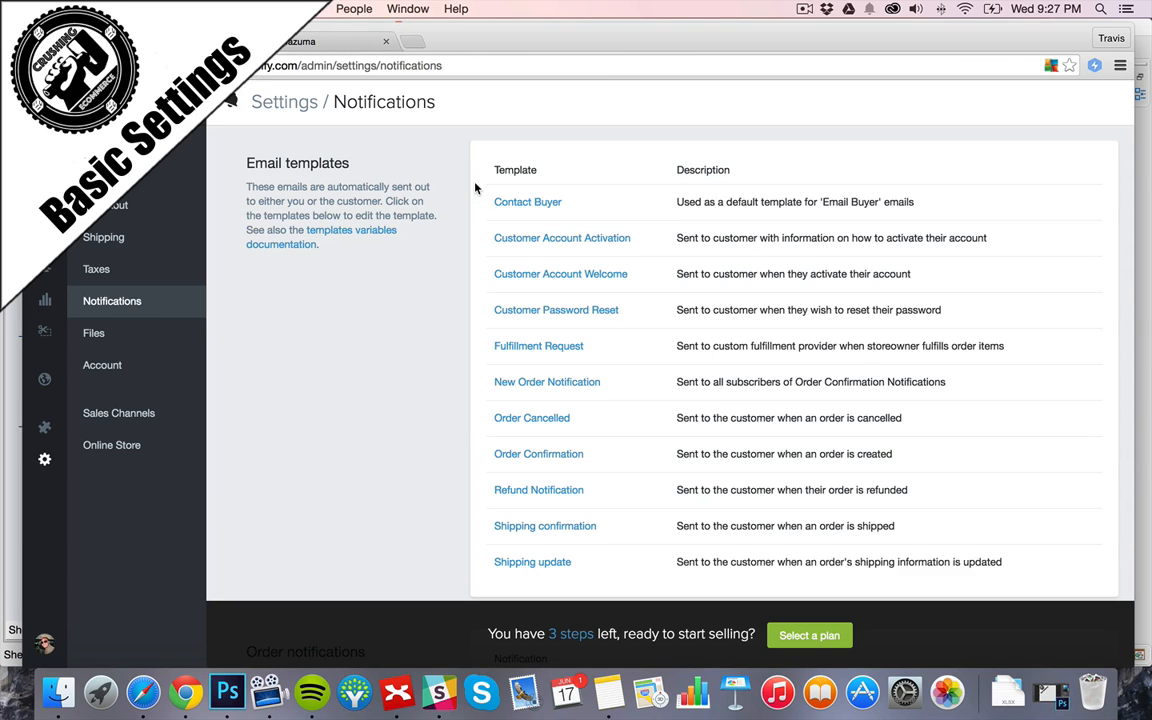
{"action": "scroll", "scroll_direction": "down", "scroll_amount": 3}
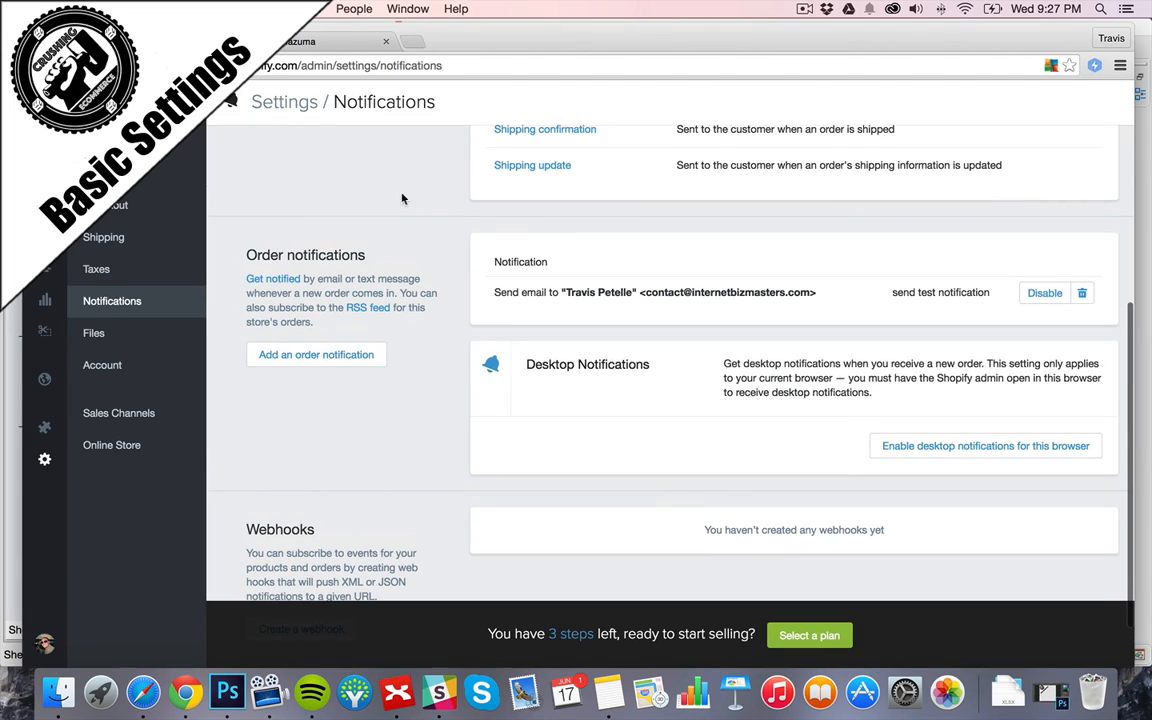
{"action": "scroll", "scroll_direction": "down", "scroll_amount": 3}
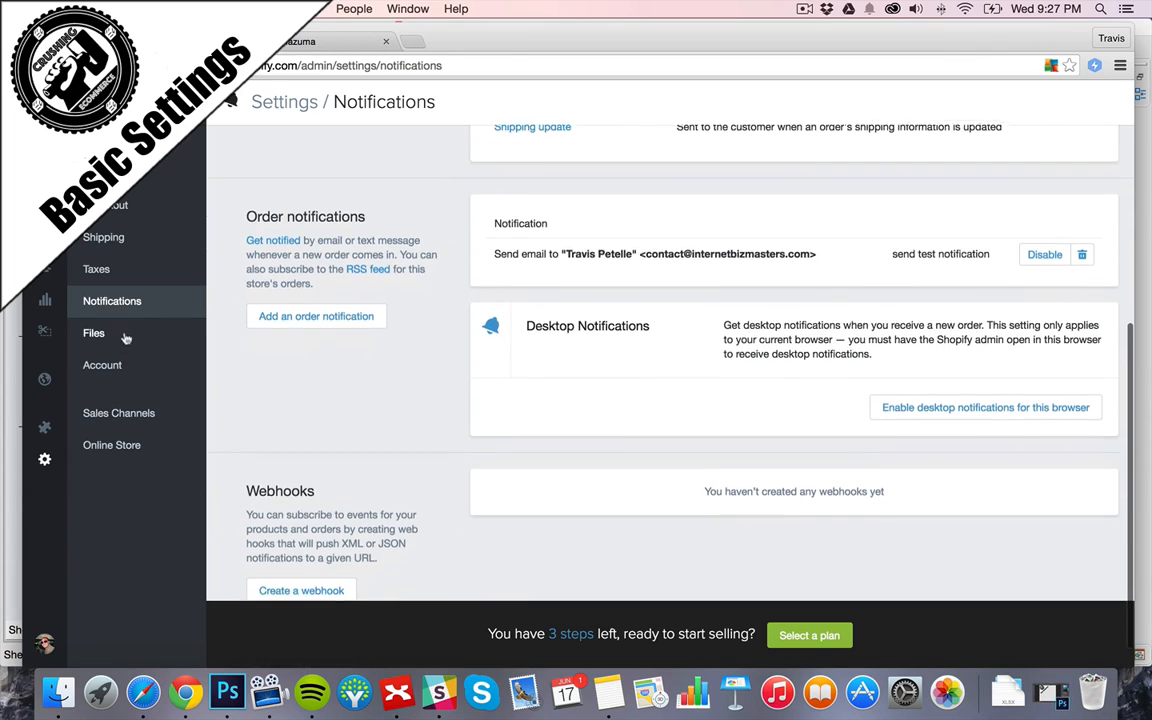
- View the empty Files section, then the Account page with trial plan and billing
{"action": "left_click", "coordinate": [93, 333]}
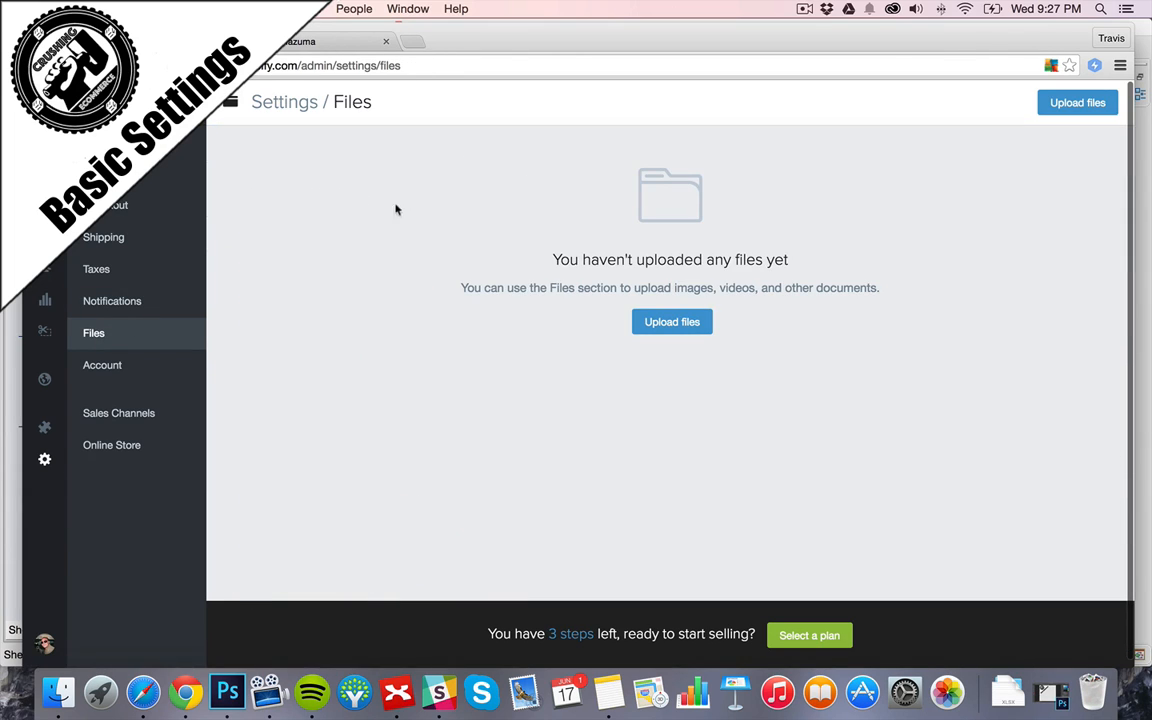
{"action": "left_click", "coordinate": [102, 365]}
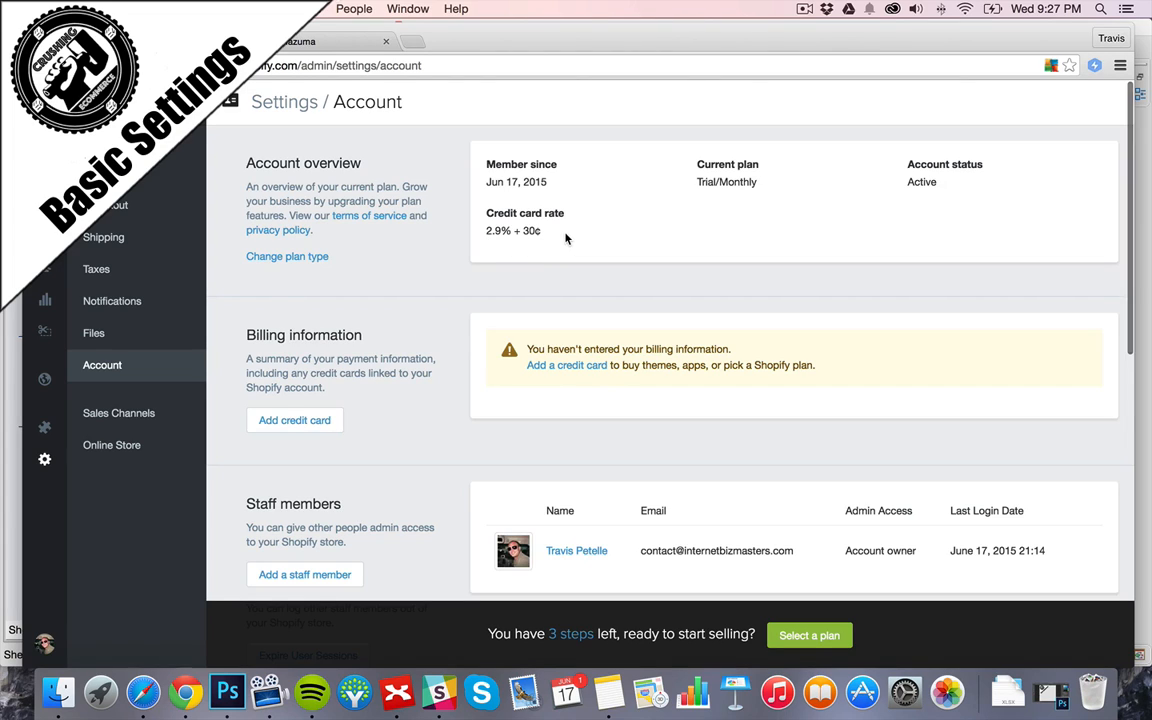
{"action": "mouse_move", "coordinate": [616, 233]}
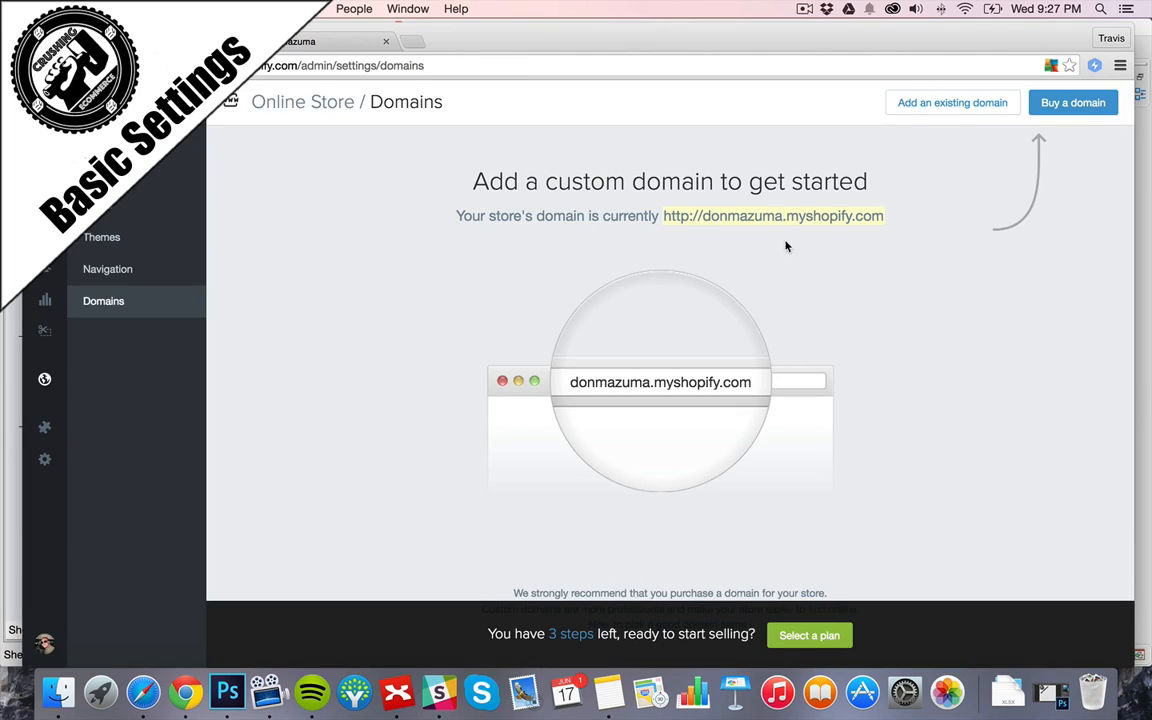
{"action": "mouse_move", "coordinate": [415, 55]}
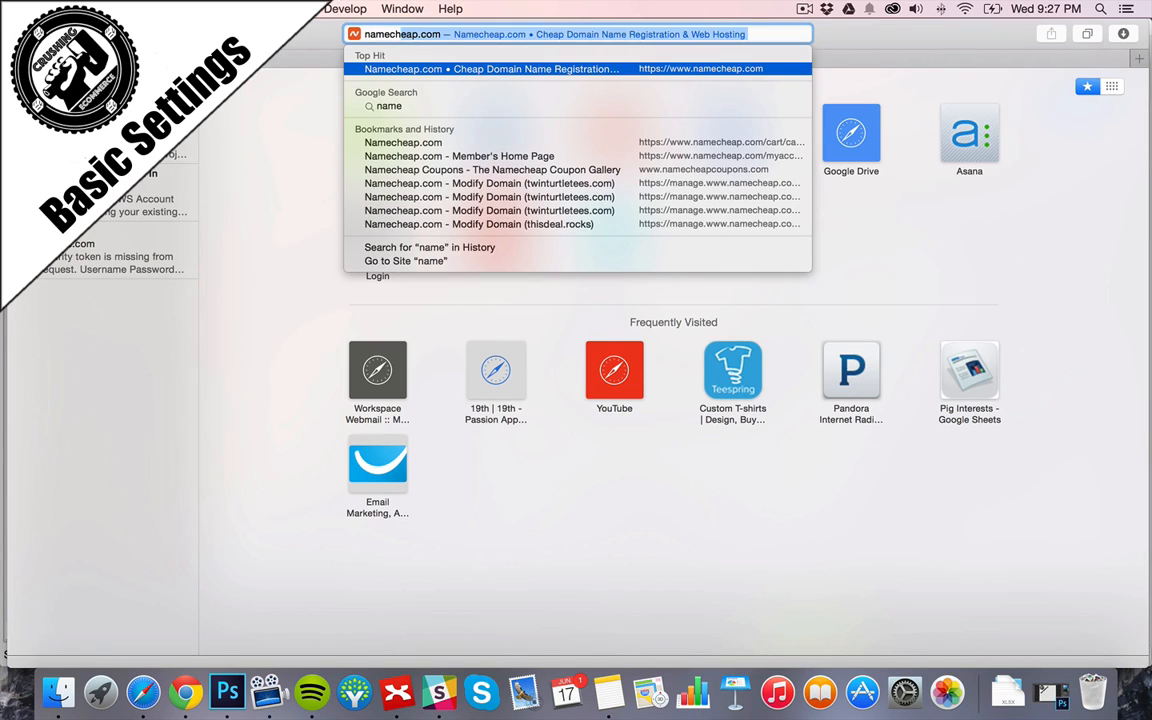
- Load the Namecheap website in Safari
{"action": "key", "text": "Return"}
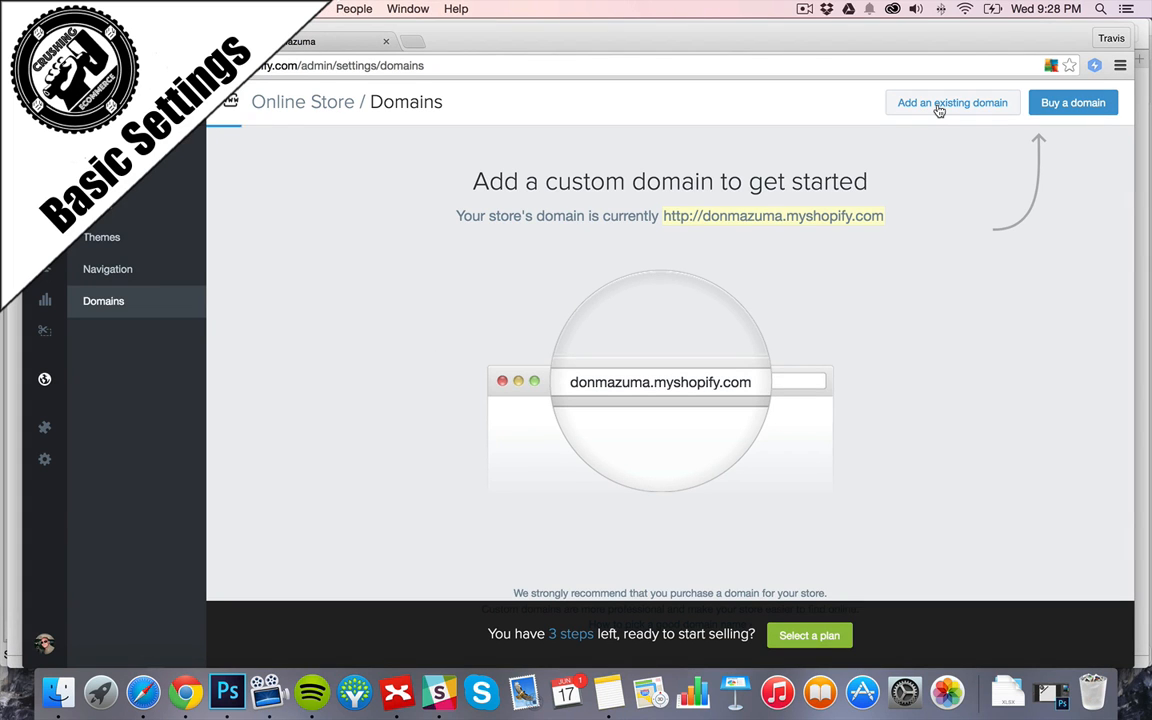
- Add the already-owned domain donmazuma.com to the store
{"action": "left_click", "coordinate": [951, 102]}
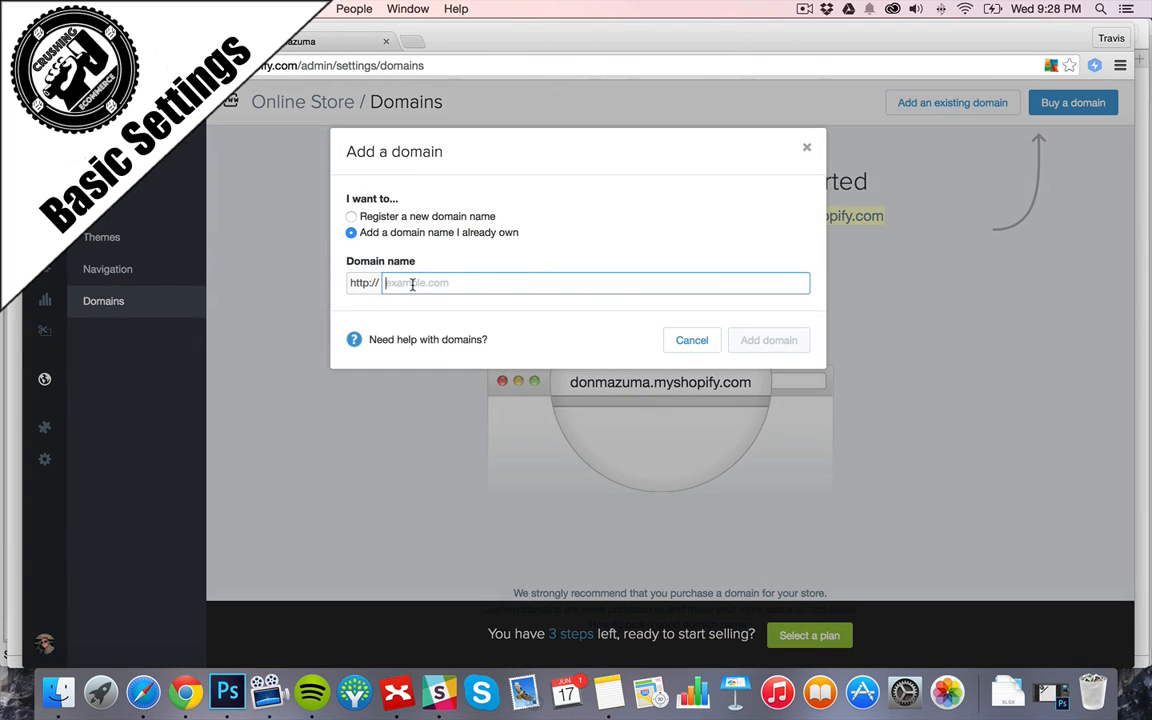
{"action": "type", "text": "donmazuma"}
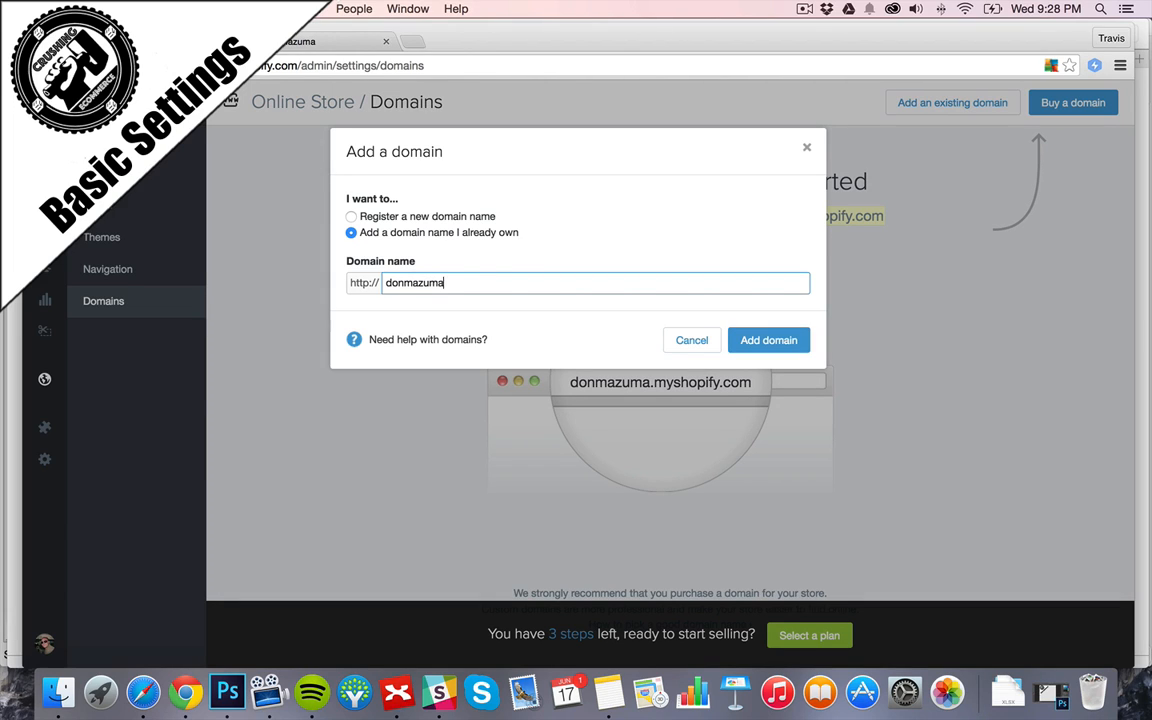
{"action": "type", "text": ".com"}
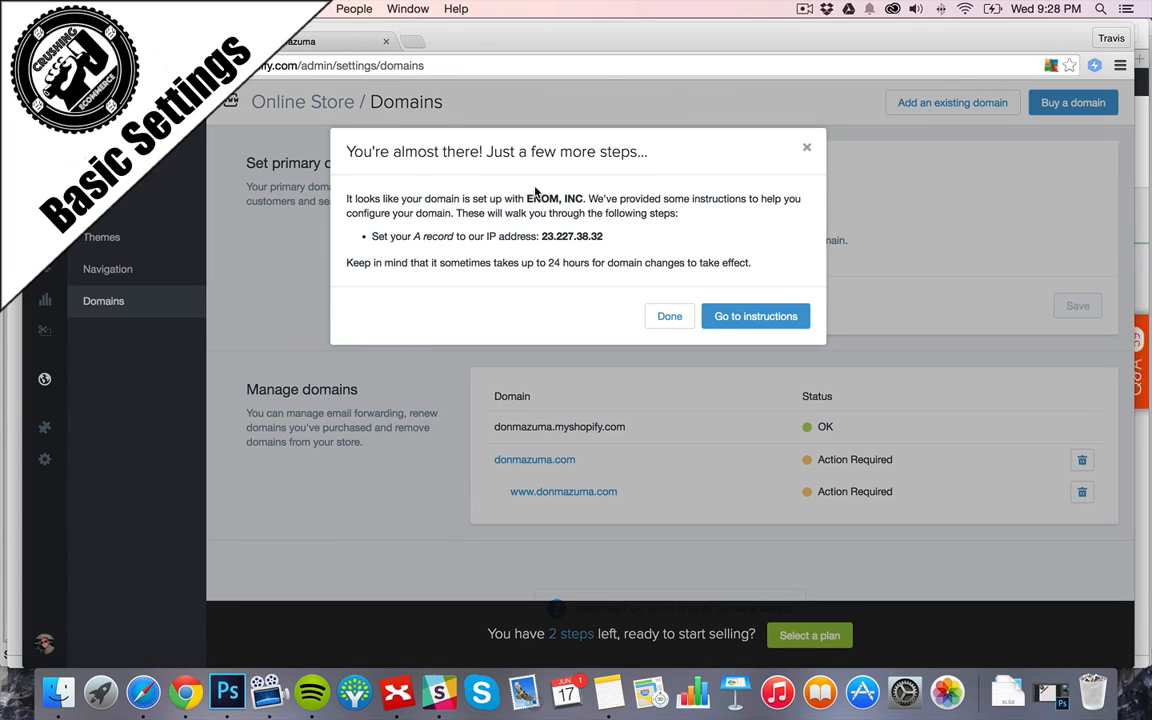
{"action": "mouse_move", "coordinate": [690, 217]}
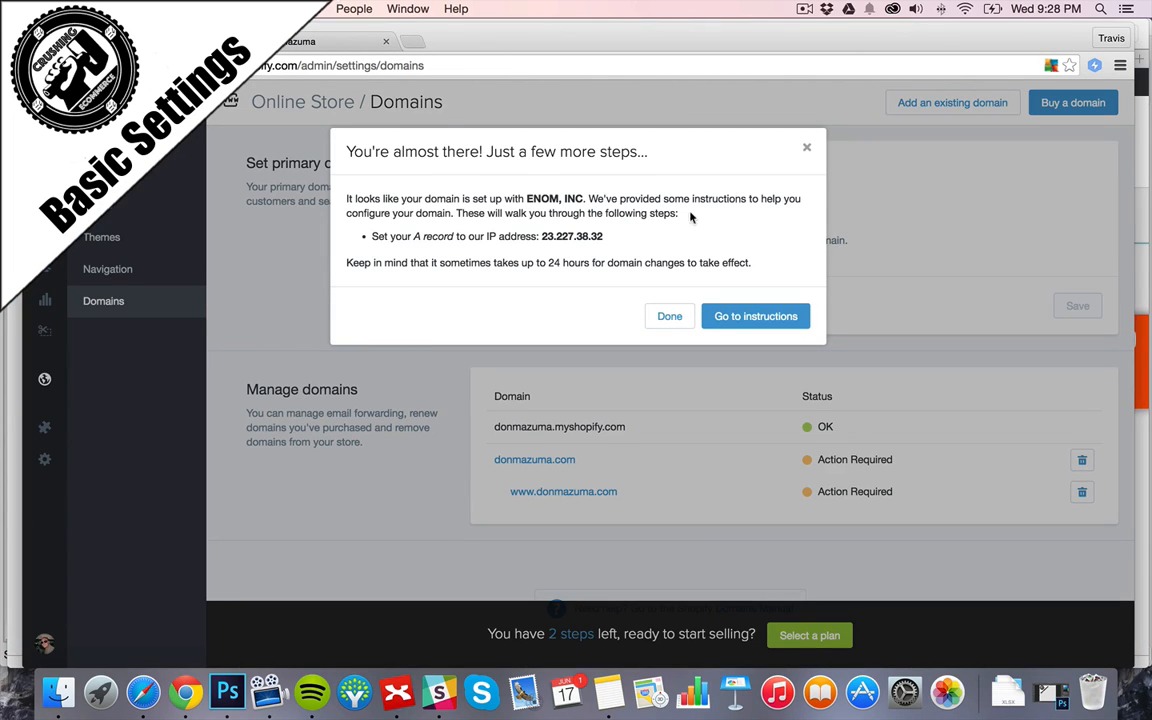
{"action": "mouse_move", "coordinate": [603, 238]}
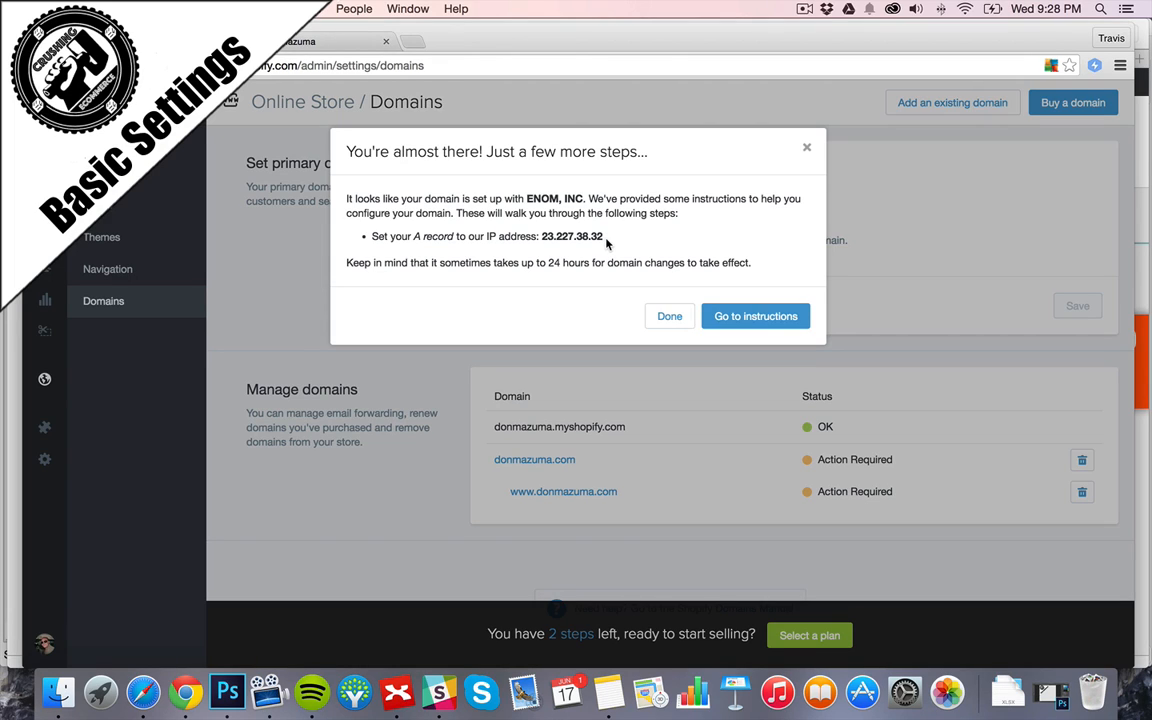
{"action": "mouse_move", "coordinate": [755, 316]}
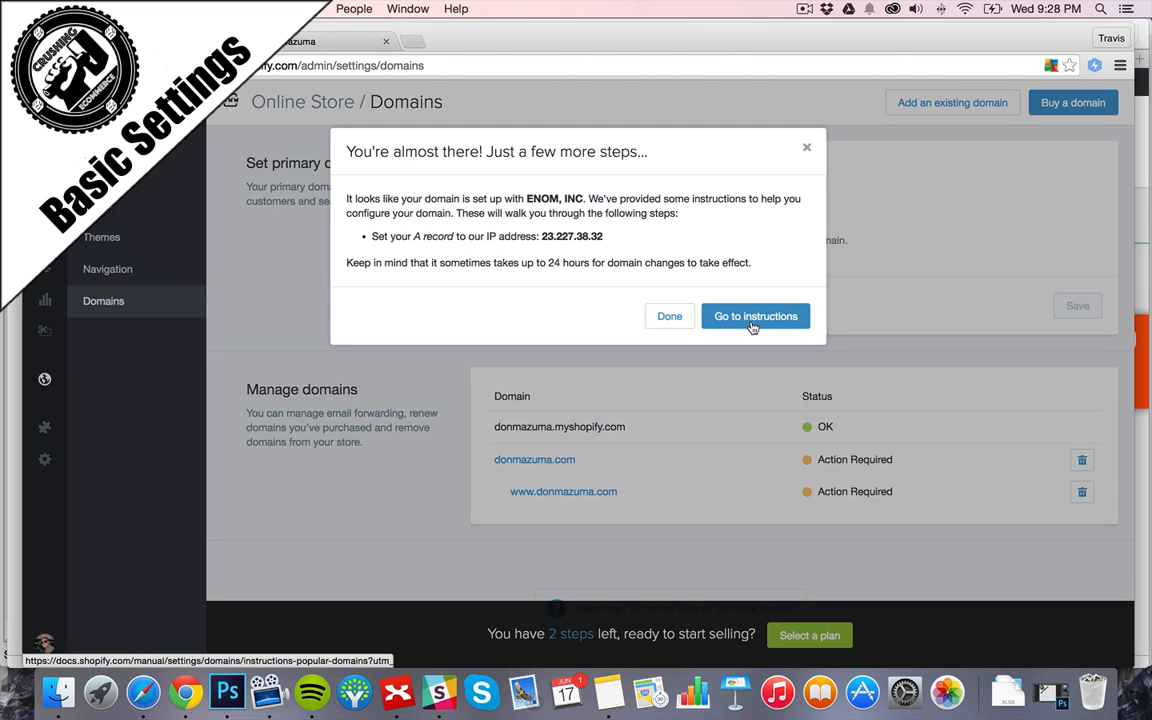
- From the domain setup instructions, open the Namecheap provider guide in the Shopify Manual
{"action": "left_click", "coordinate": [755, 316]}
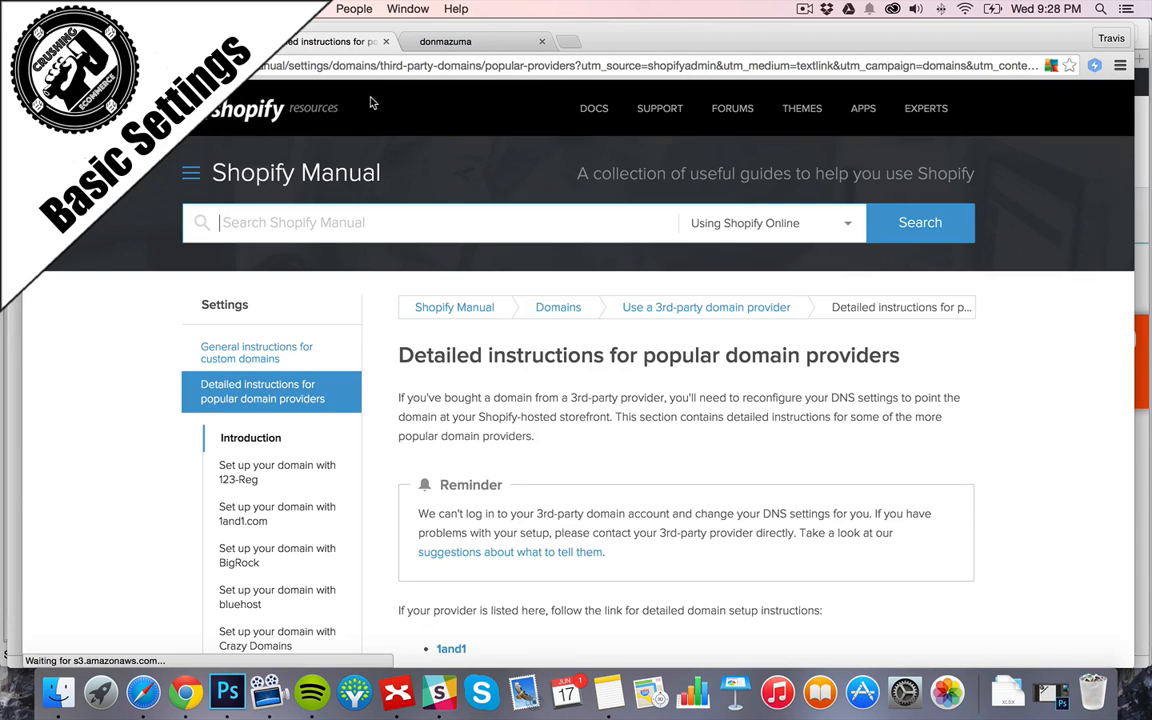
{"action": "scroll", "scroll_direction": "down", "scroll_amount": 3}
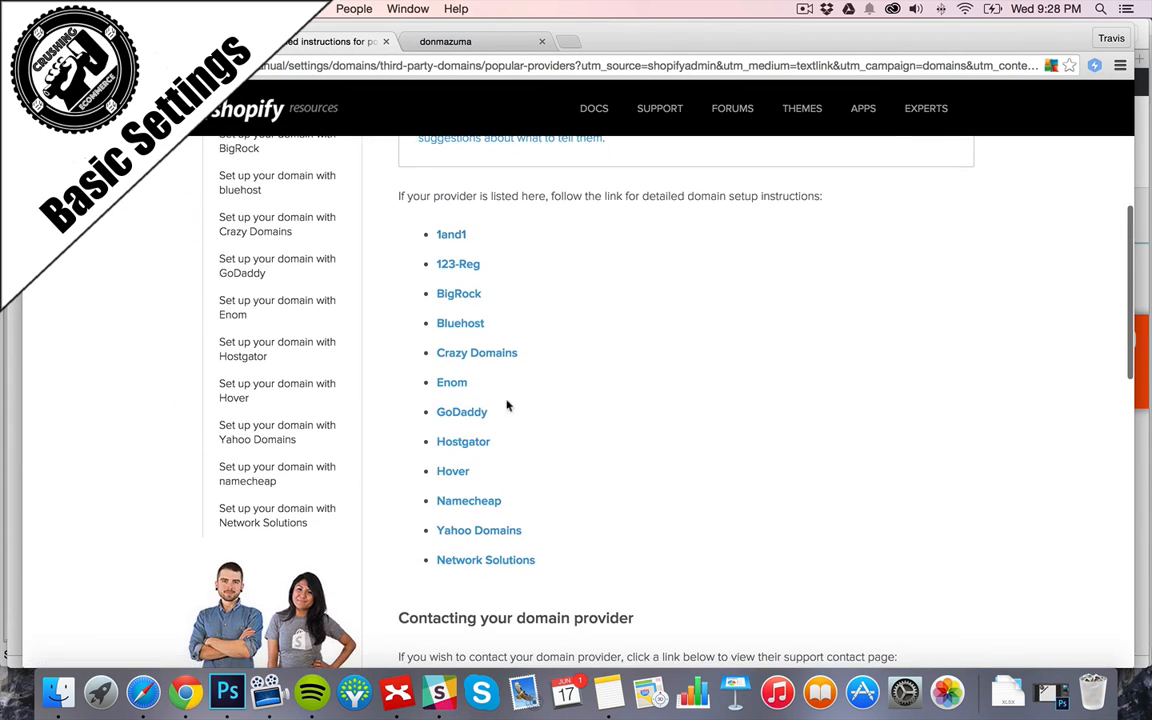
{"action": "scroll", "scroll_direction": "down", "scroll_amount": 3}
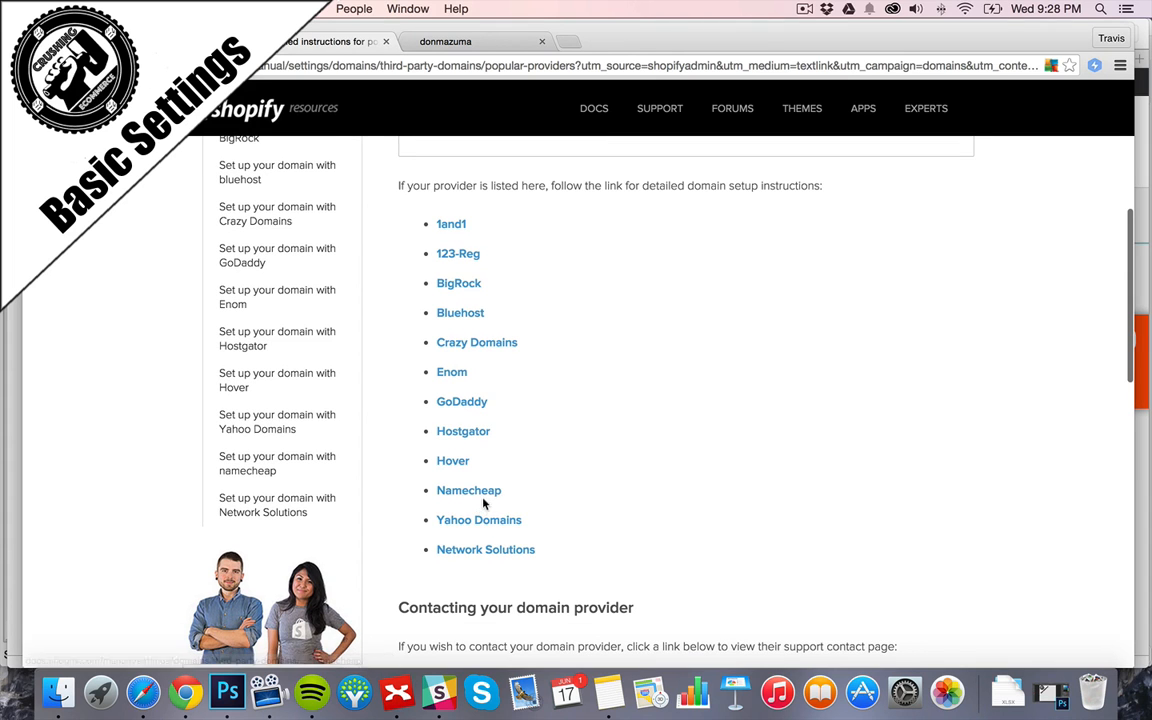
{"action": "left_click", "coordinate": [468, 490]}
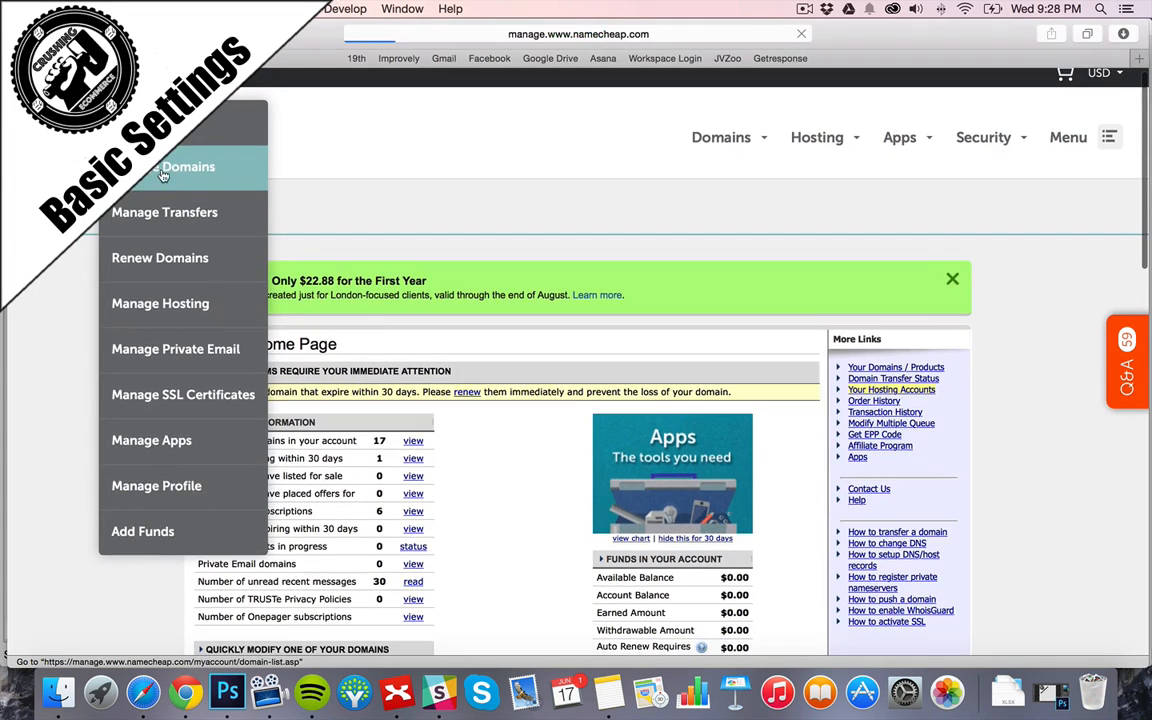
- Open Namecheap's Manage Domains list and select donmazuma.com for editing
{"action": "left_click", "coordinate": [188, 167]}
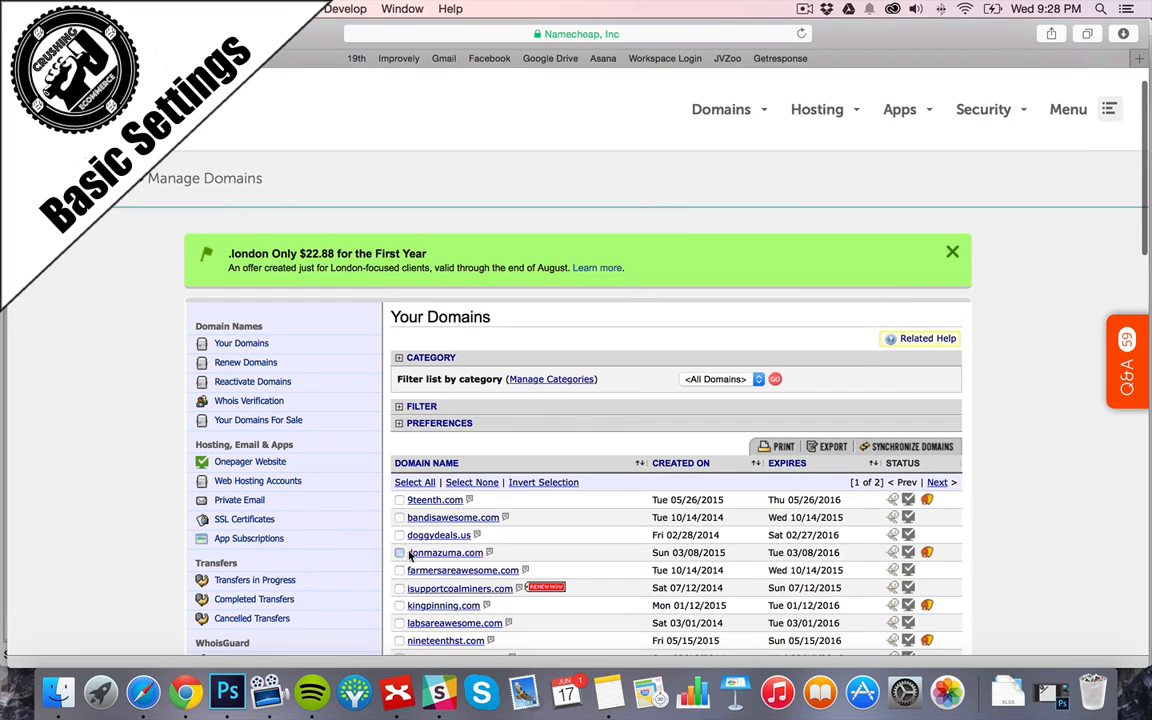
{"action": "left_click", "coordinate": [400, 552]}
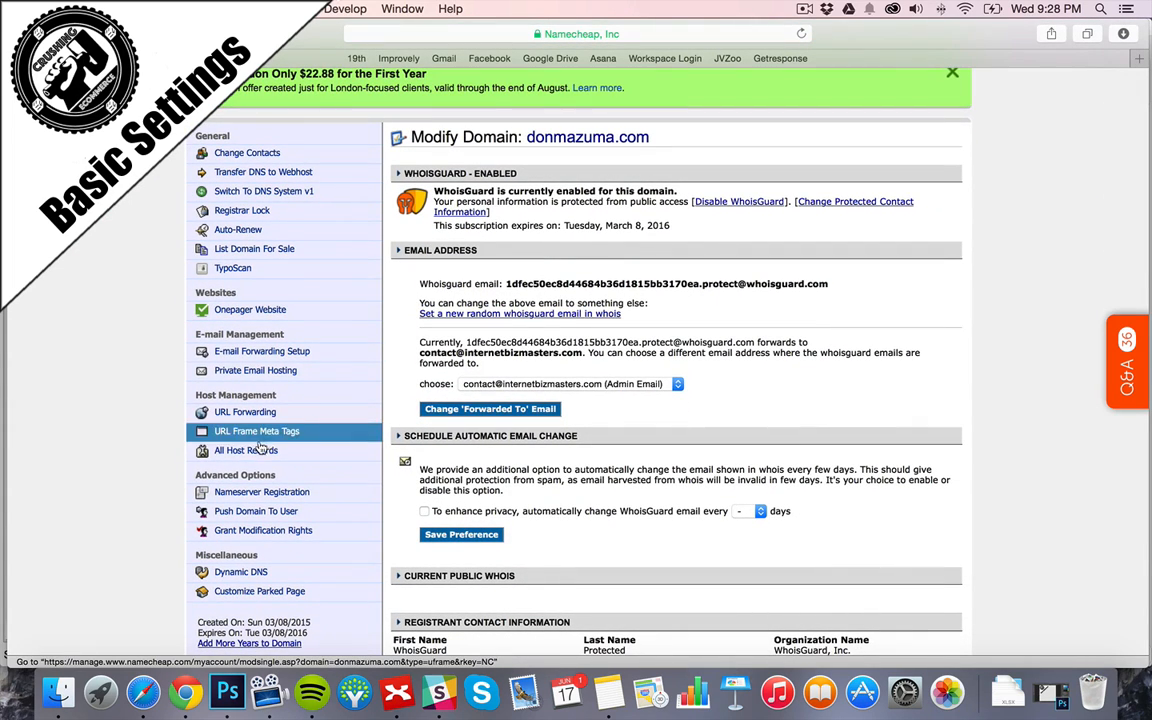
- Show donmazuma.com's host records: the @ URL Redirect and www CNAME
{"action": "left_click", "coordinate": [256, 431]}
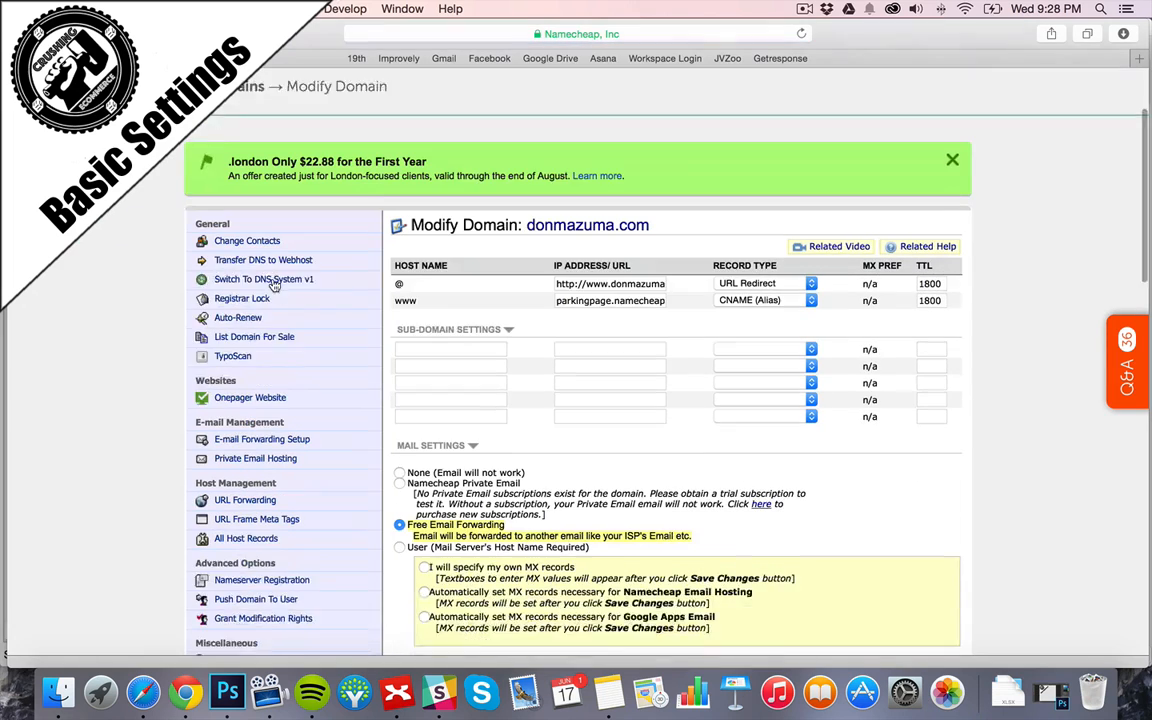
{"action": "scroll", "scroll_direction": "down", "scroll_amount": 3}
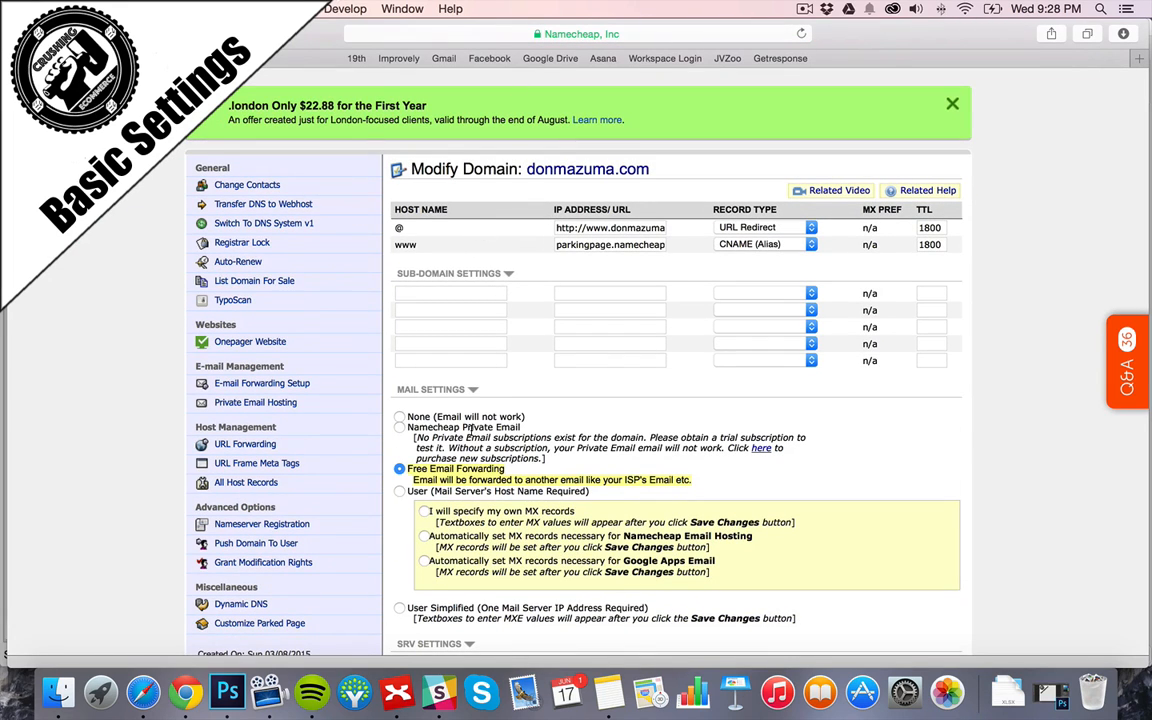
{"action": "mouse_move", "coordinate": [143, 691]}
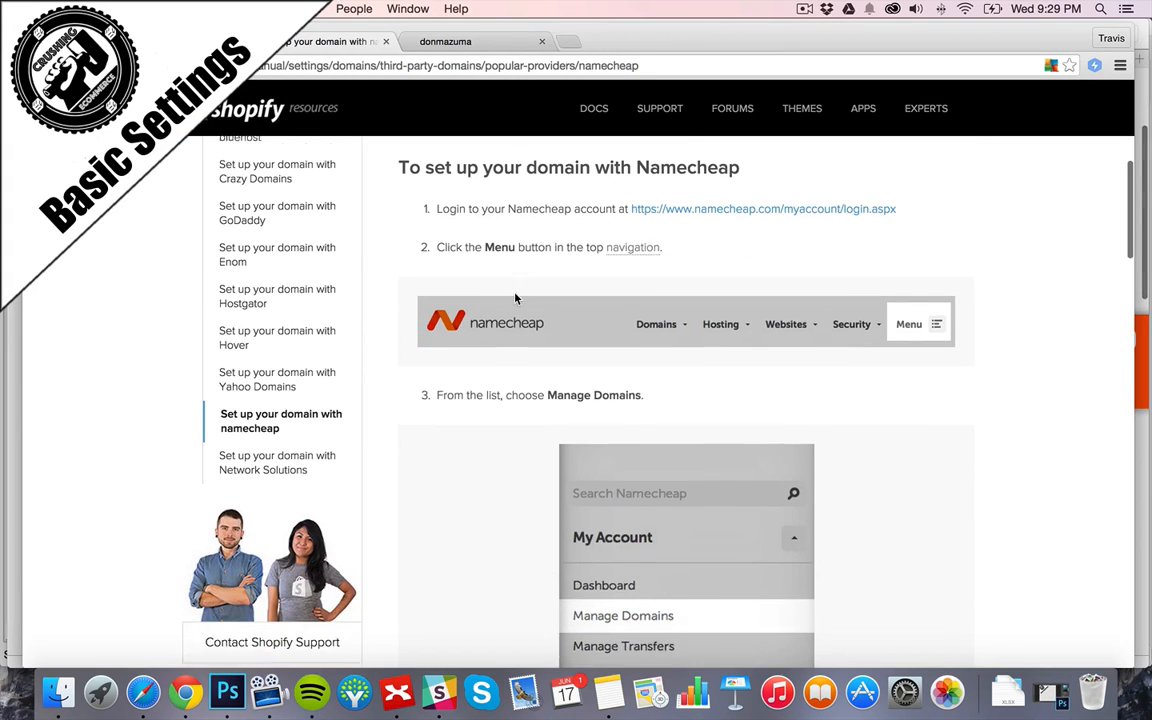
- Review Shopify's Namecheap guide for the required A record IP 23.227.38.32
{"action": "scroll", "scroll_direction": "down", "scroll_amount": 3}
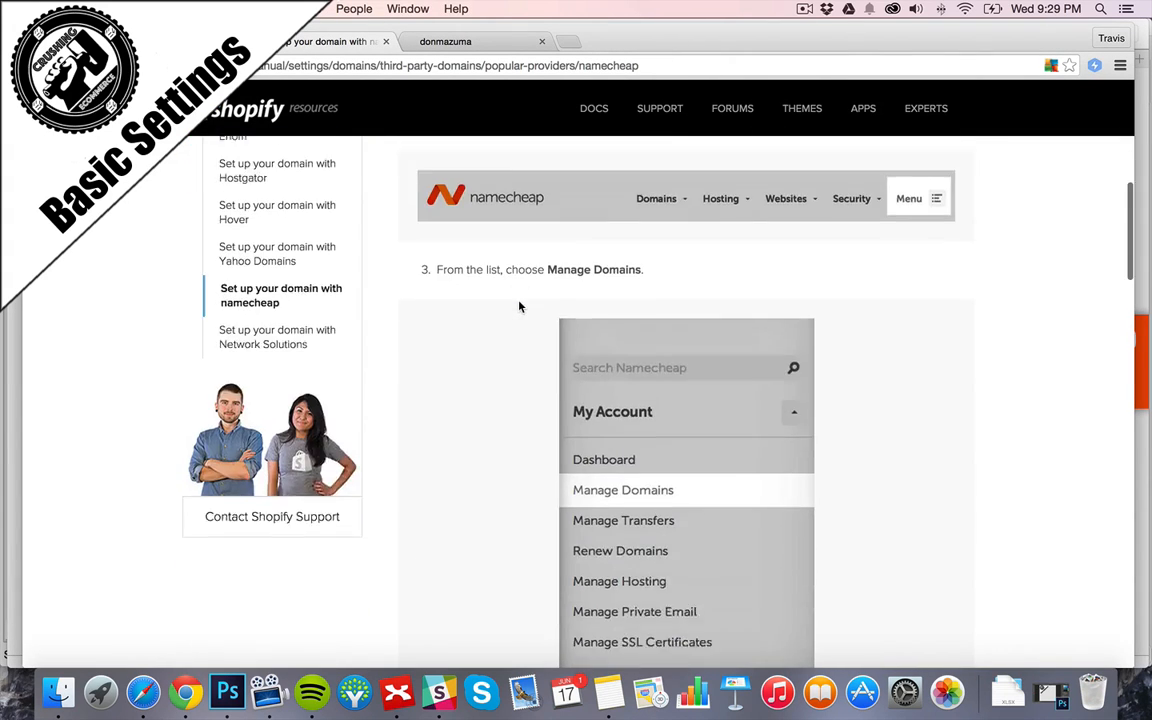
{"action": "scroll", "scroll_direction": "down", "scroll_amount": 3}
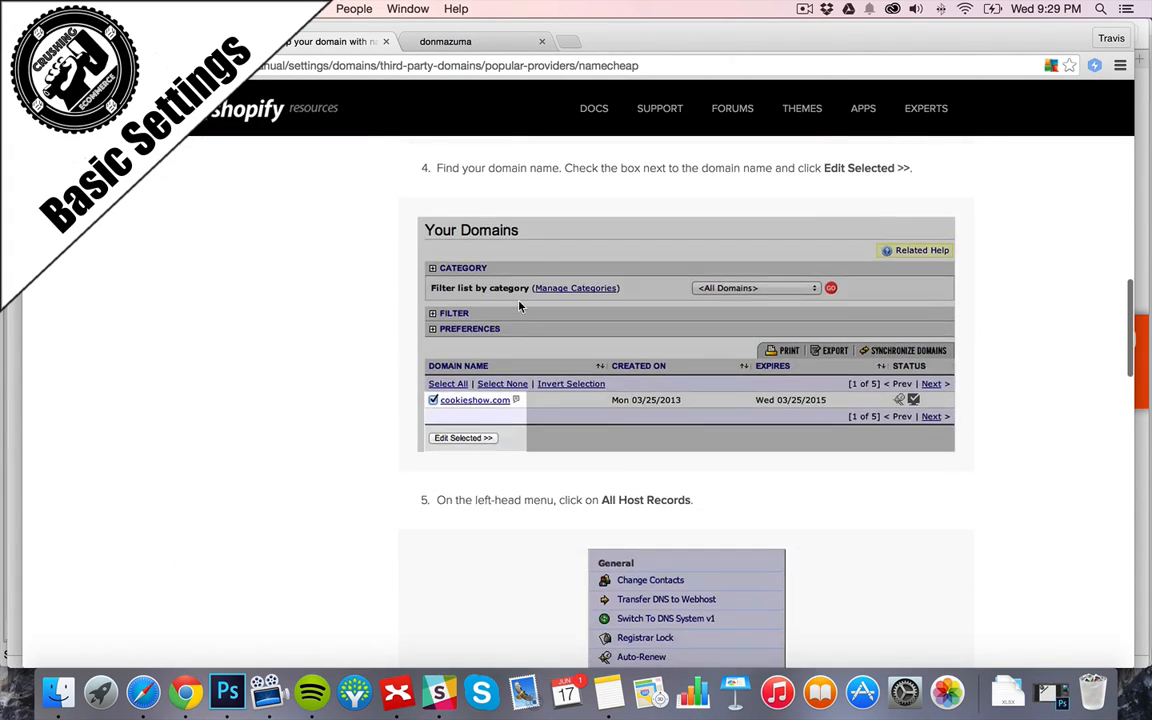
{"action": "scroll", "scroll_direction": "down", "scroll_amount": 3}
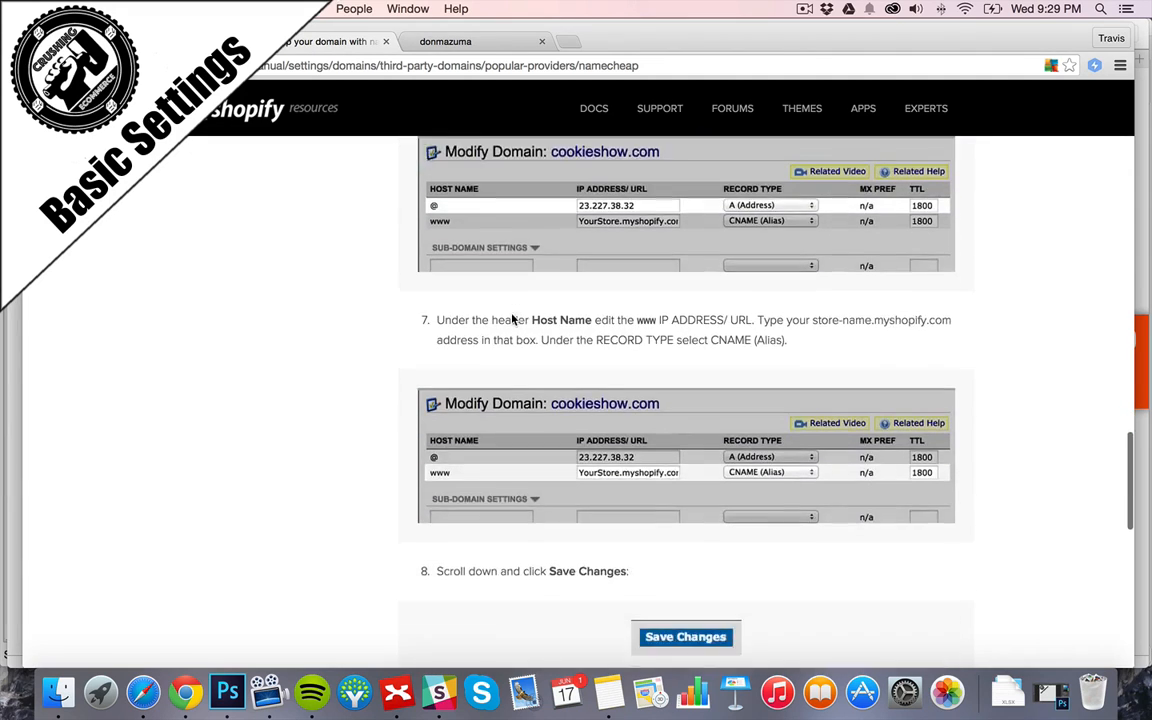
{"action": "scroll", "scroll_direction": "up", "scroll_amount": 3}
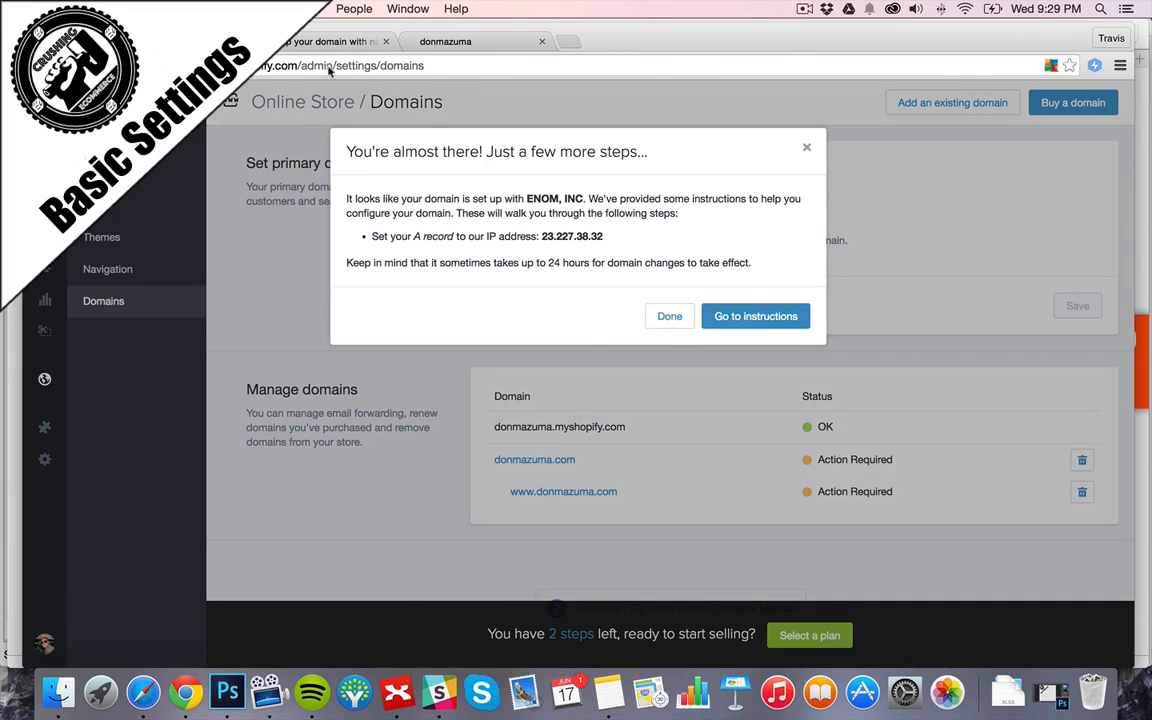
{"action": "left_click", "coordinate": [755, 316]}
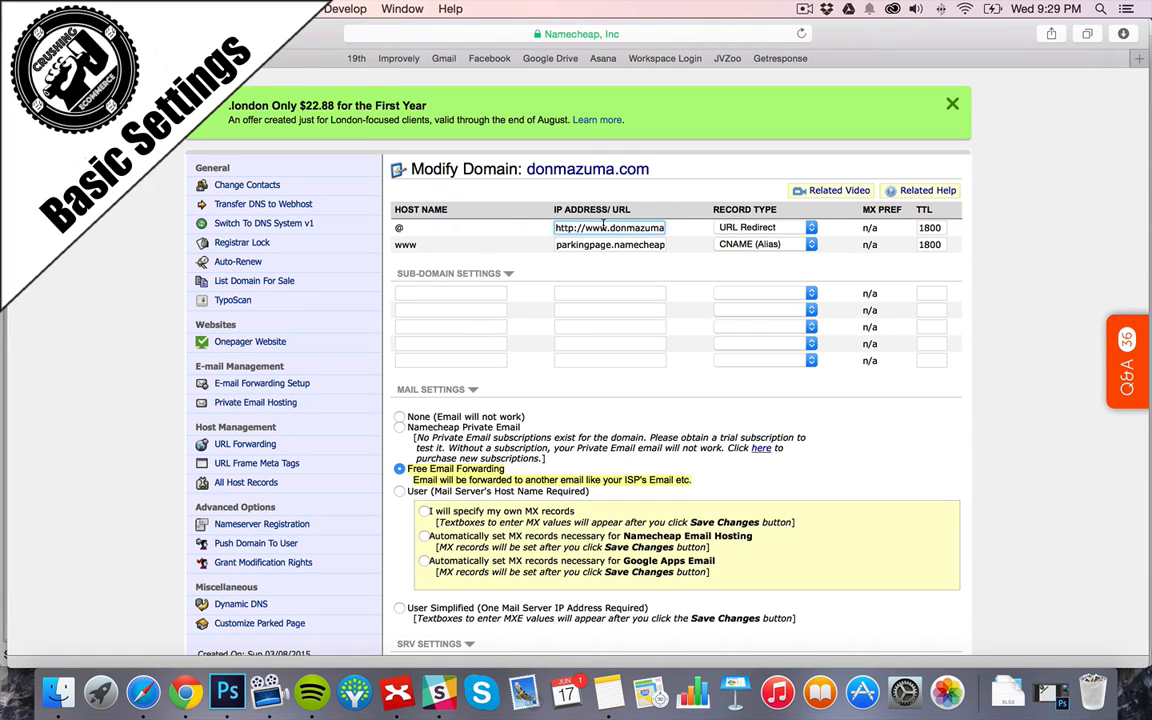
- Make @ an A record to 23.227.38.32, point www to donmazuma.myshopify.com, and save
{"action": "left_click", "coordinate": [810, 227]}
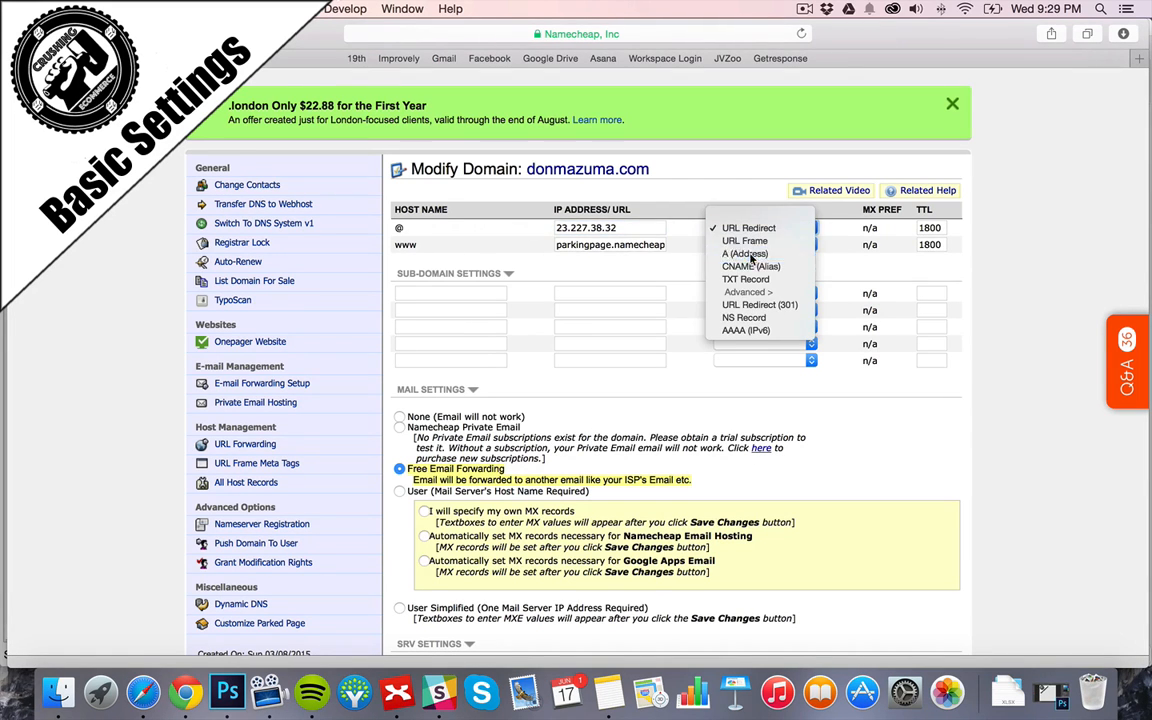
{"action": "left_click", "coordinate": [745, 253]}
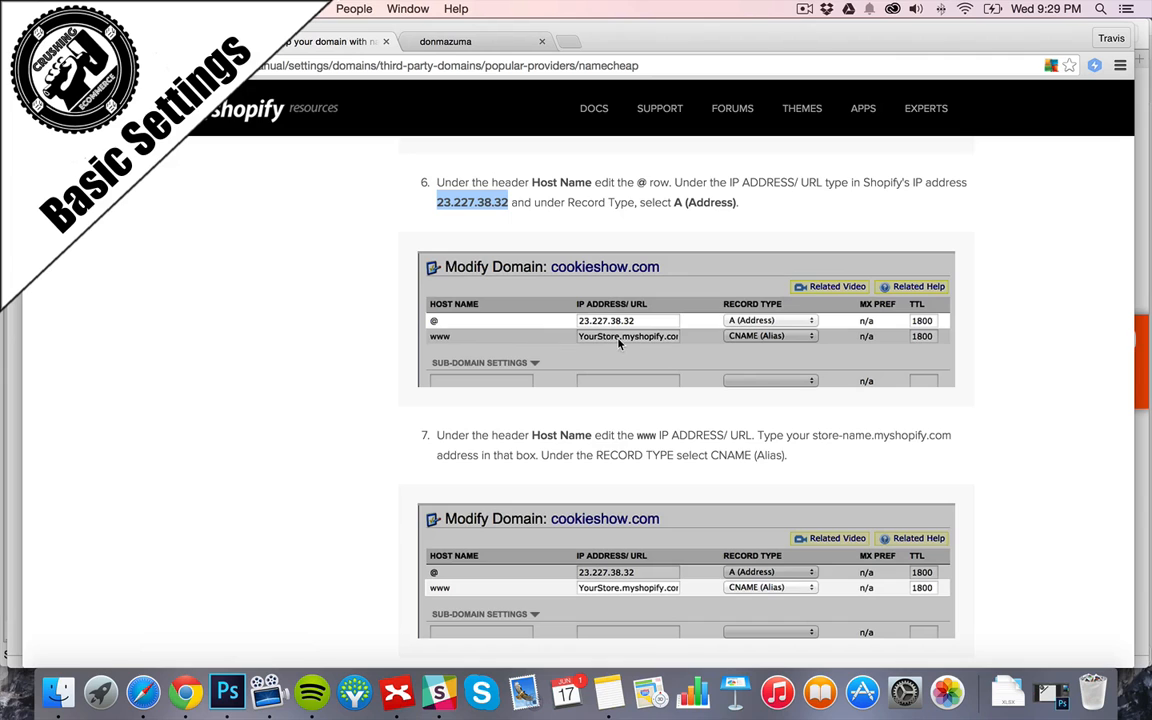
{"action": "mouse_move", "coordinate": [410, 560]}
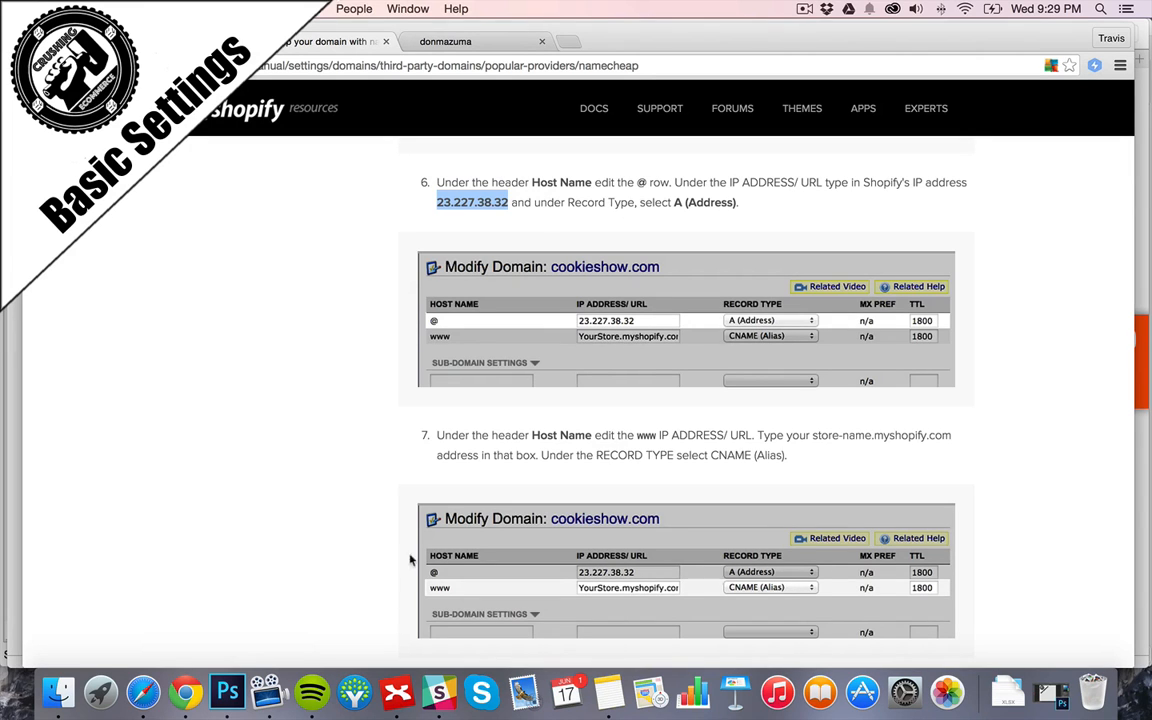
{"action": "left_click", "coordinate": [445, 41]}
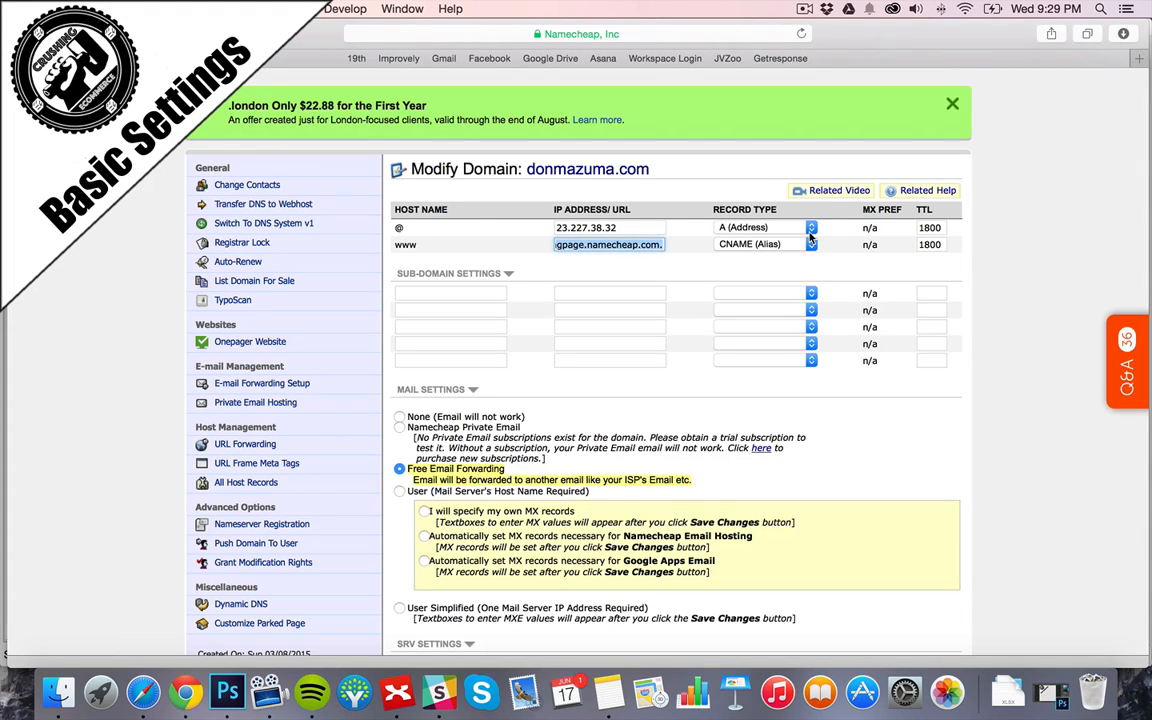
{"action": "type", "text": "donmazuma."}
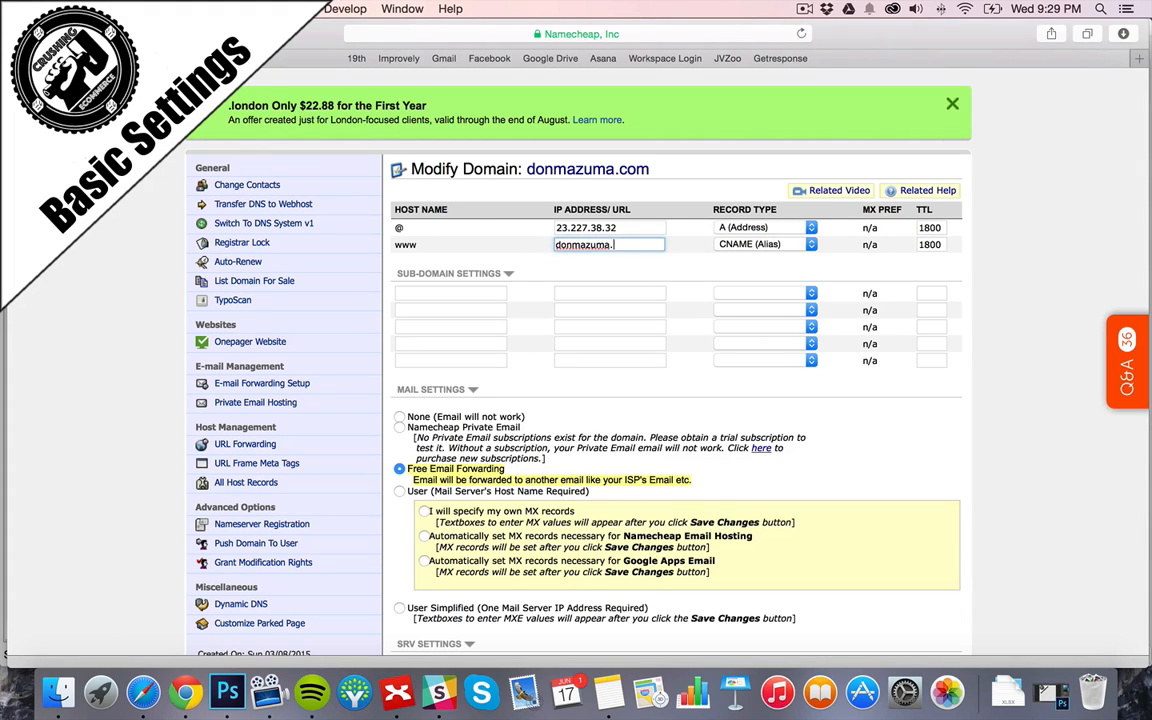
{"action": "type", "text": "mazuma.myshopify.com"}
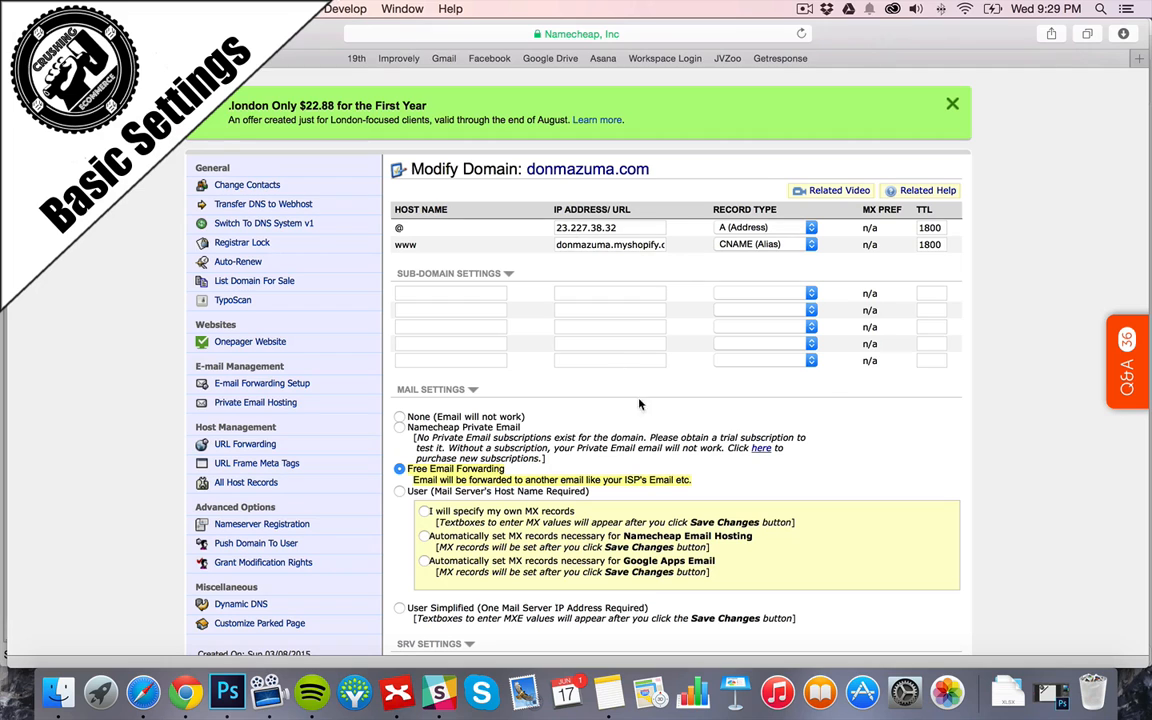
{"action": "scroll", "scroll_direction": "down", "scroll_amount": 3}
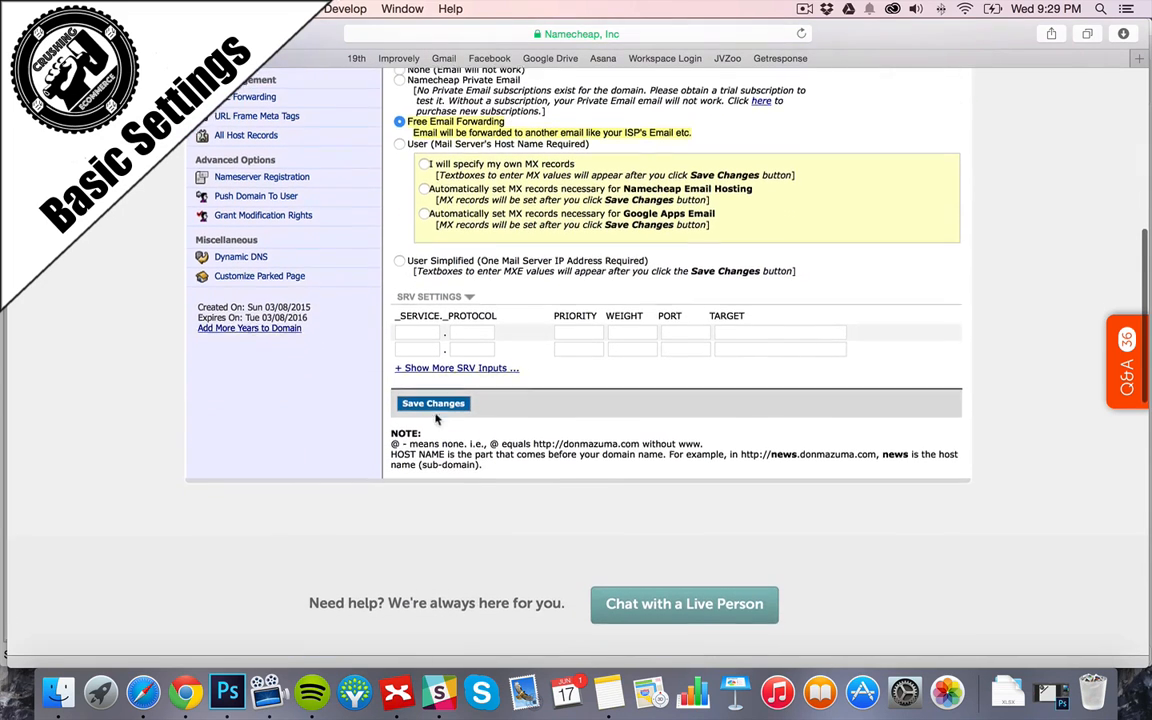
{"action": "left_click", "coordinate": [433, 403]}
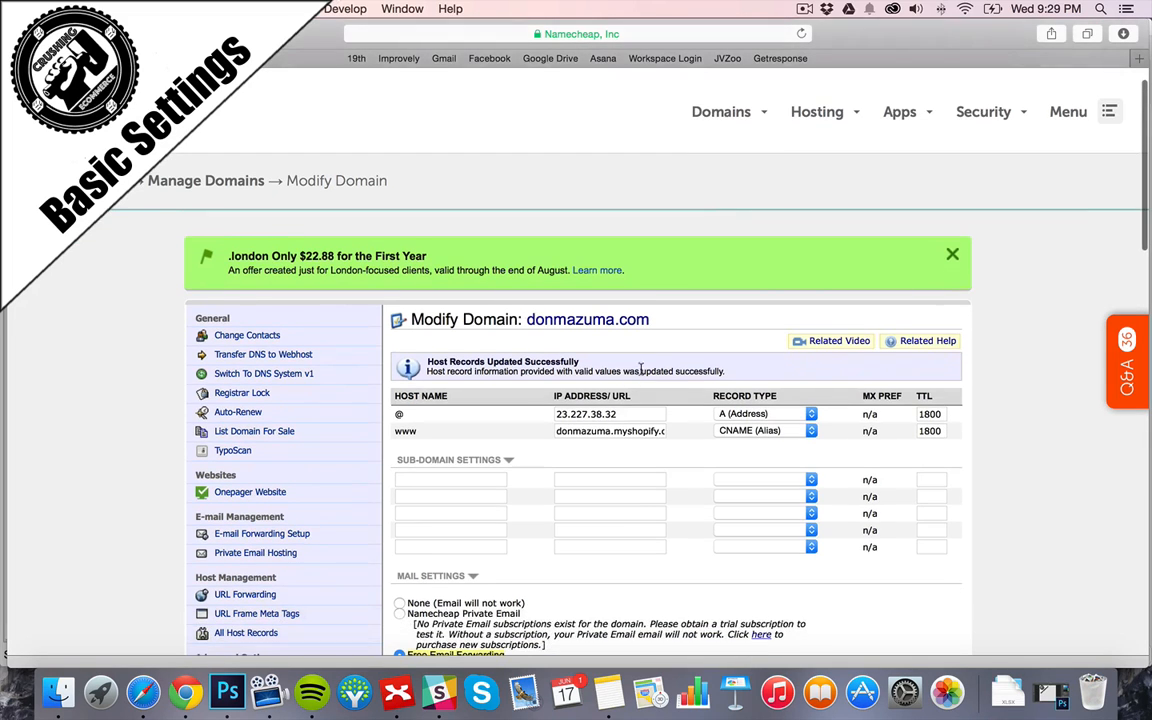
{"action": "mouse_move", "coordinate": [143, 691]}
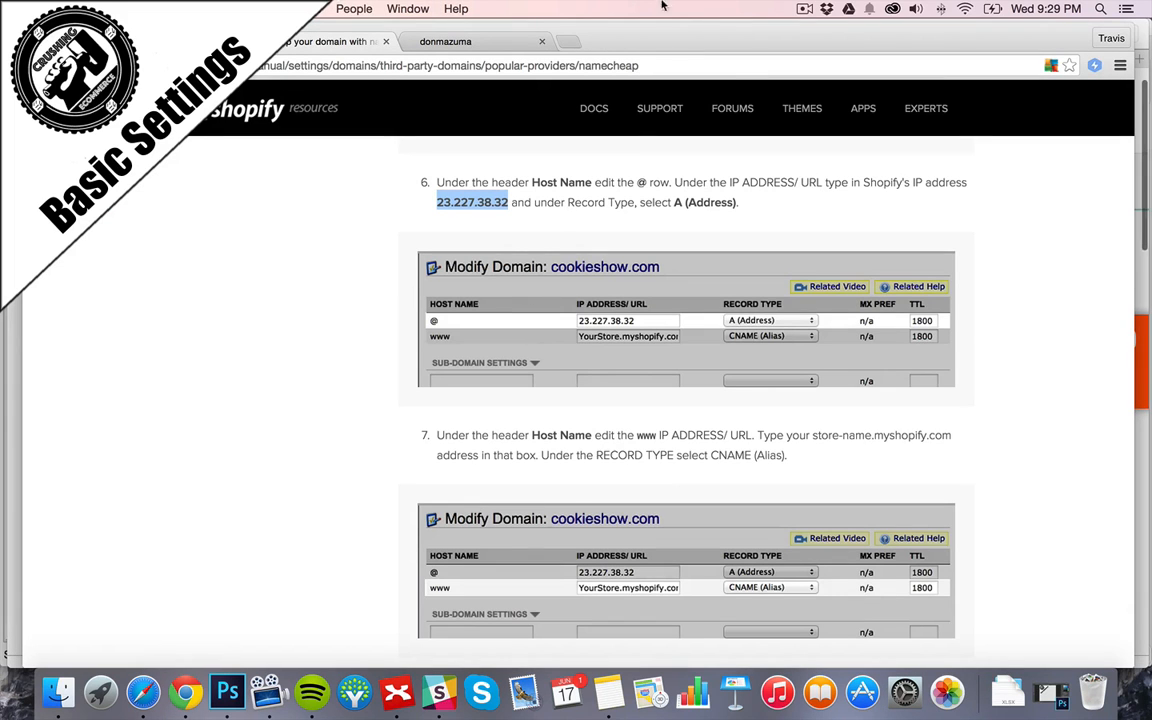
- Back in the Shopify admin, dismiss the 'You're almost there' dialog with Done
{"action": "left_click", "coordinate": [445, 41]}
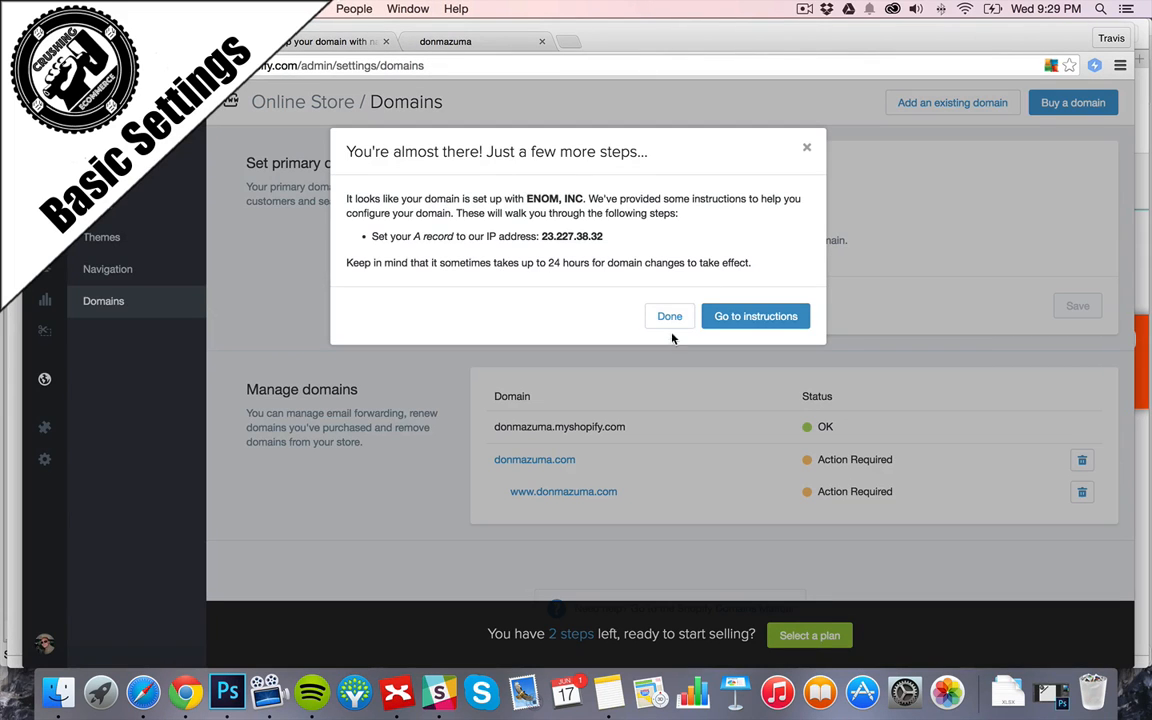
{"action": "left_click", "coordinate": [669, 316]}
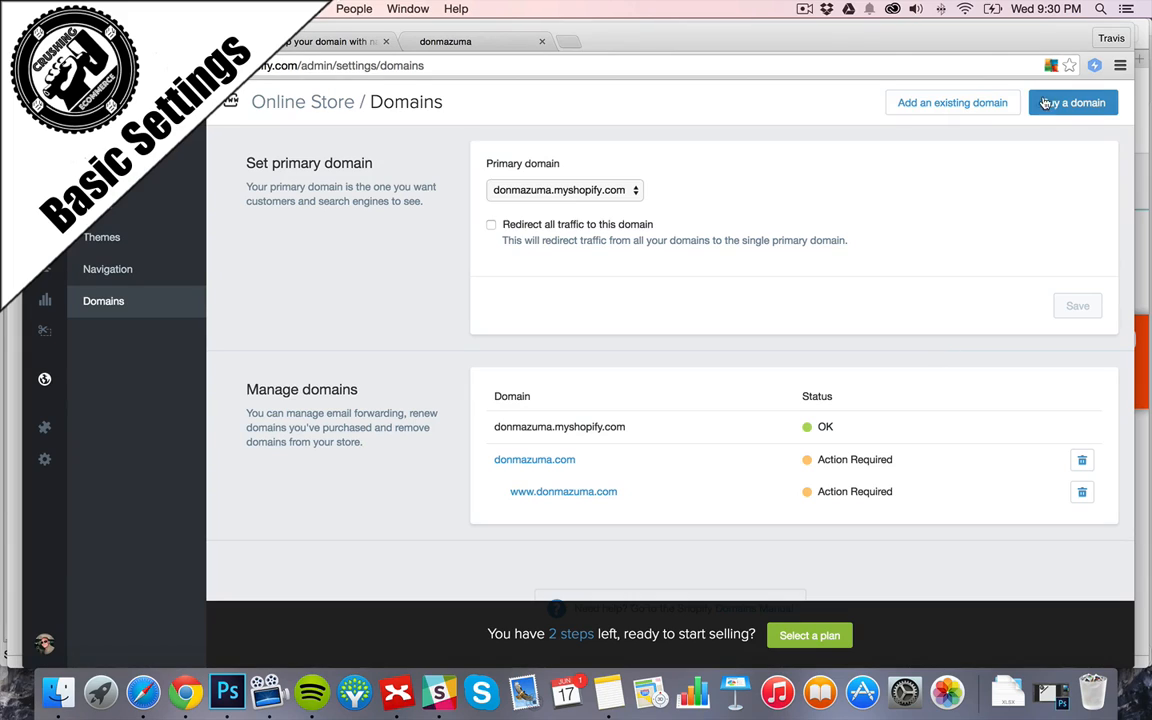
{"action": "mouse_move", "coordinate": [785, 472]}
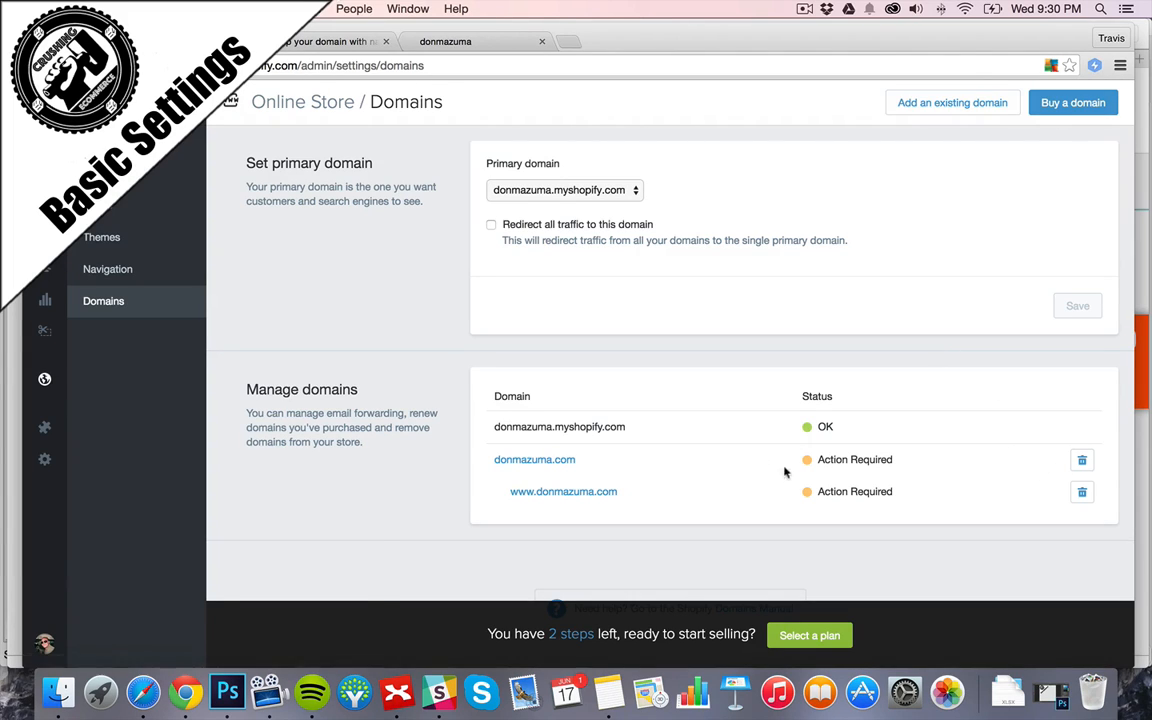
{"action": "mouse_move", "coordinate": [103, 301]}
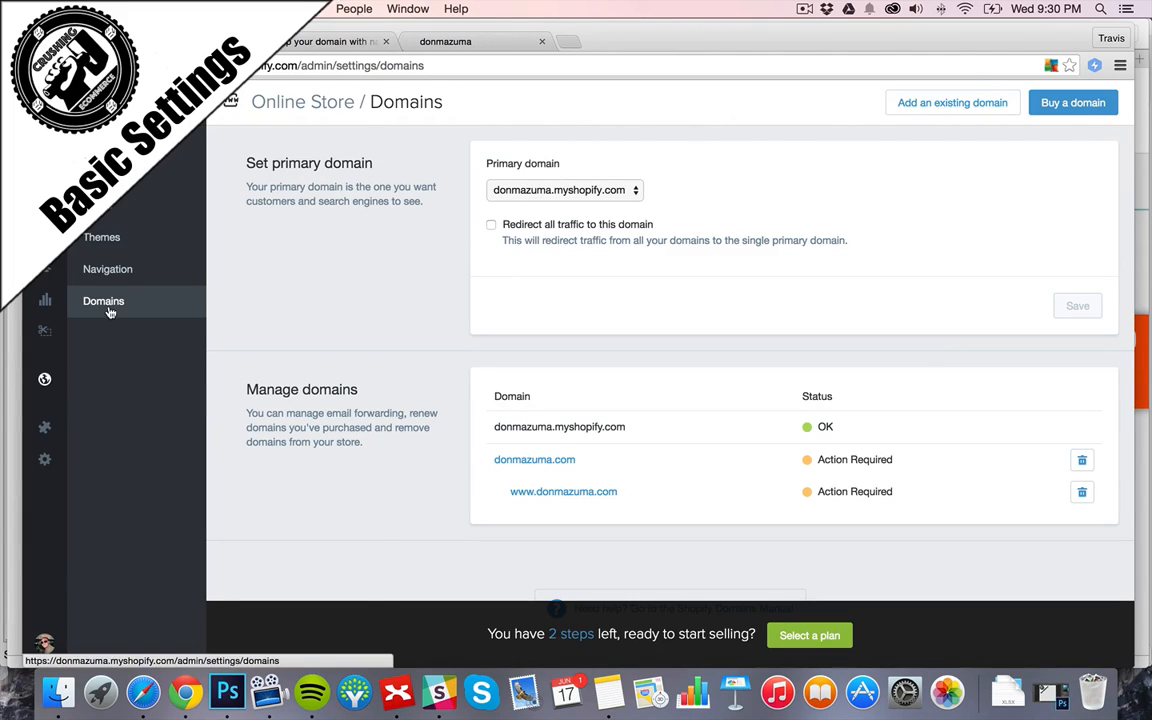
- Select donmazuma.com as primary domain, enable 'Redirect all traffic to this domain', and save
{"action": "left_click", "coordinate": [564, 190]}
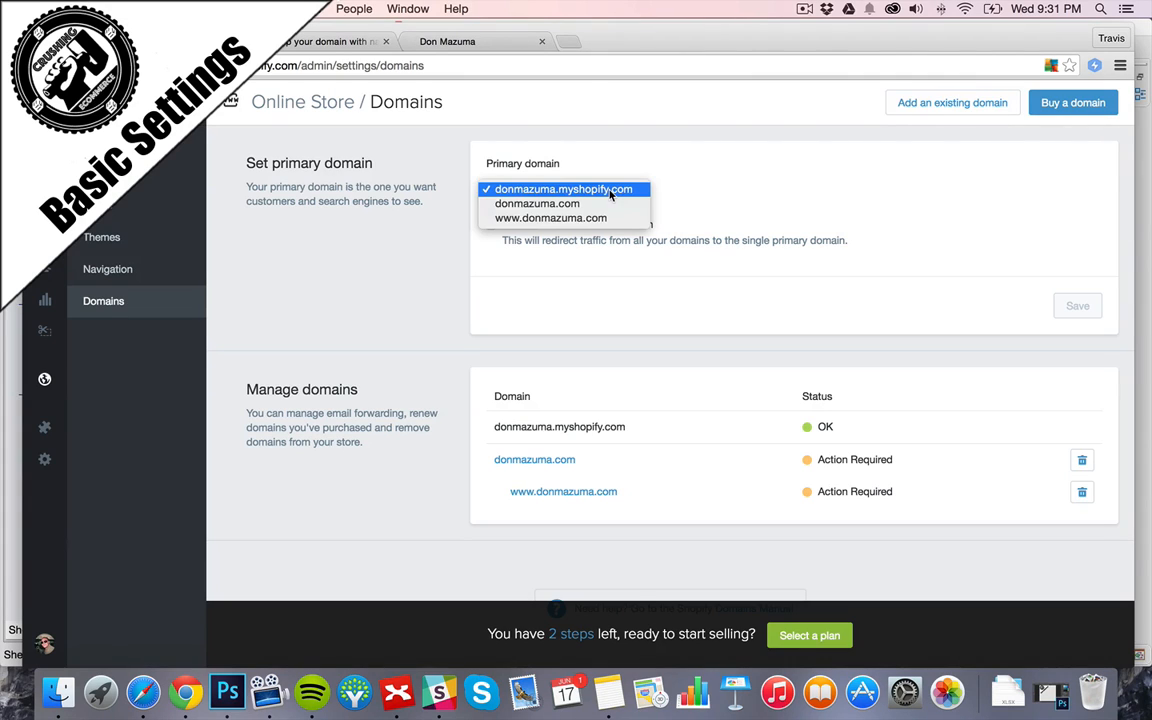
{"action": "mouse_move", "coordinate": [537, 203]}
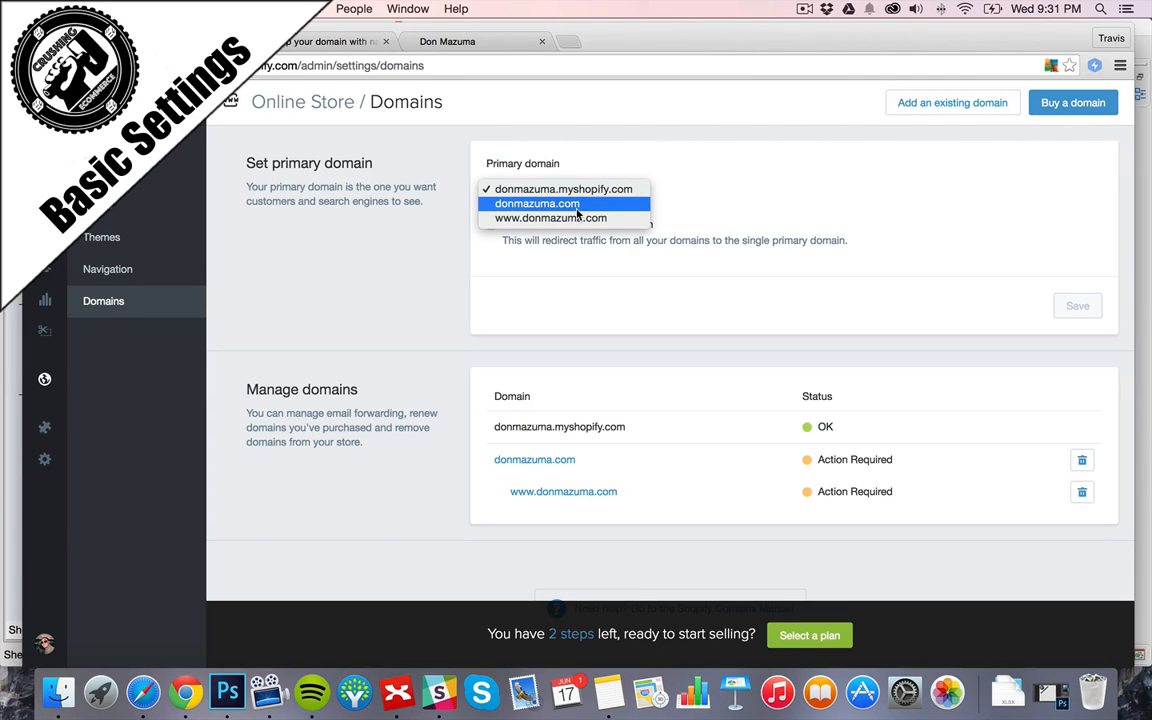
{"action": "left_click", "coordinate": [563, 189]}
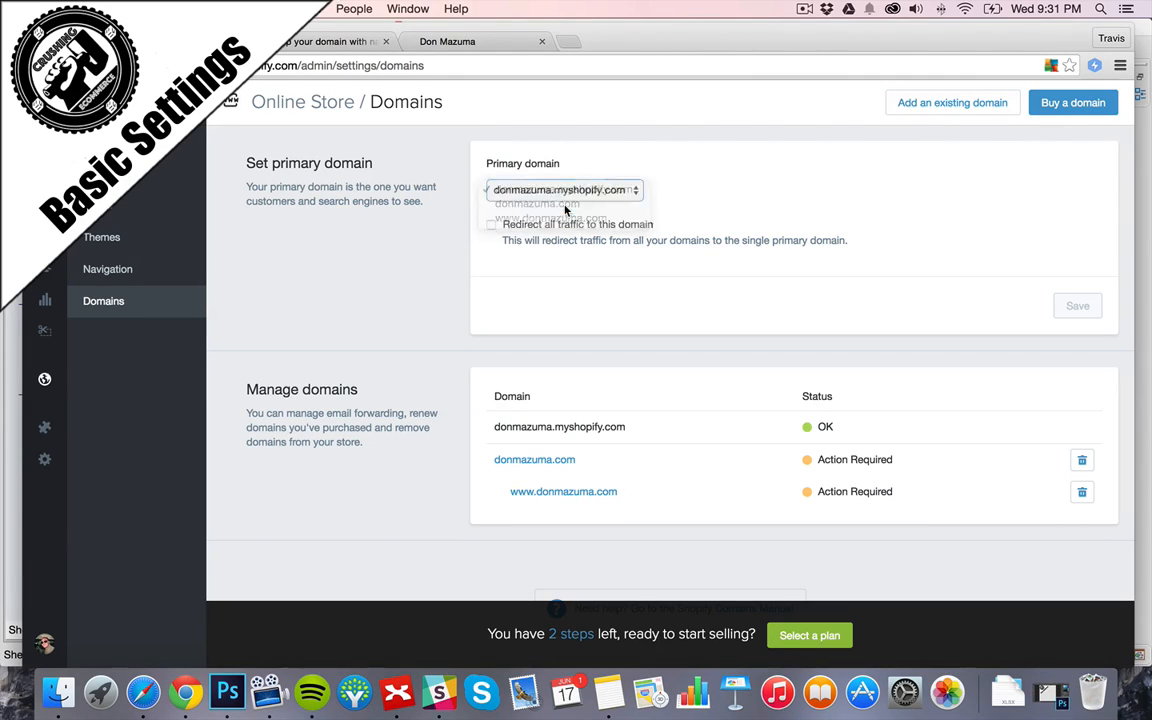
{"action": "left_click", "coordinate": [536, 204]}
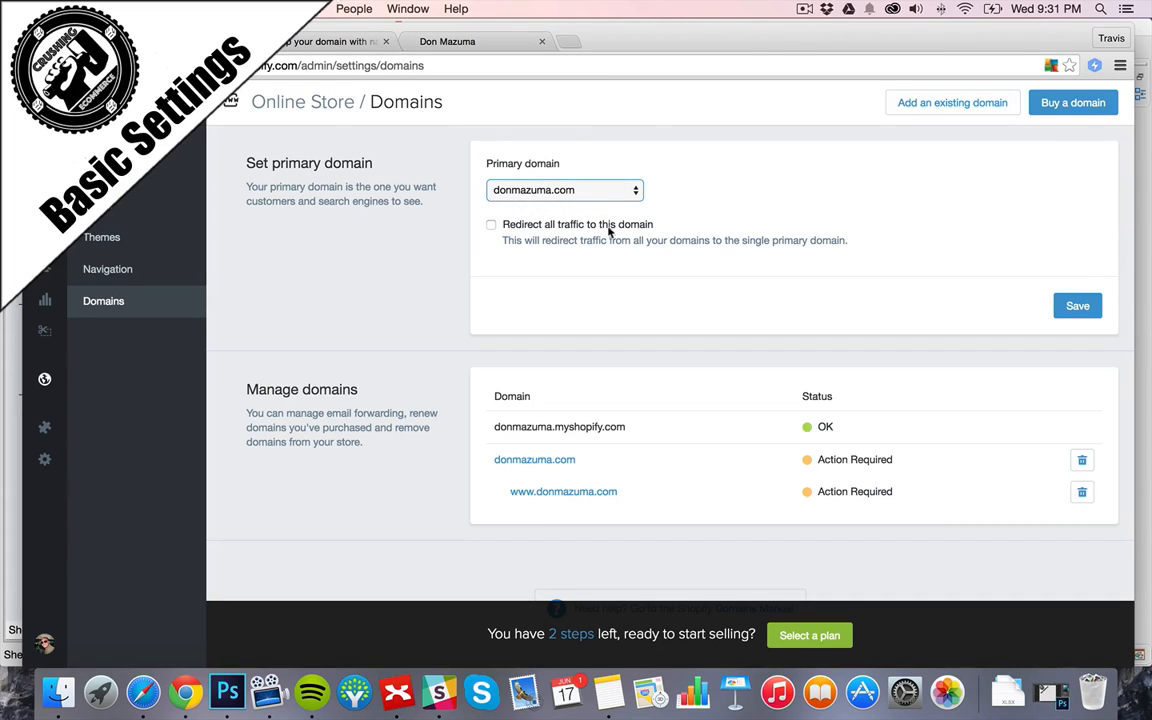
{"action": "left_click", "coordinate": [491, 224]}
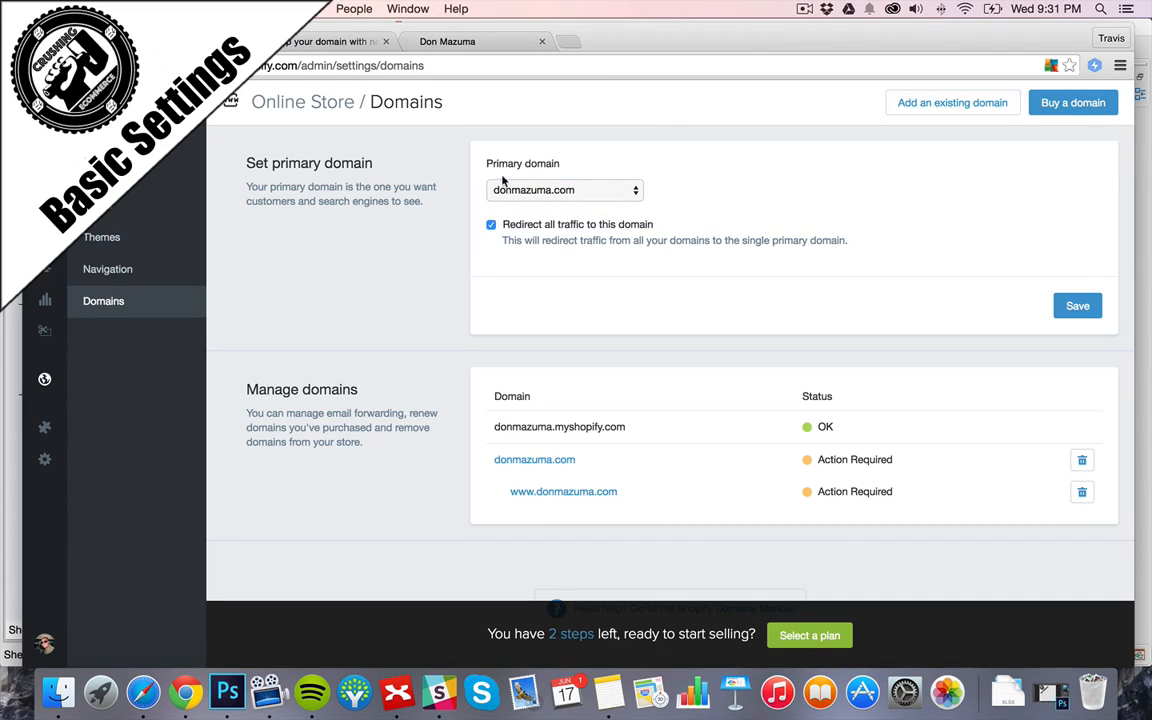
{"action": "left_click", "coordinate": [1077, 305]}
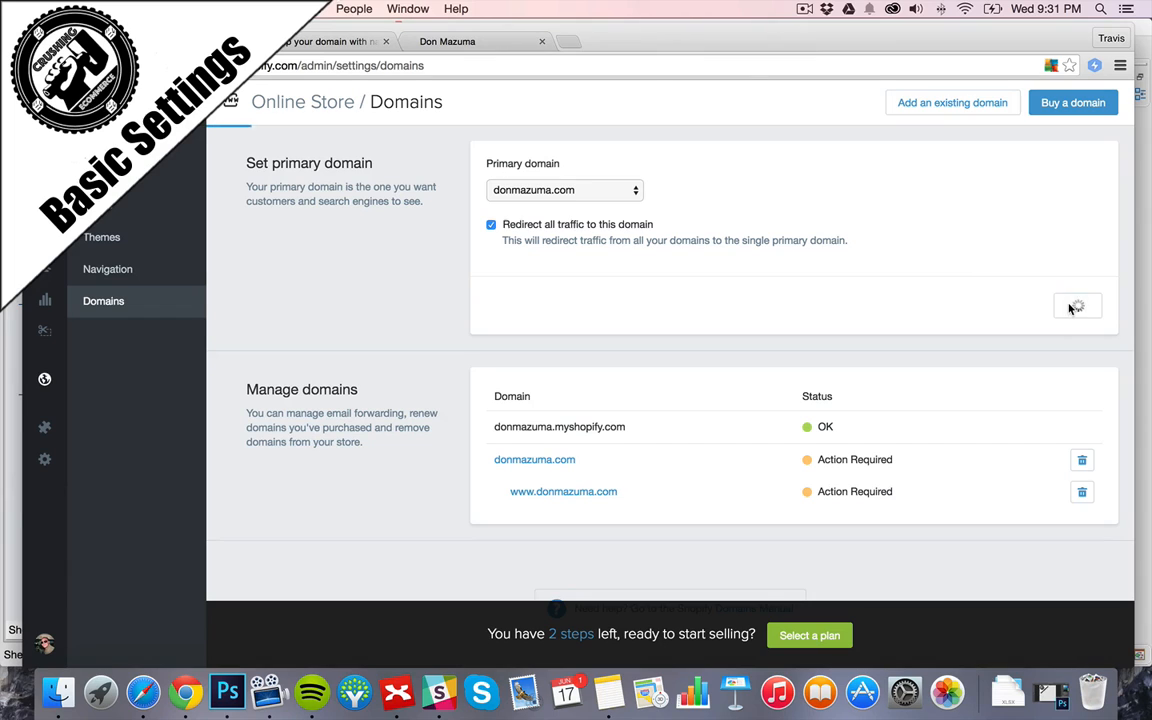
{"action": "left_click", "coordinate": [1077, 305]}
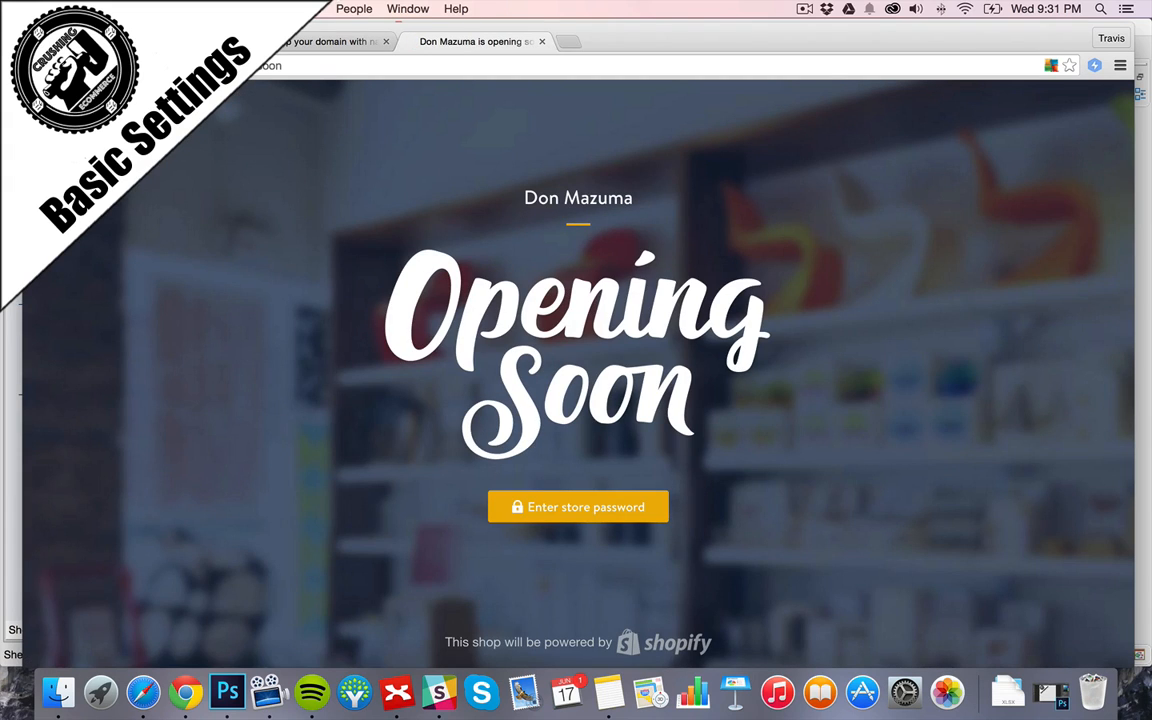
{"action": "mouse_move", "coordinate": [320, 187]}
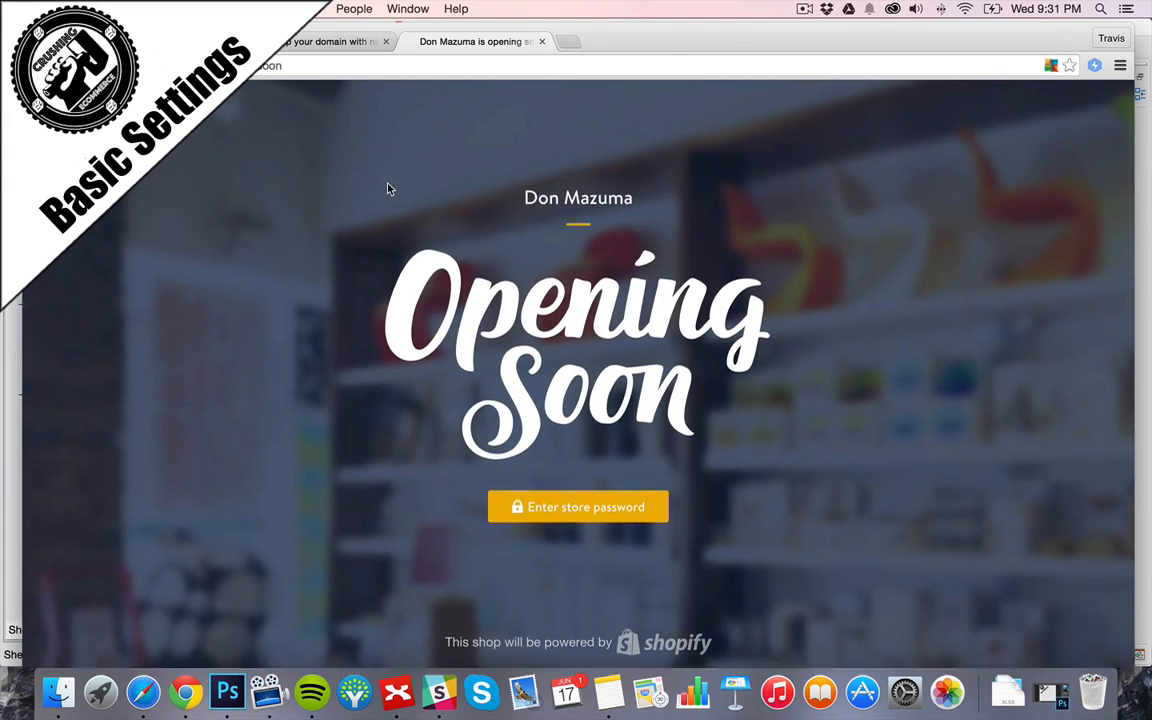
{"action": "mouse_move", "coordinate": [463, 298]}
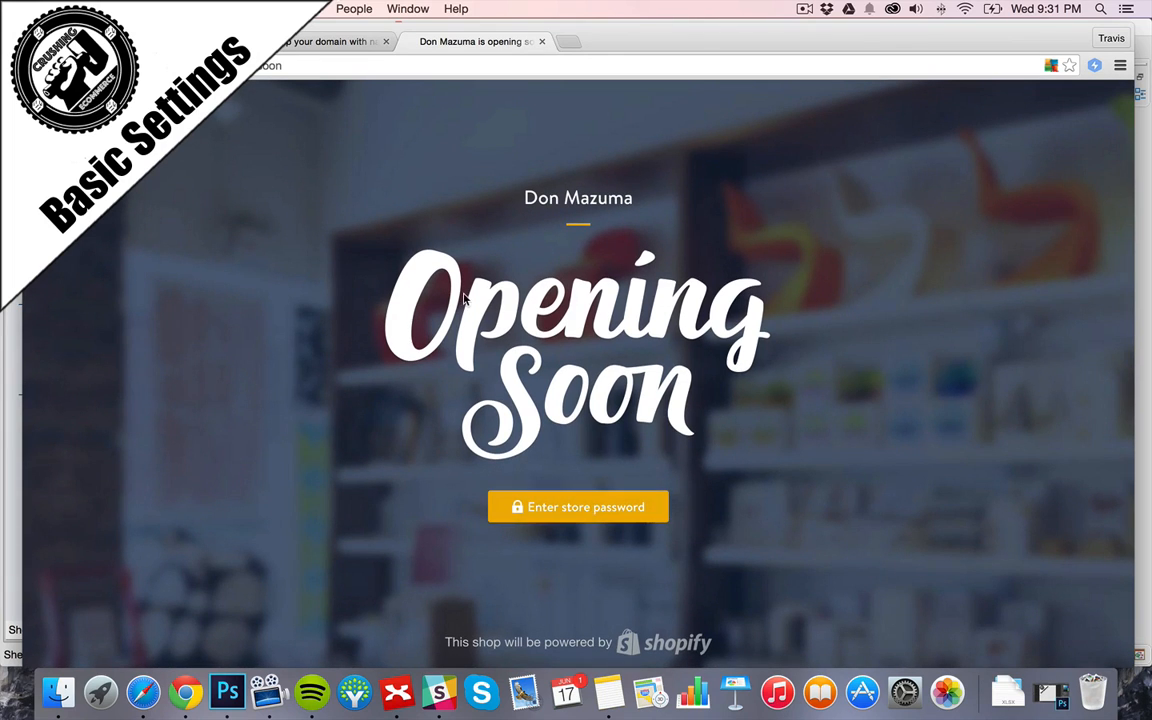
{"action": "mouse_move", "coordinate": [567, 500]}
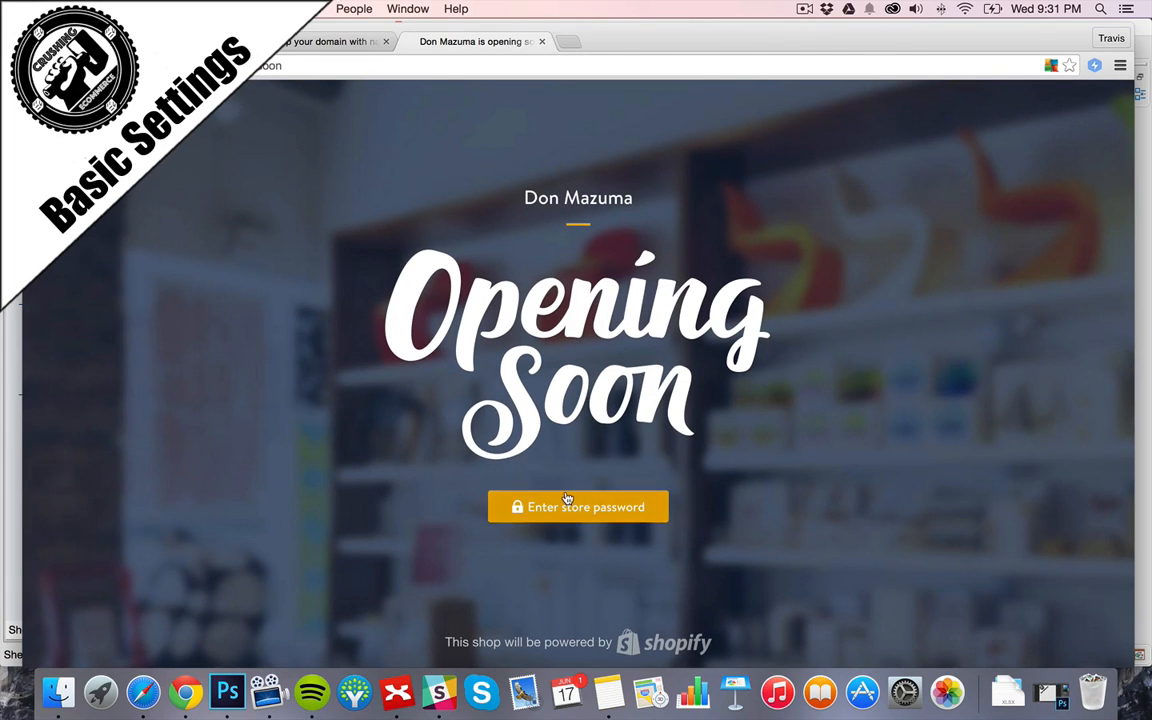
- Open the Opening Soon storefront's 'Enter store password' prompt and focus the Password field
{"action": "left_click", "coordinate": [578, 507]}
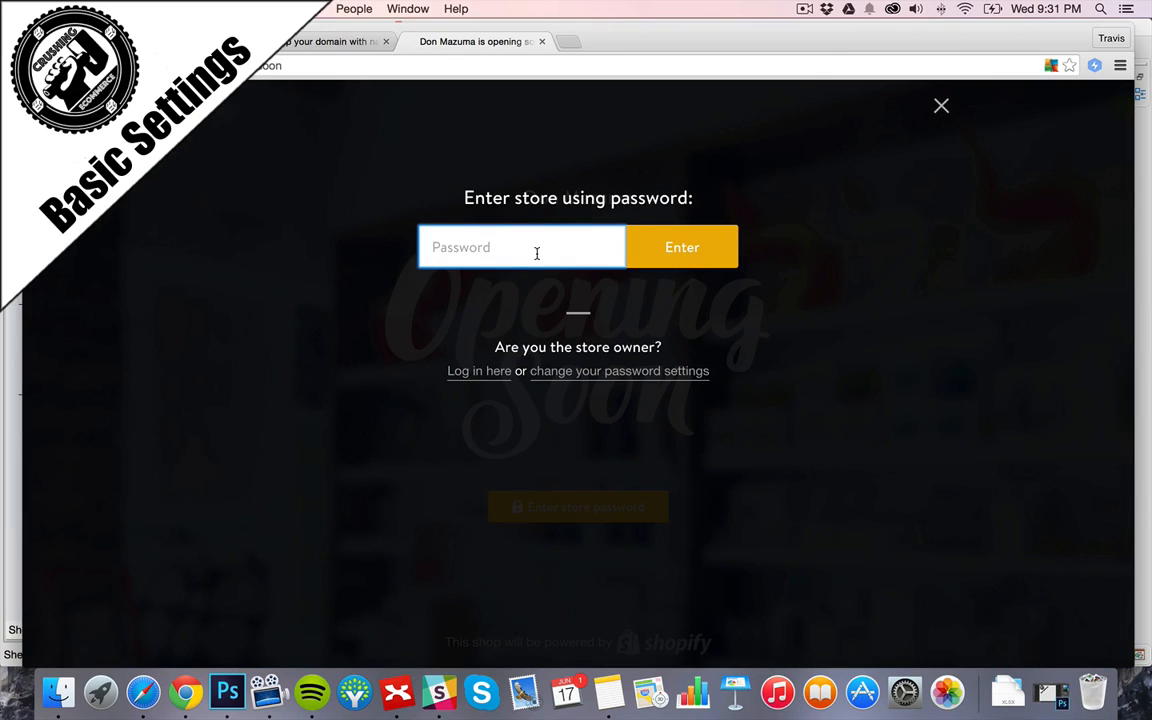
{"action": "left_click", "coordinate": [940, 105]}
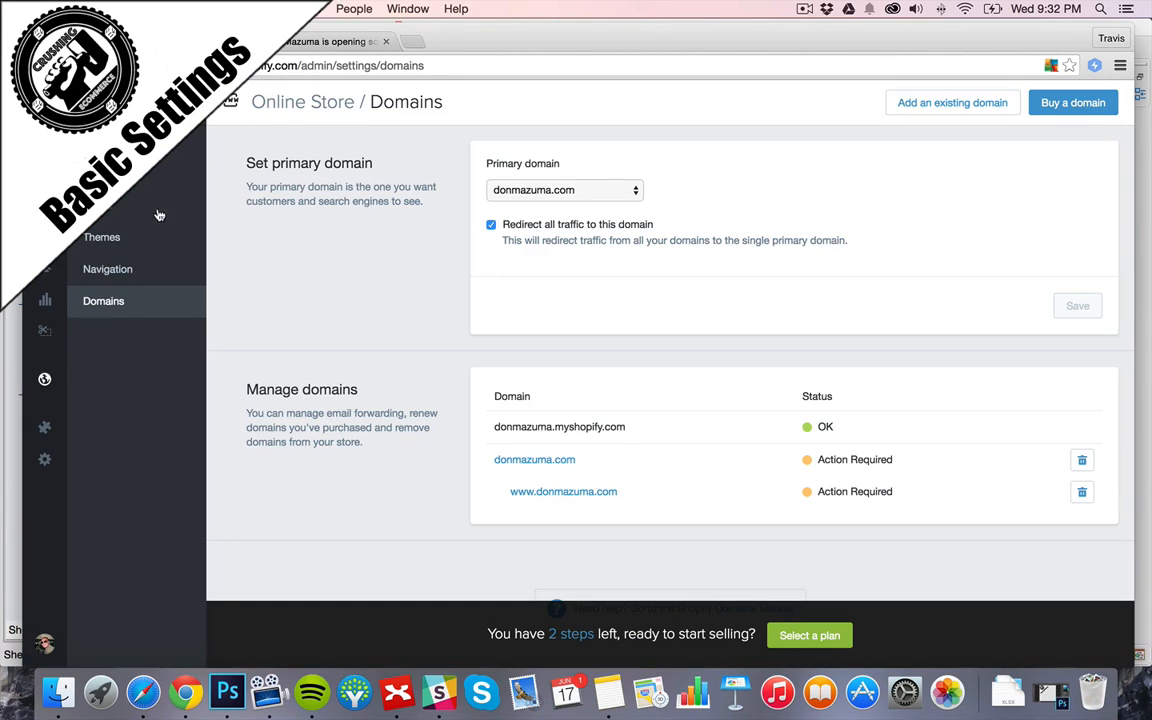
{"action": "mouse_move", "coordinate": [350, 239]}
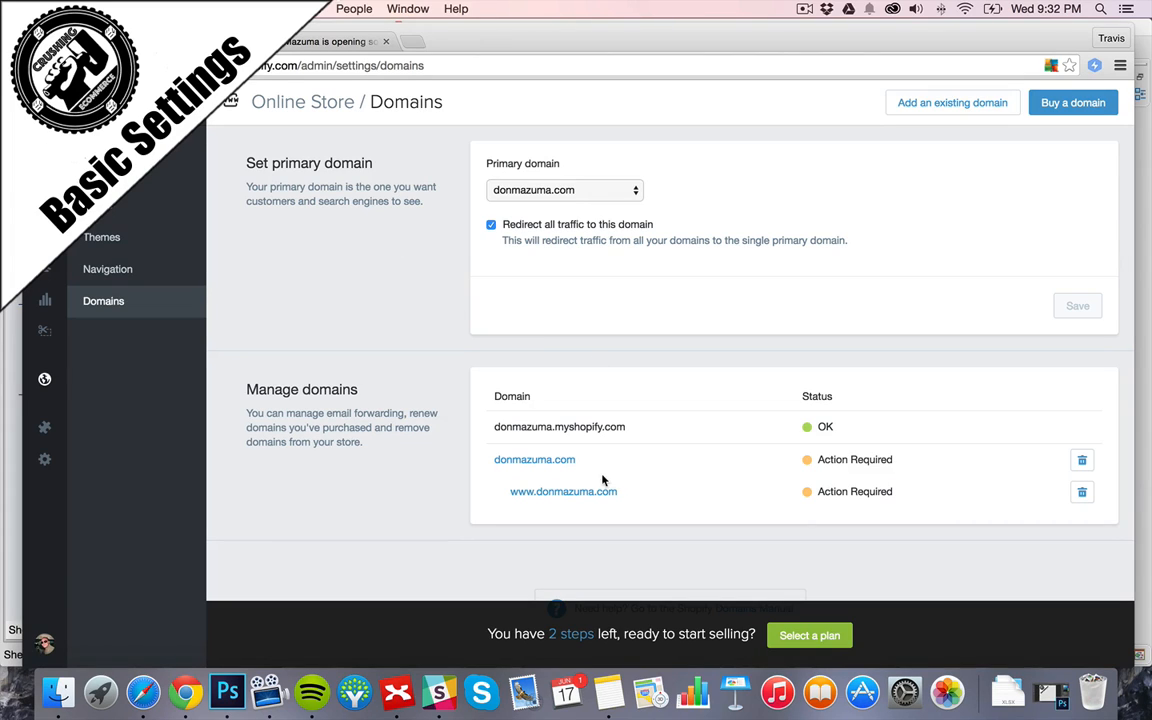
{"action": "mouse_move", "coordinate": [708, 404]}
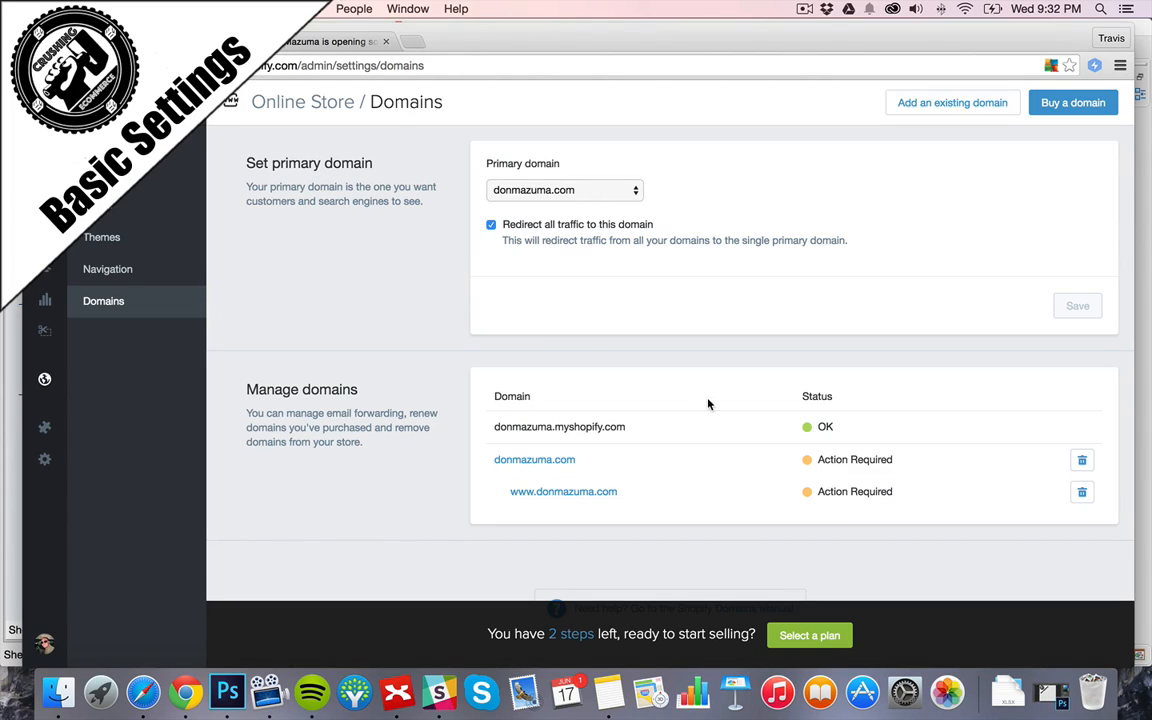